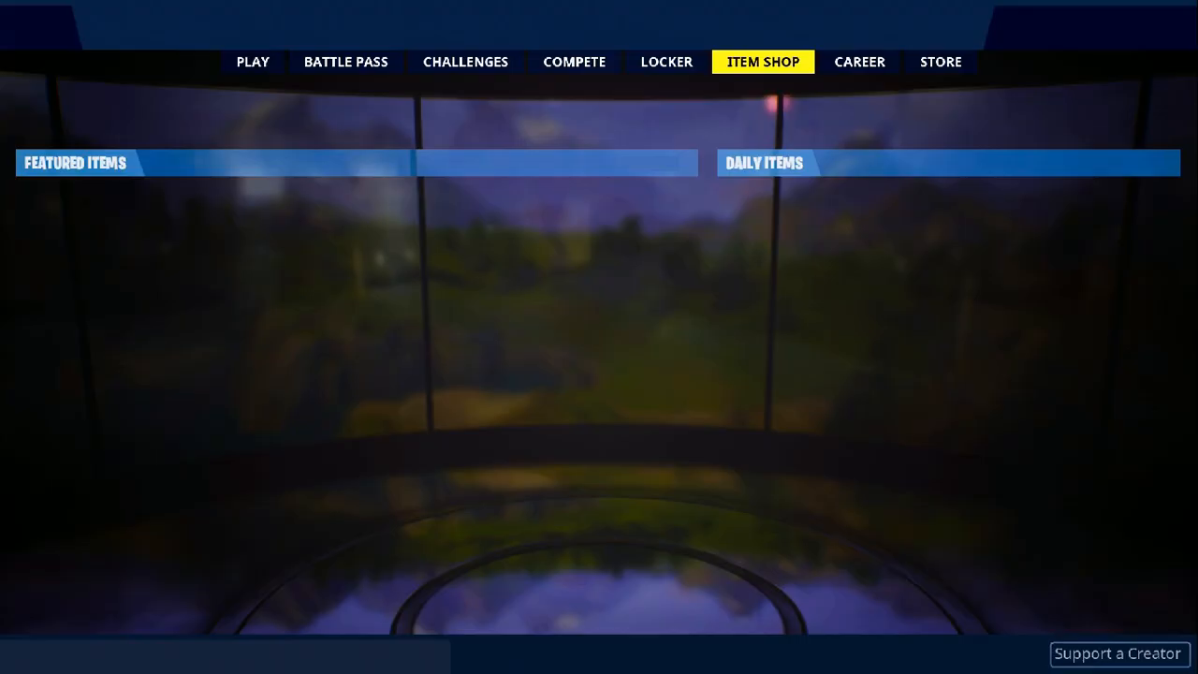
- Support the creator with code MGTL and accept it
left_click(1114, 655)
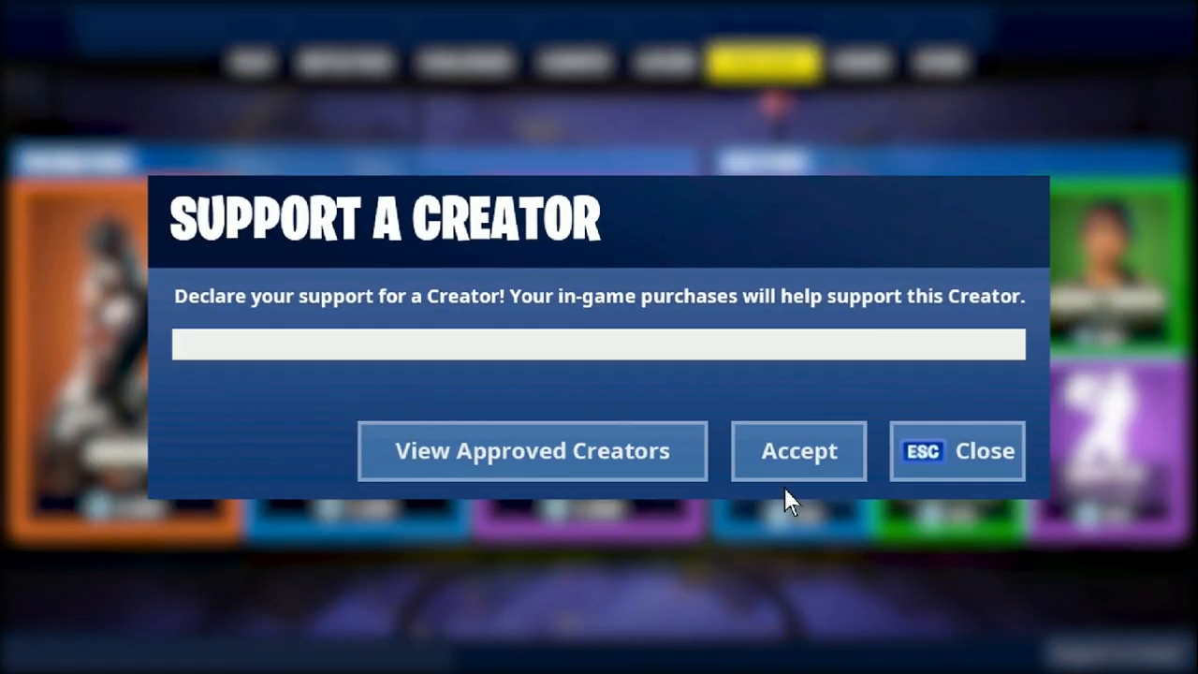
type("MGTL_")
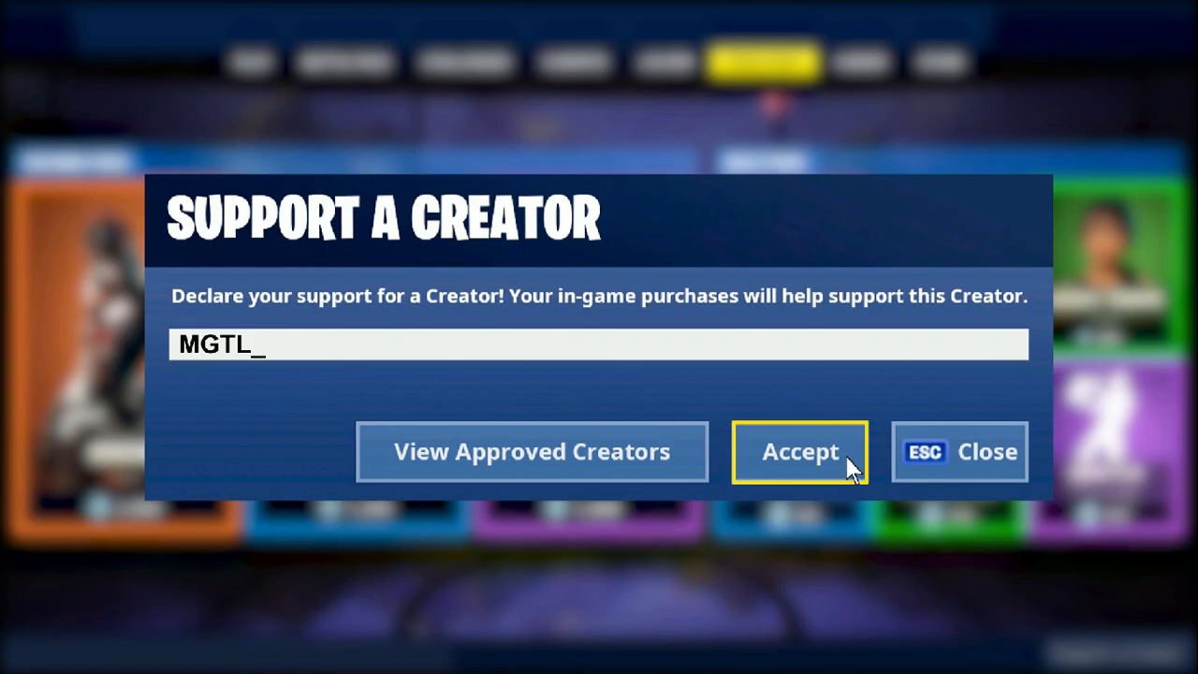
left_click(801, 451)
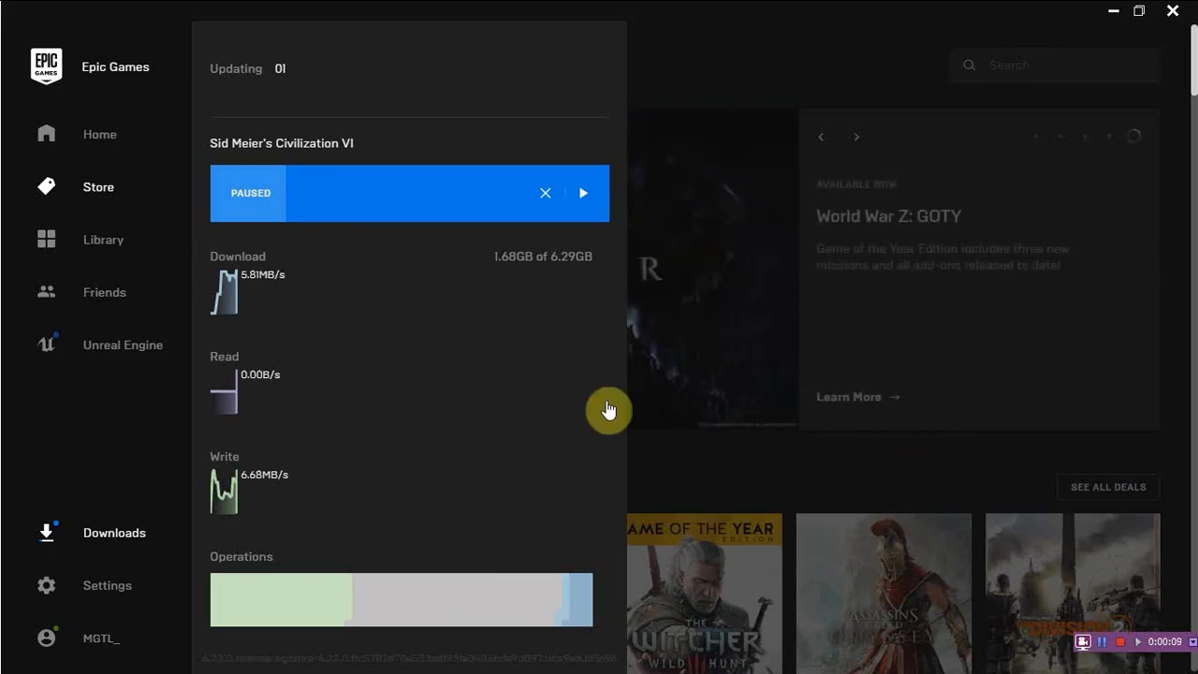
mouse_move(292, 204)
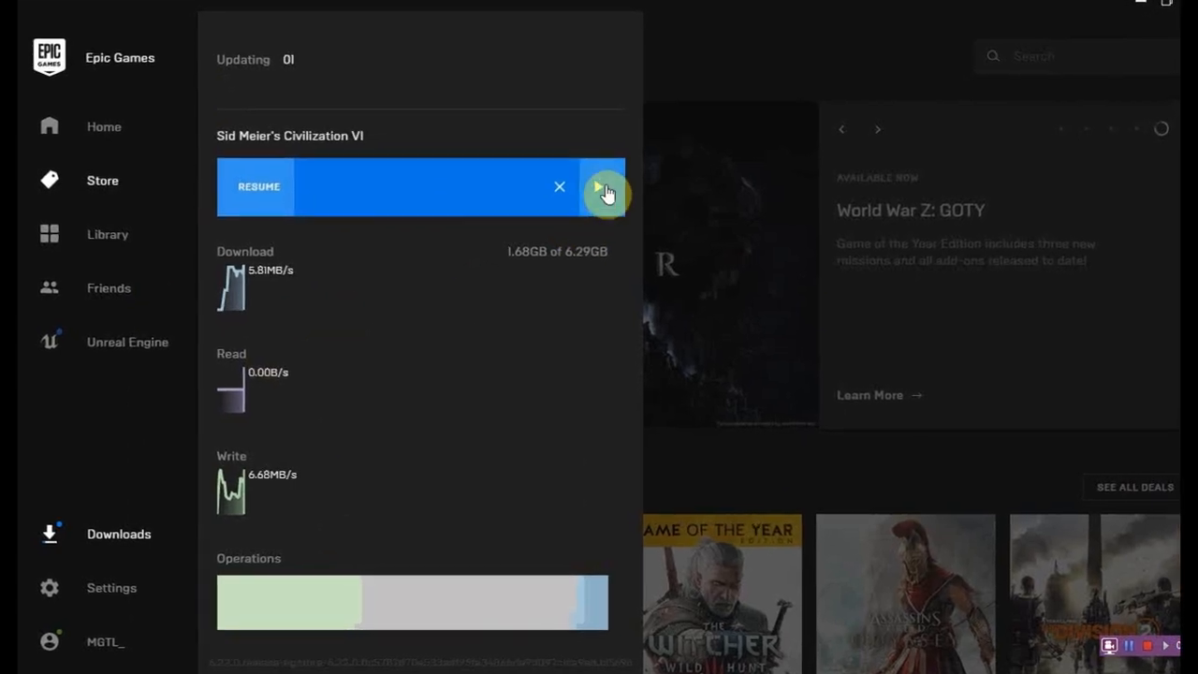
- Resume the paused Sid Meier's Civilization VI download
left_click(603, 187)
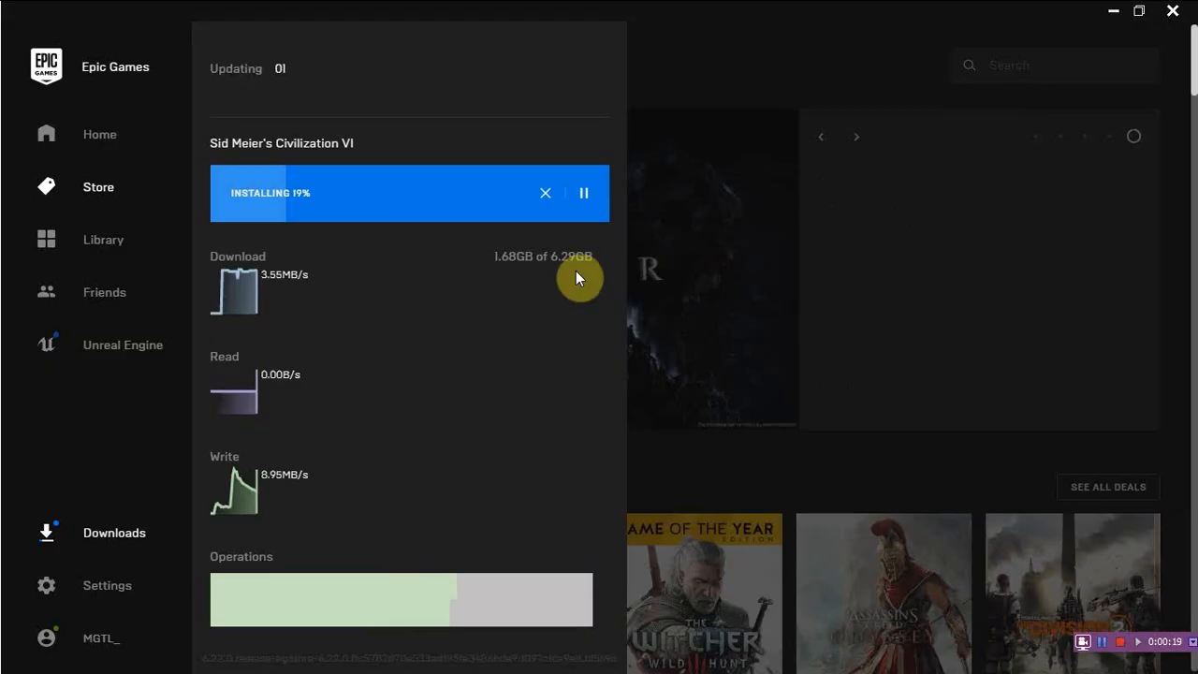
mouse_move(314, 298)
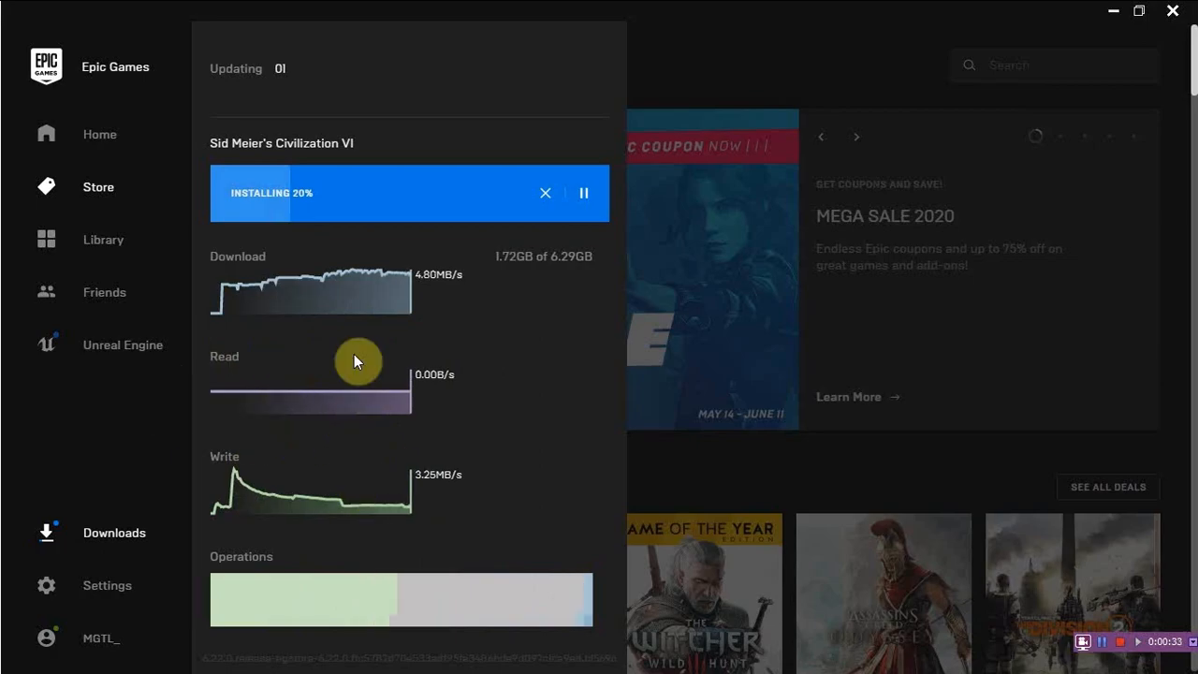
mouse_move(336, 423)
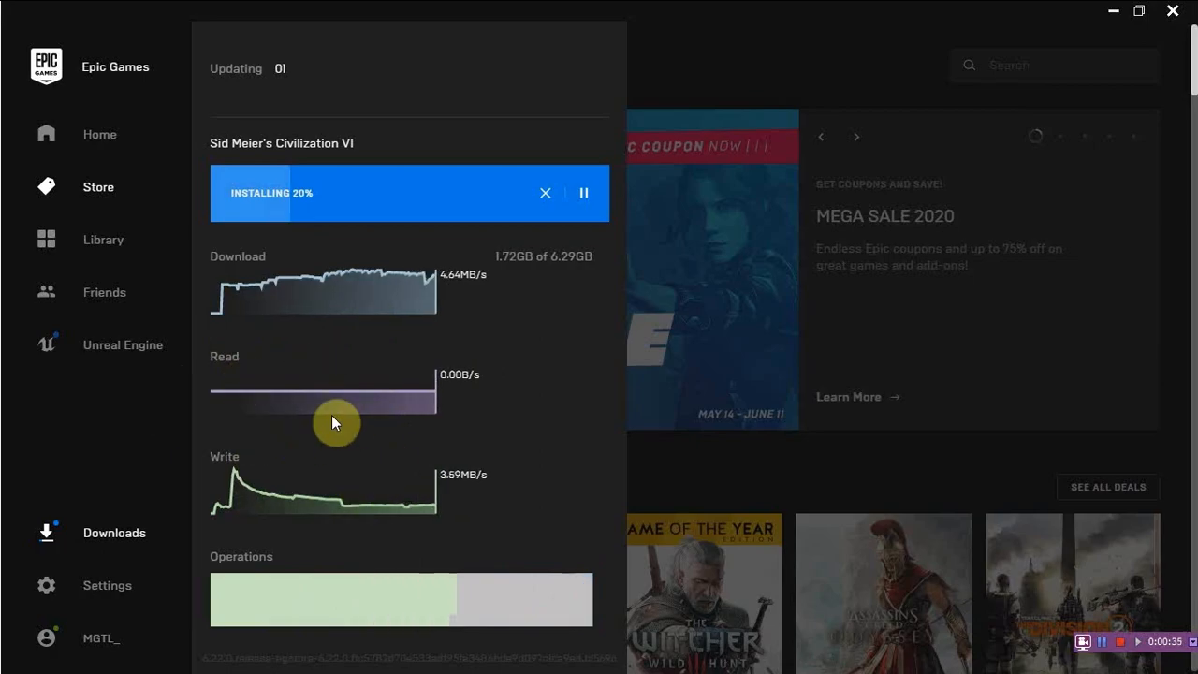
mouse_move(341, 423)
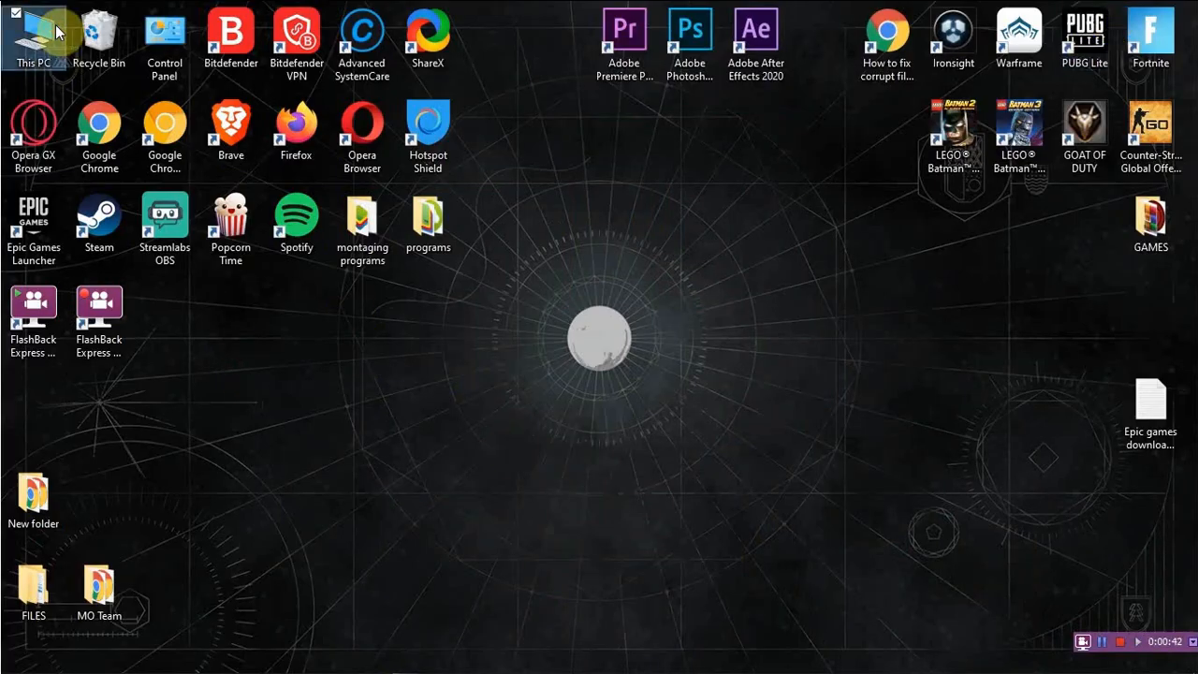
- Show This PC's system information page via its Properties
double_click(38, 28)
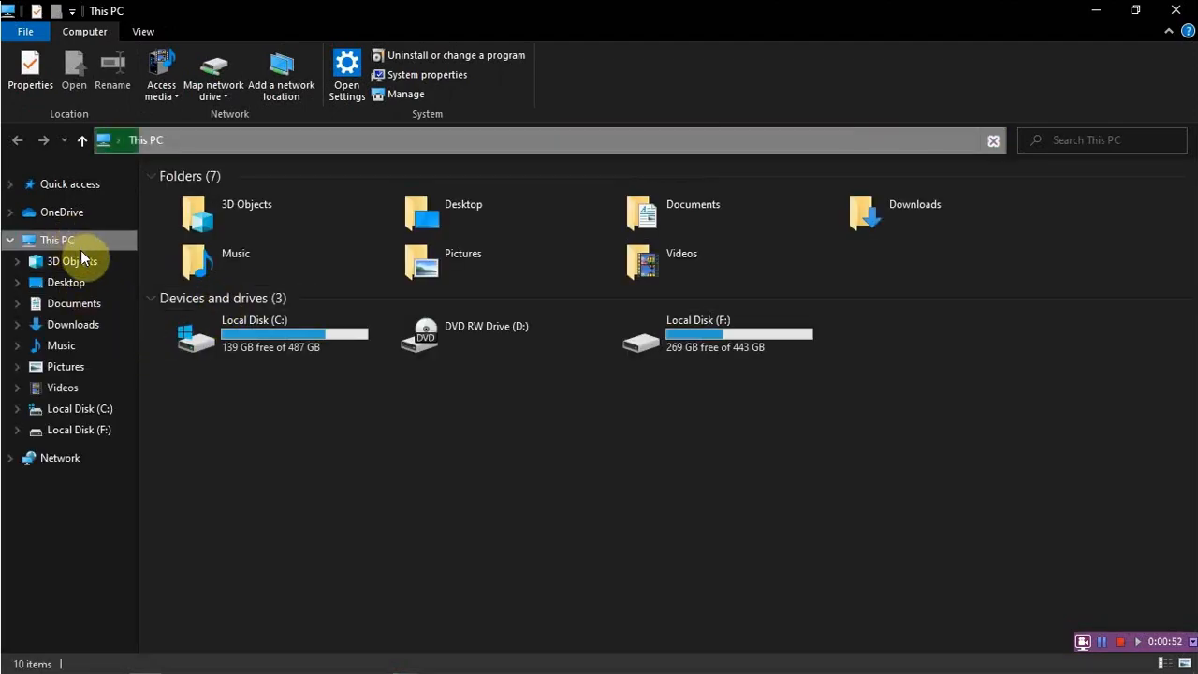
right_click(56, 240)
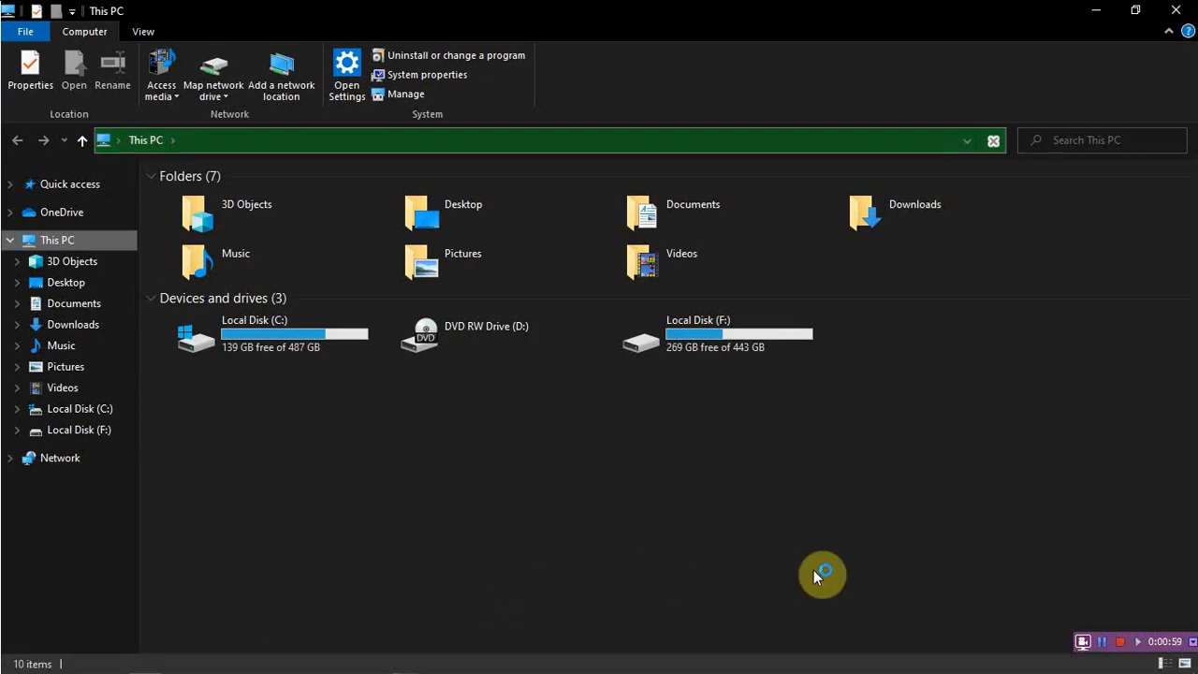
left_click(423, 74)
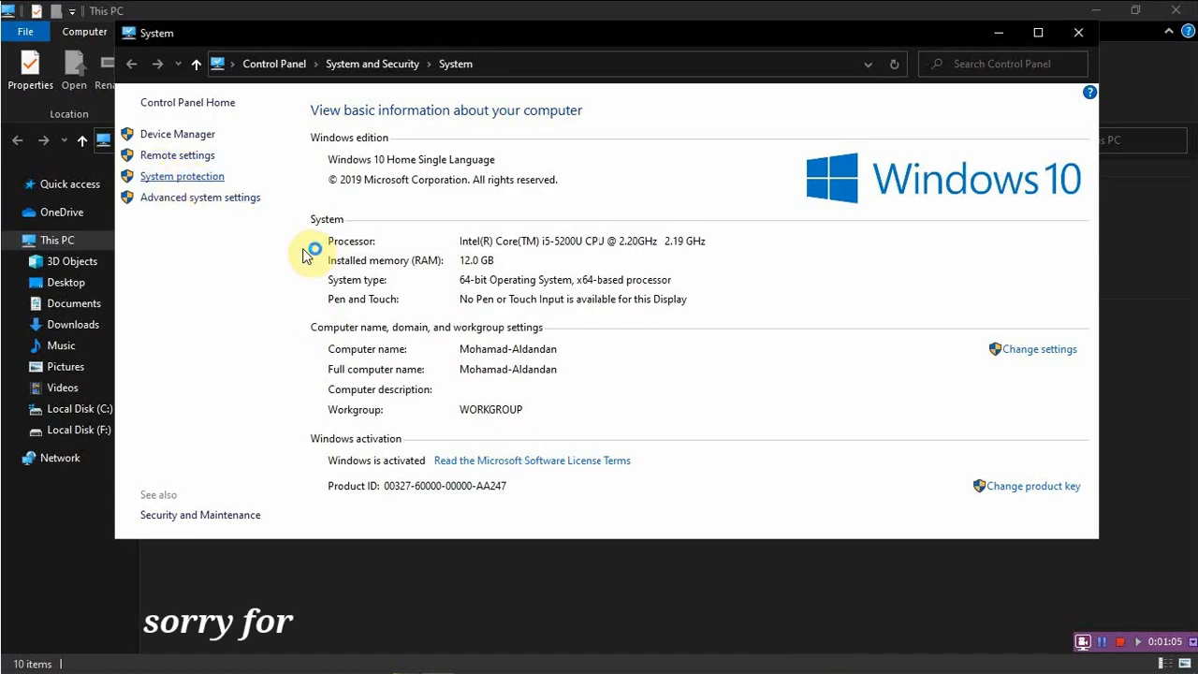
- Start a new restore point in System Protection described as "before optimization"
left_click(180, 176)
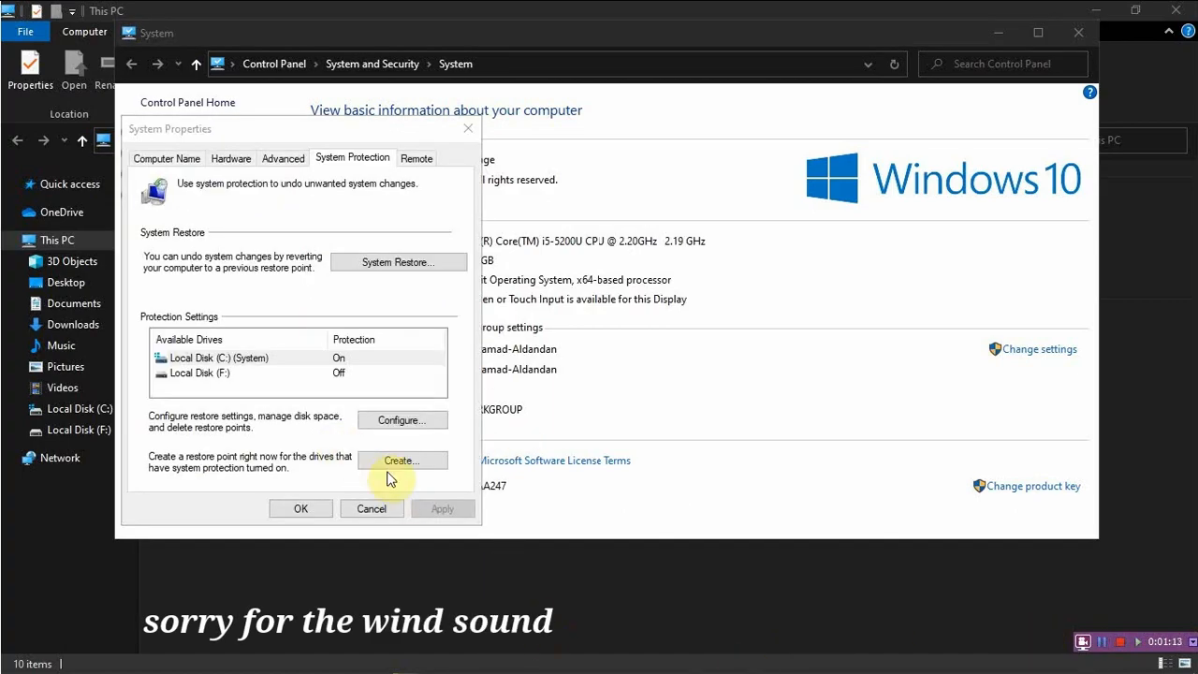
left_click(402, 461)
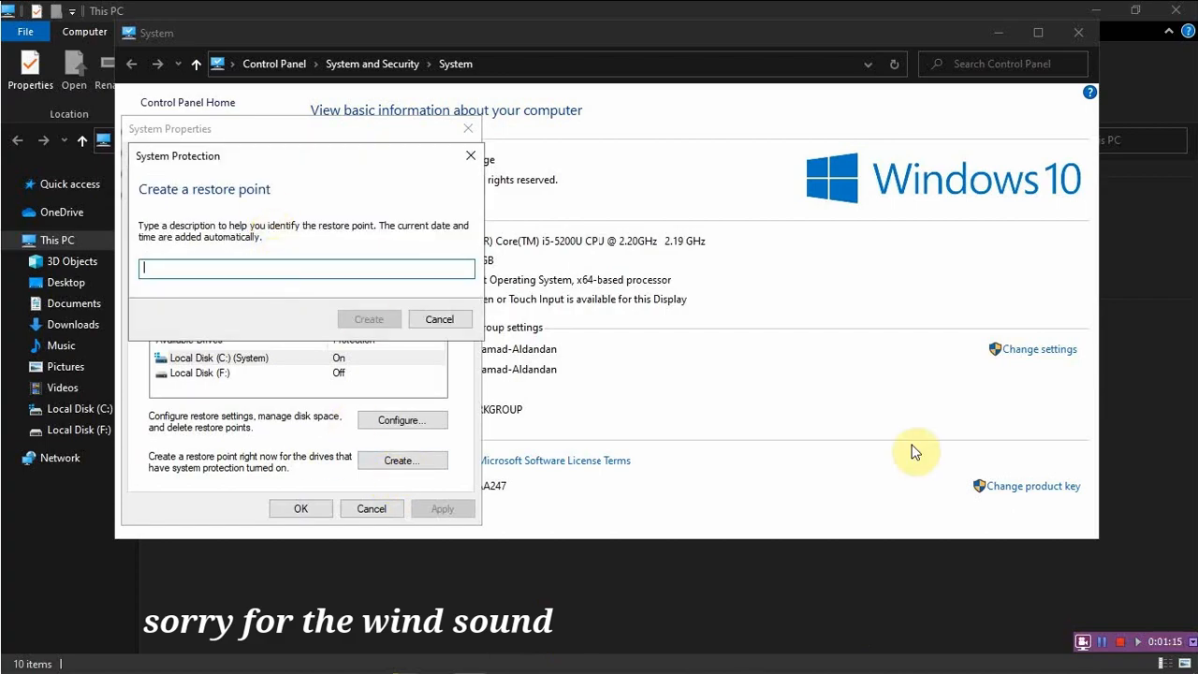
mouse_move(272, 269)
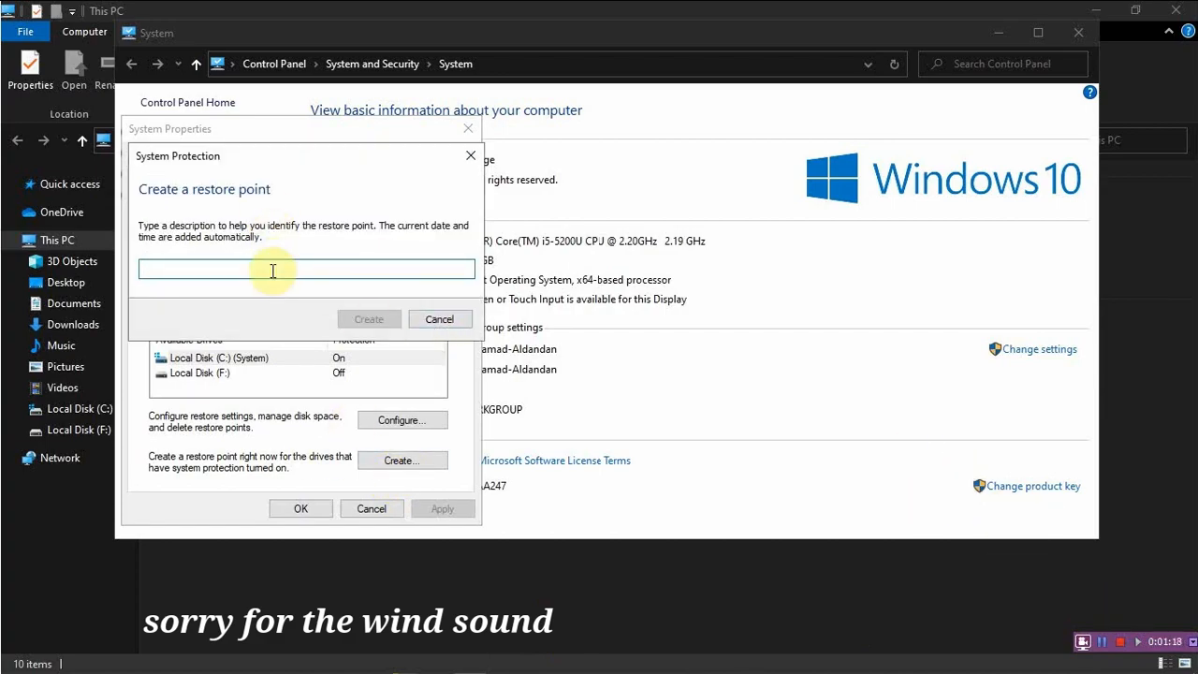
type("before optimiza")
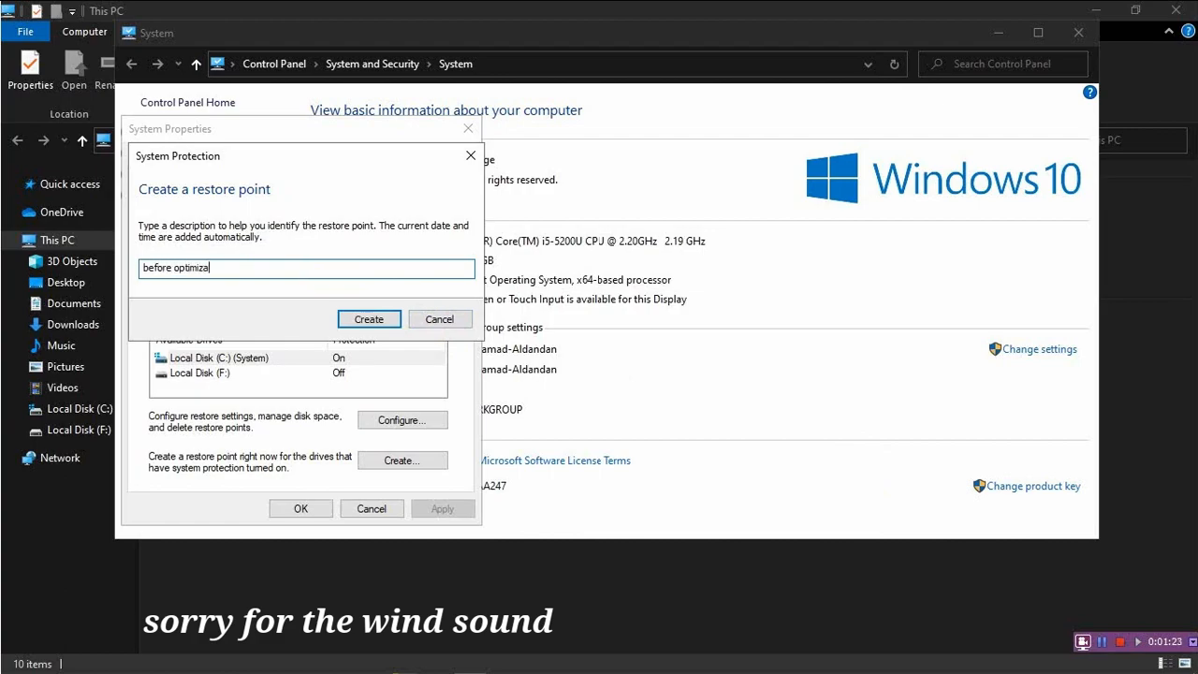
type("tion")
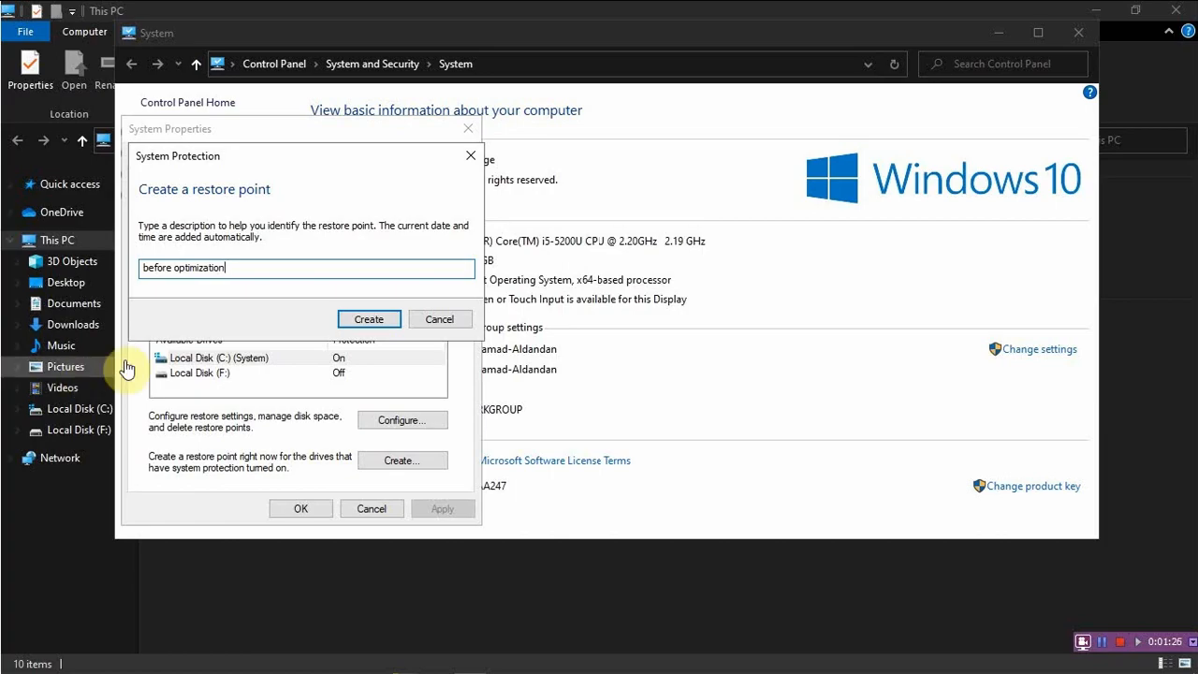
- Create the restore point, dismiss the success message and close the system windows
left_click(367, 318)
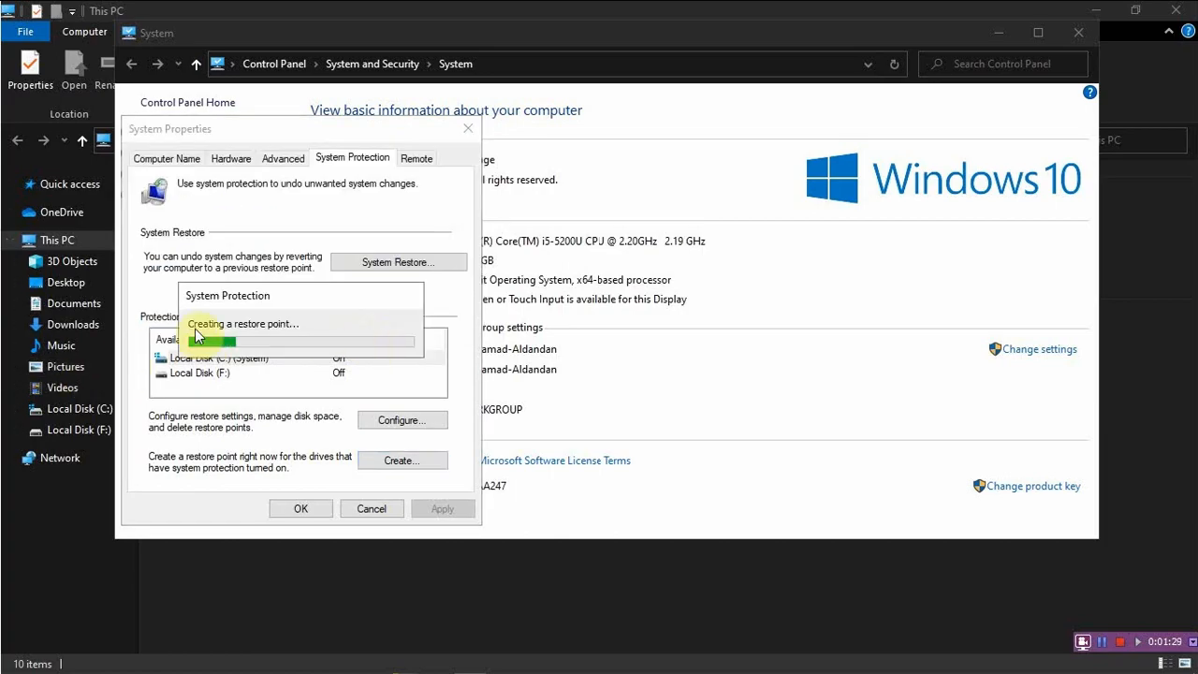
mouse_move(358, 333)
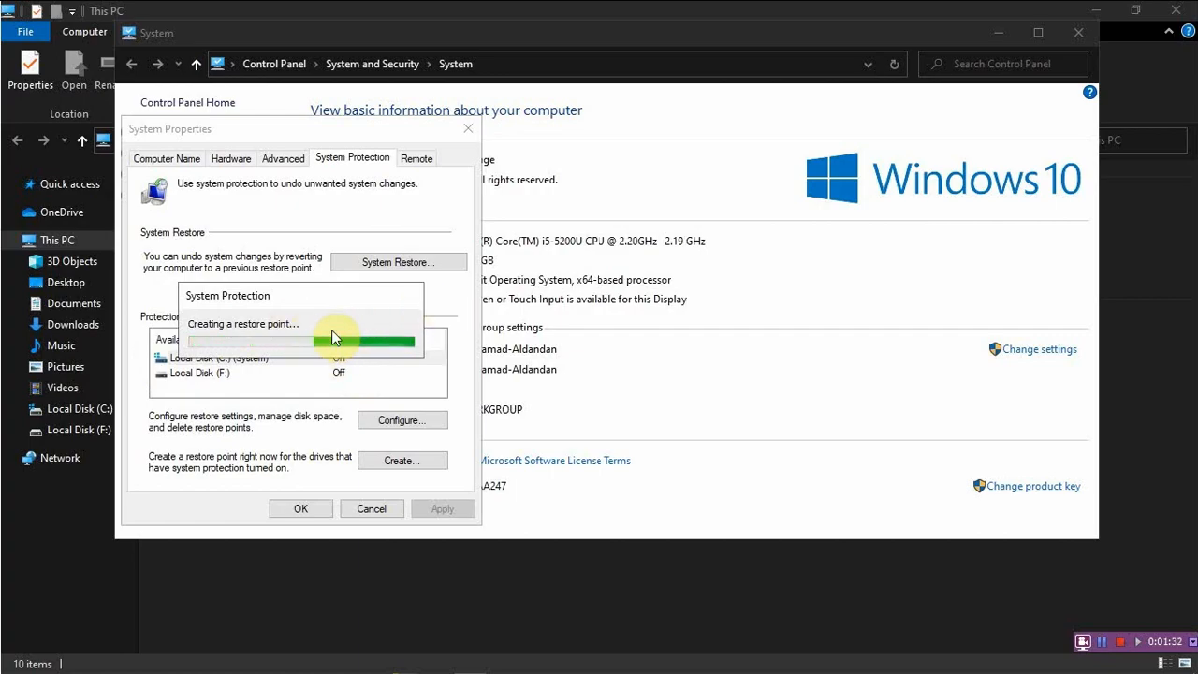
mouse_move(1041, 614)
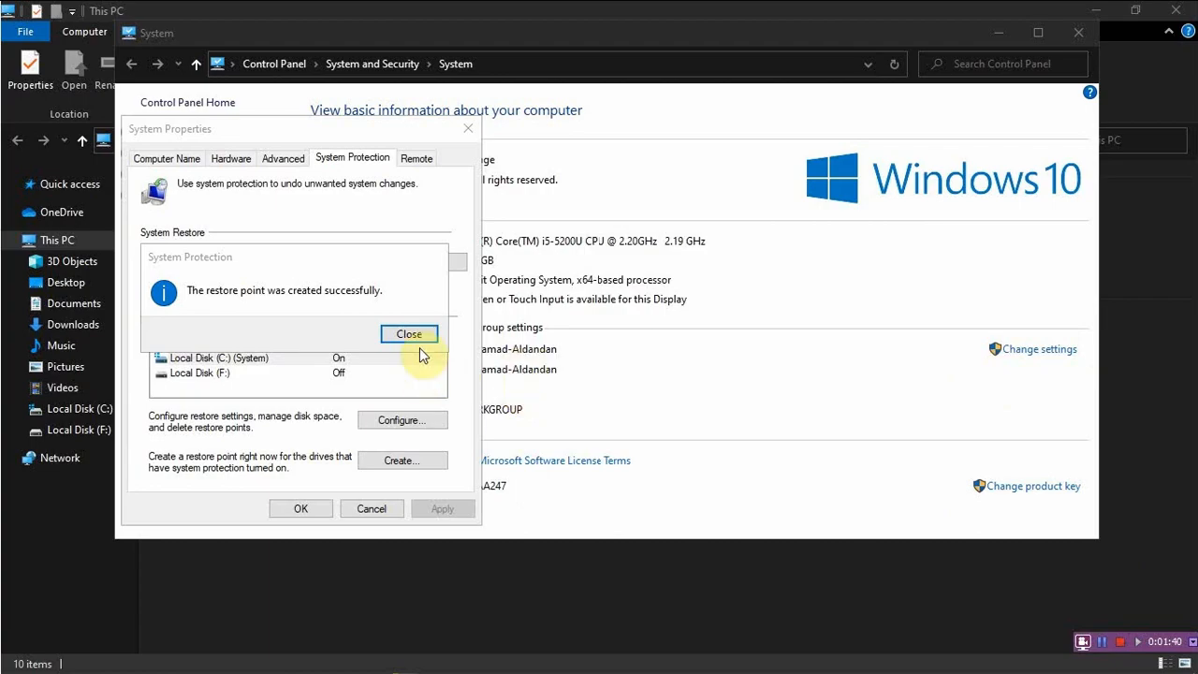
left_click(408, 333)
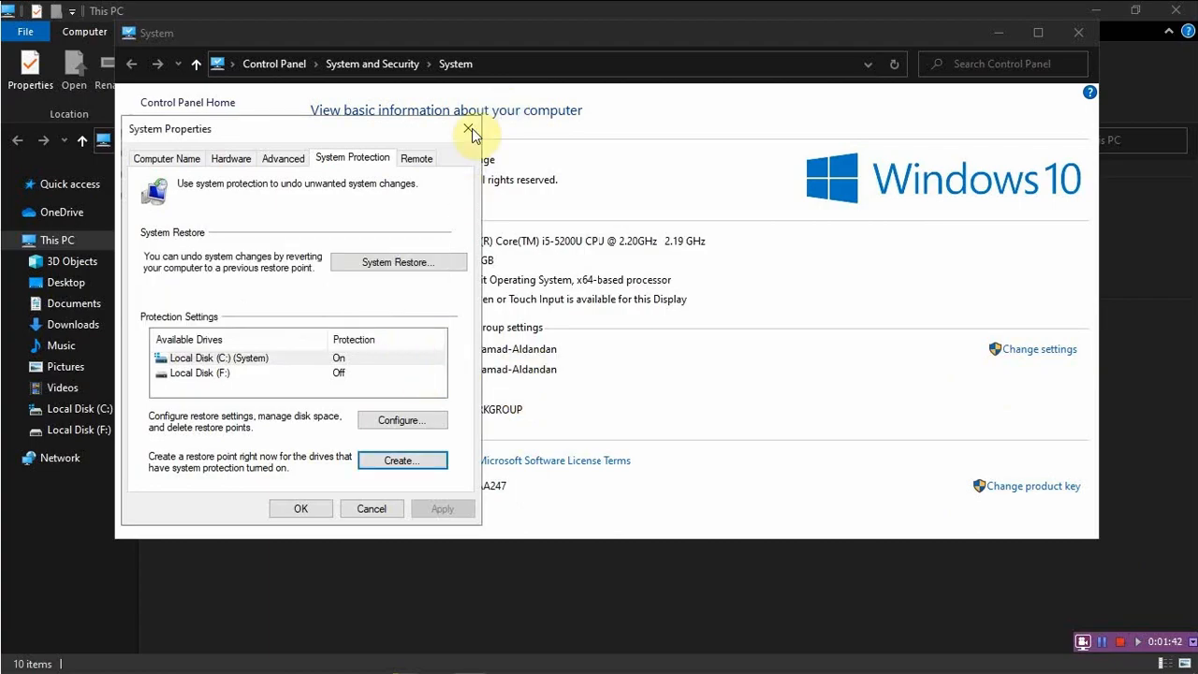
left_click(466, 125)
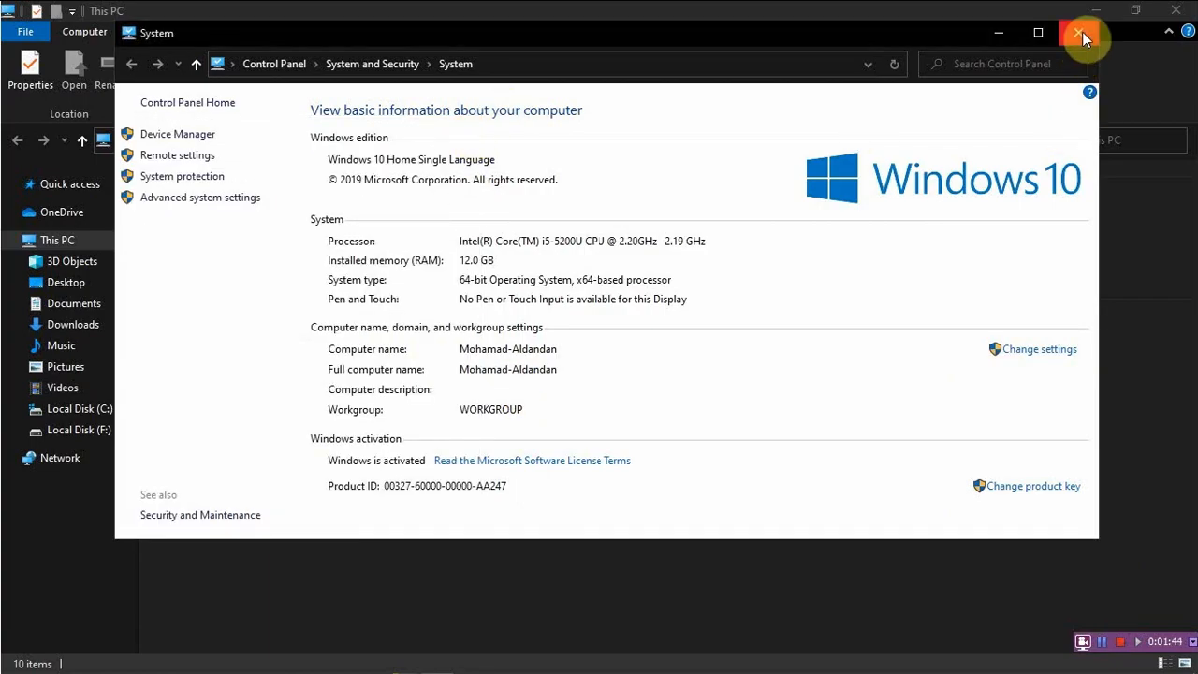
left_click(1078, 30)
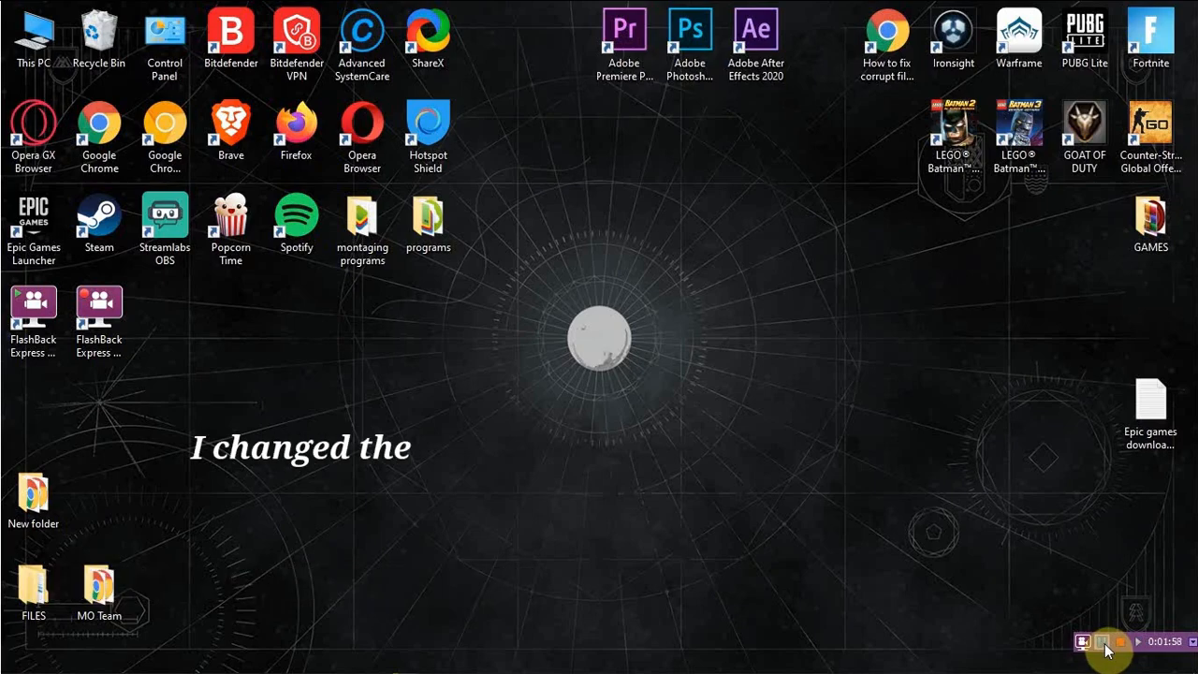
- Bring up the Network & Internet status settings page
type("mic place then the sound became very low so i edited the sound while doing the montage that's why you will feel that there is something wrong with the sound. sorry for that")
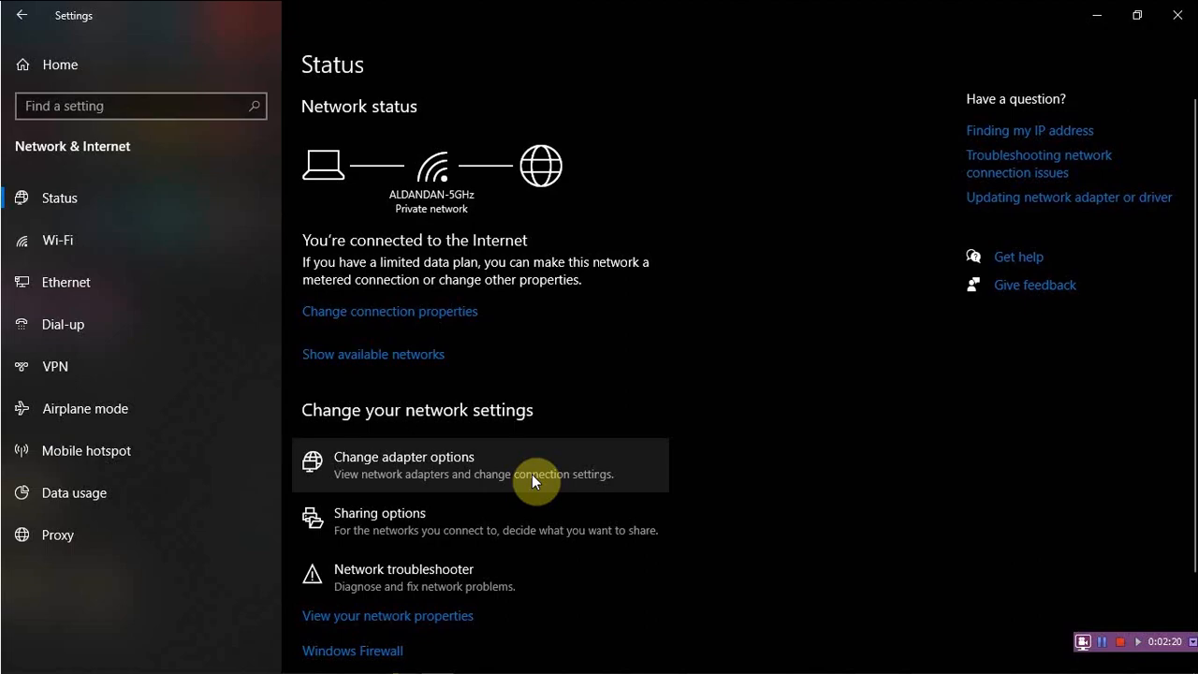
- Reach the Wi-Fi adapter's properties and select Internet Protocol Version 4 (TCP/IPv4)
left_click(404, 464)
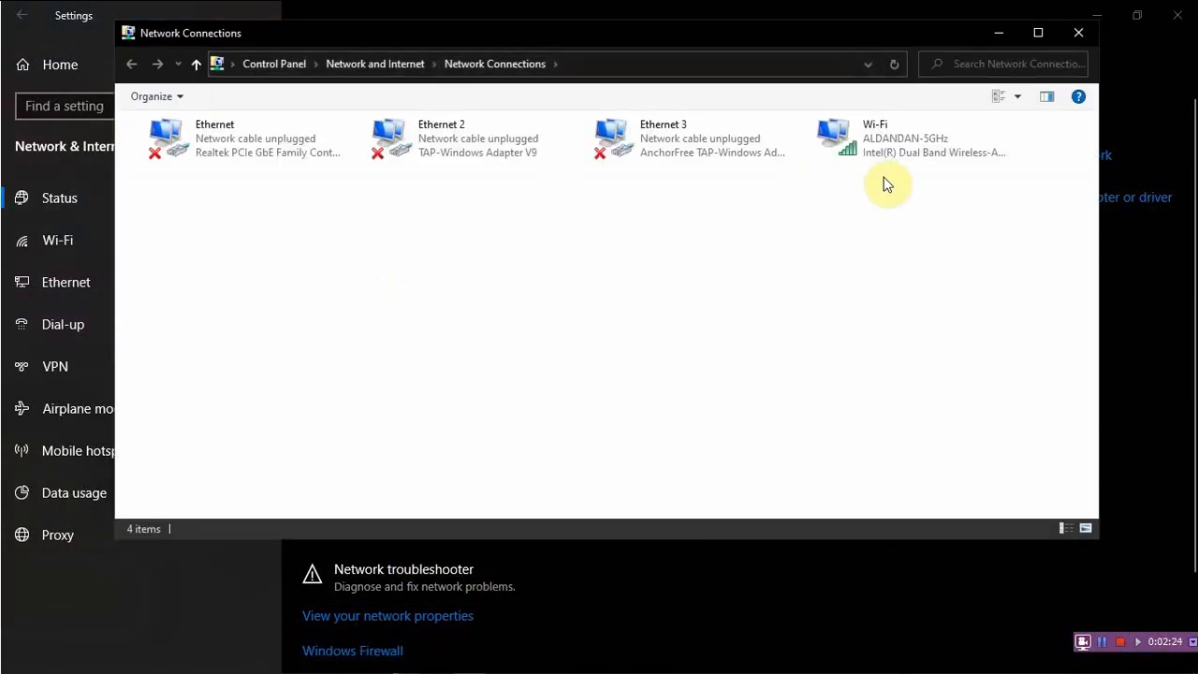
left_click(917, 139)
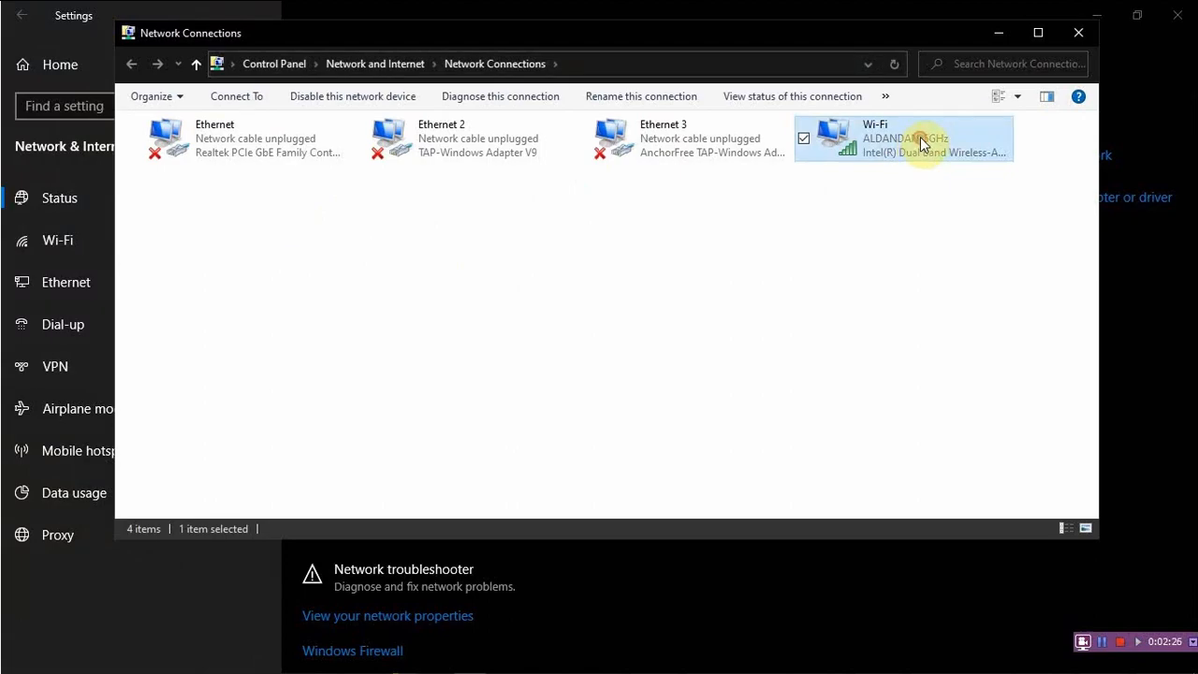
double_click(920, 141)
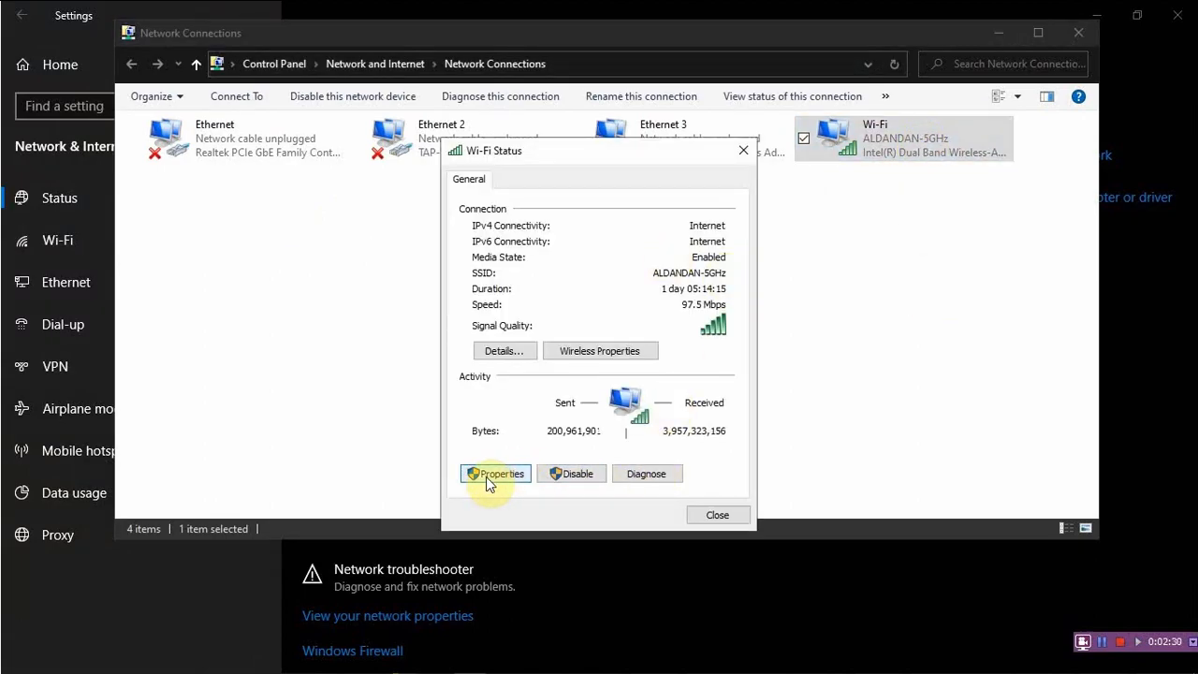
left_click(494, 473)
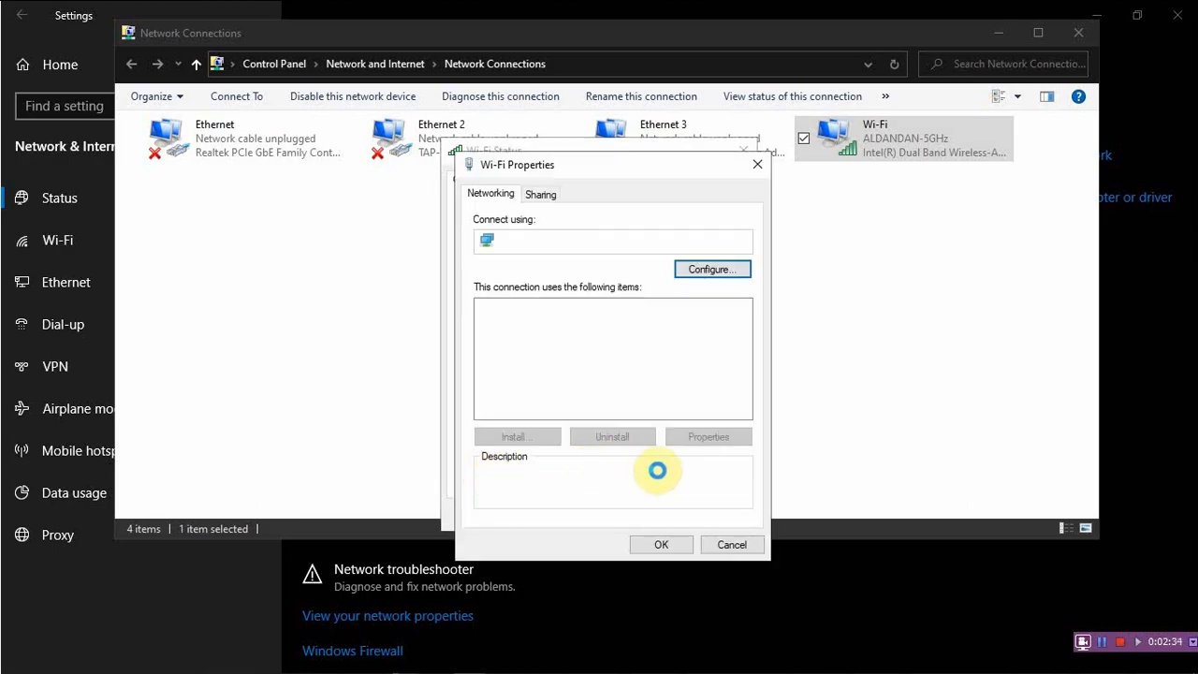
left_click(592, 352)
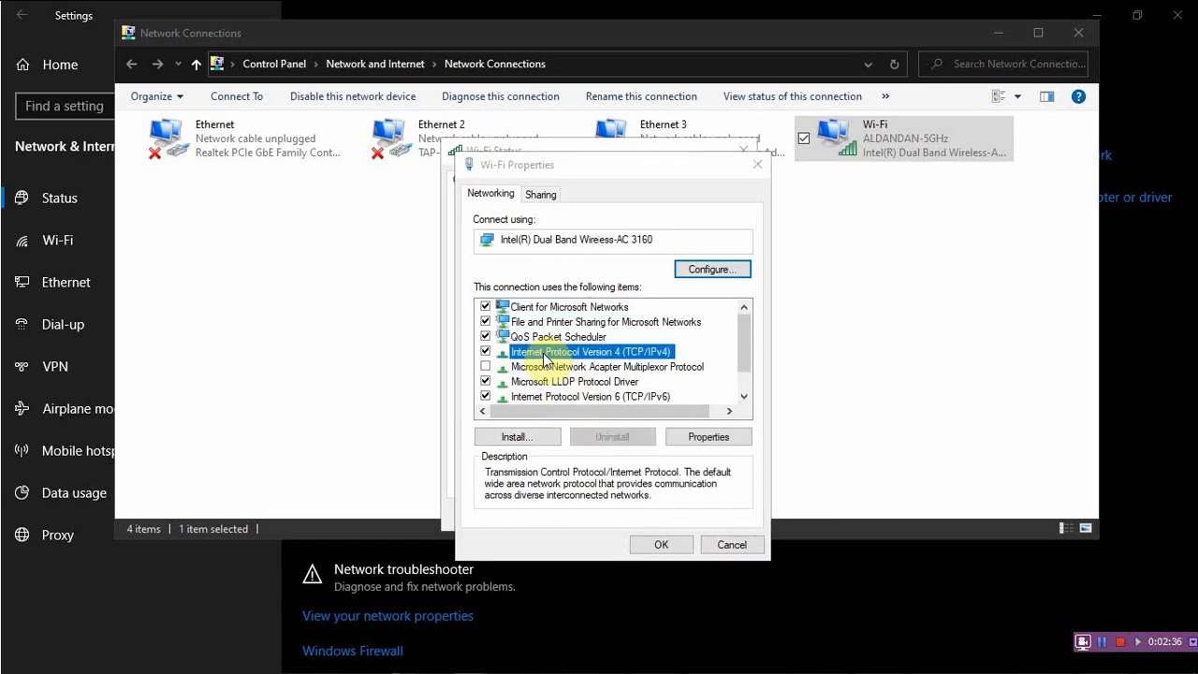
- Set the IPv4 DNS servers manually to 1.1.1.1 and 1.0.0.1 and apply to the Wi-Fi connection
left_click(707, 436)
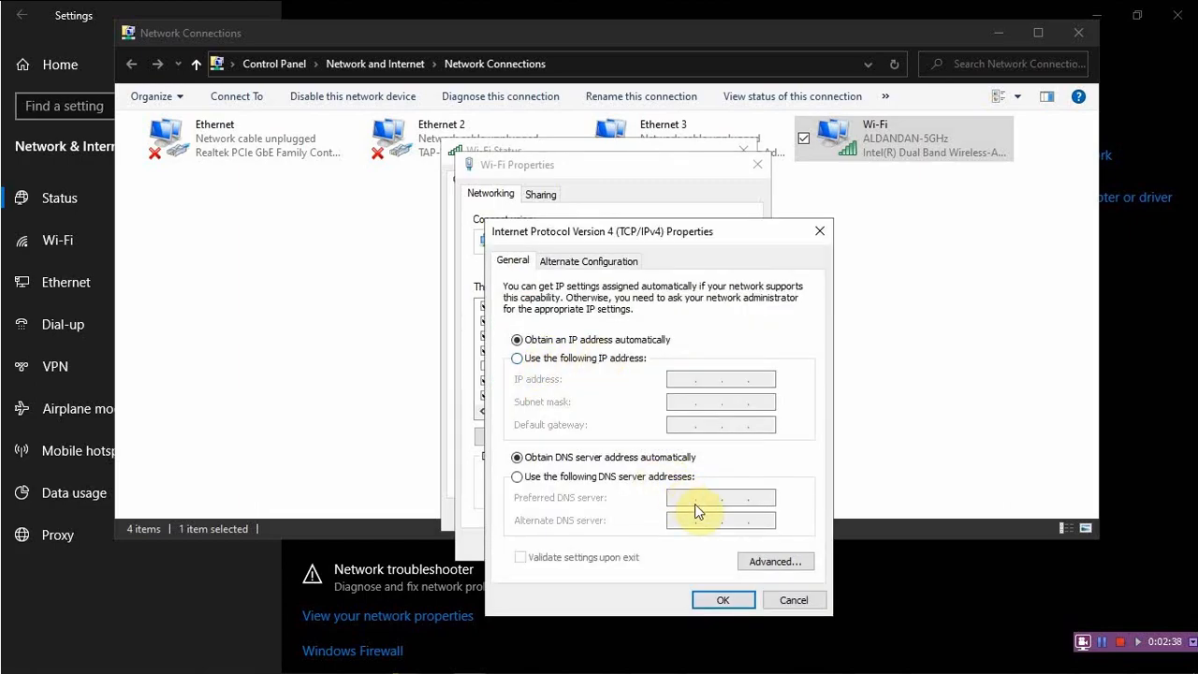
mouse_move(719, 421)
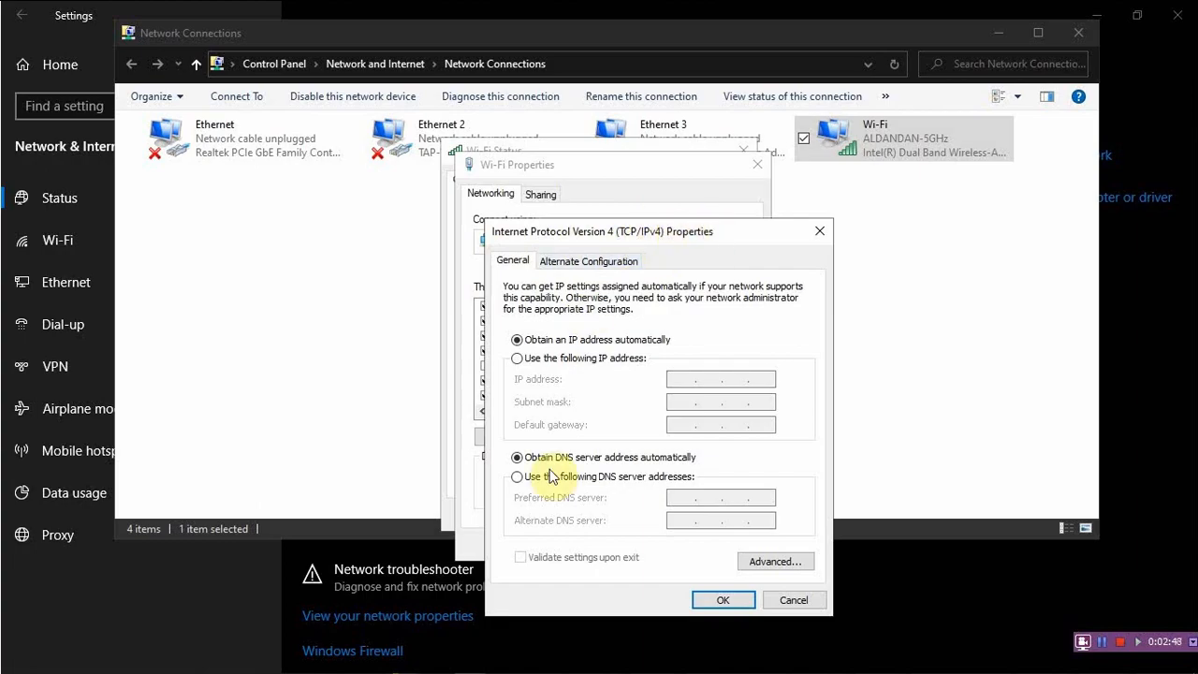
left_click(517, 478)
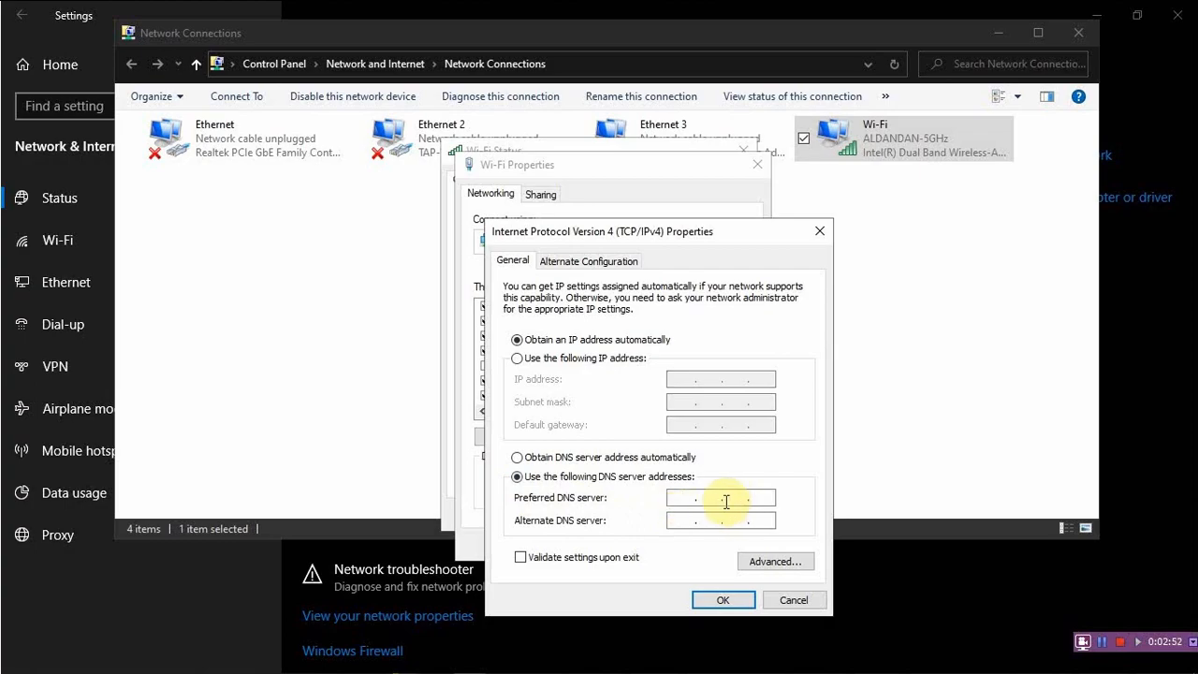
left_click(692, 498)
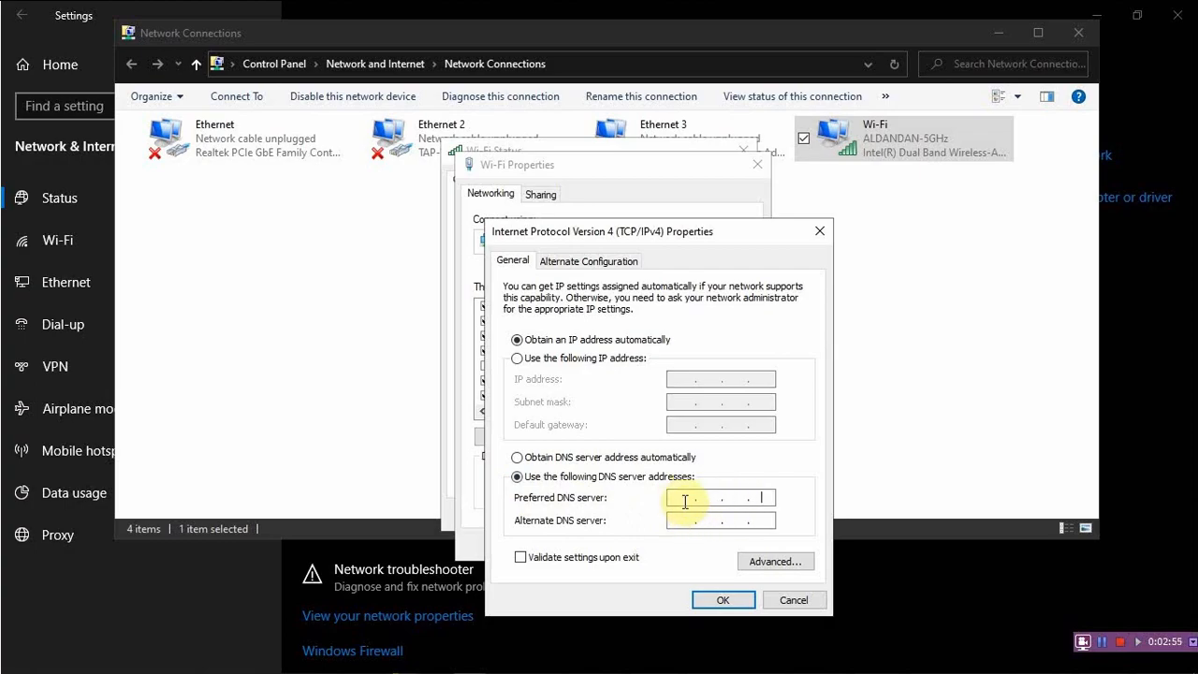
type("11")
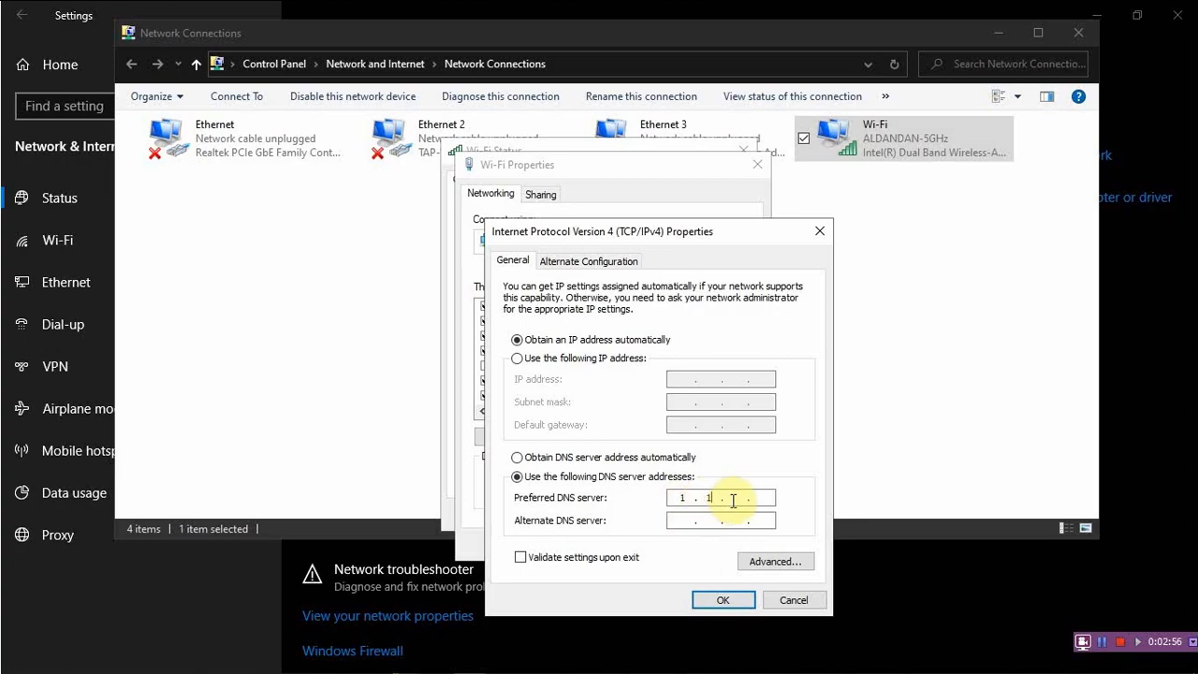
type("1.1.1.1")
left_click(720, 520)
type("1.0.0.1")
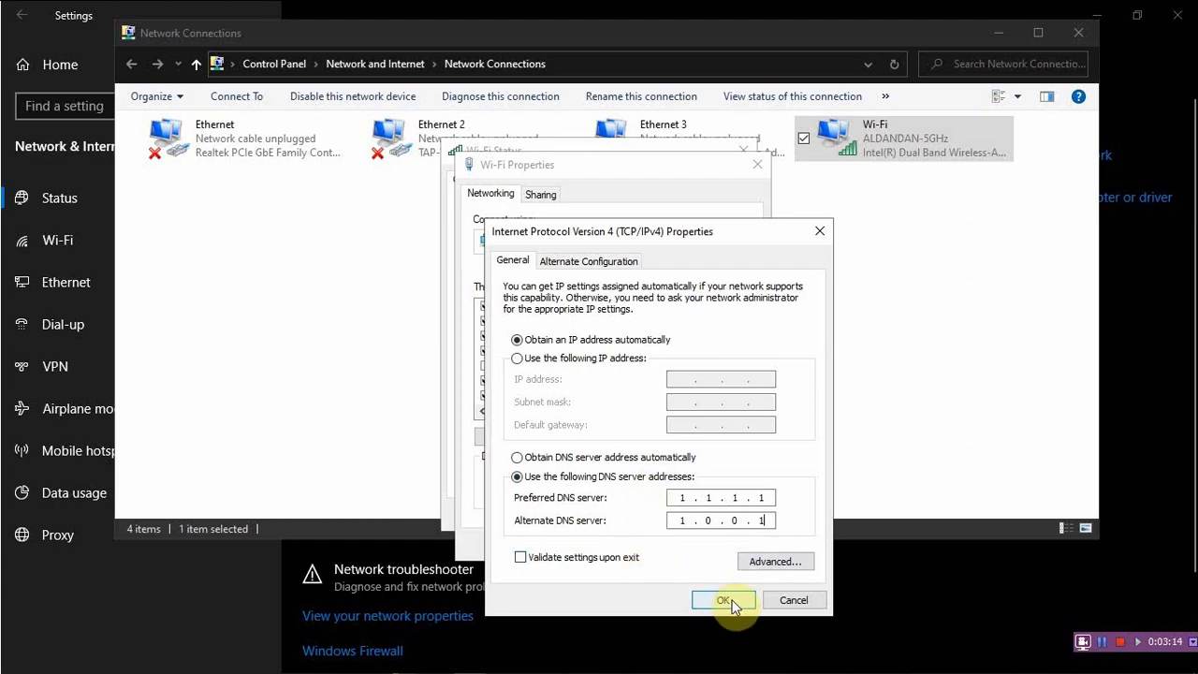
left_click(723, 599)
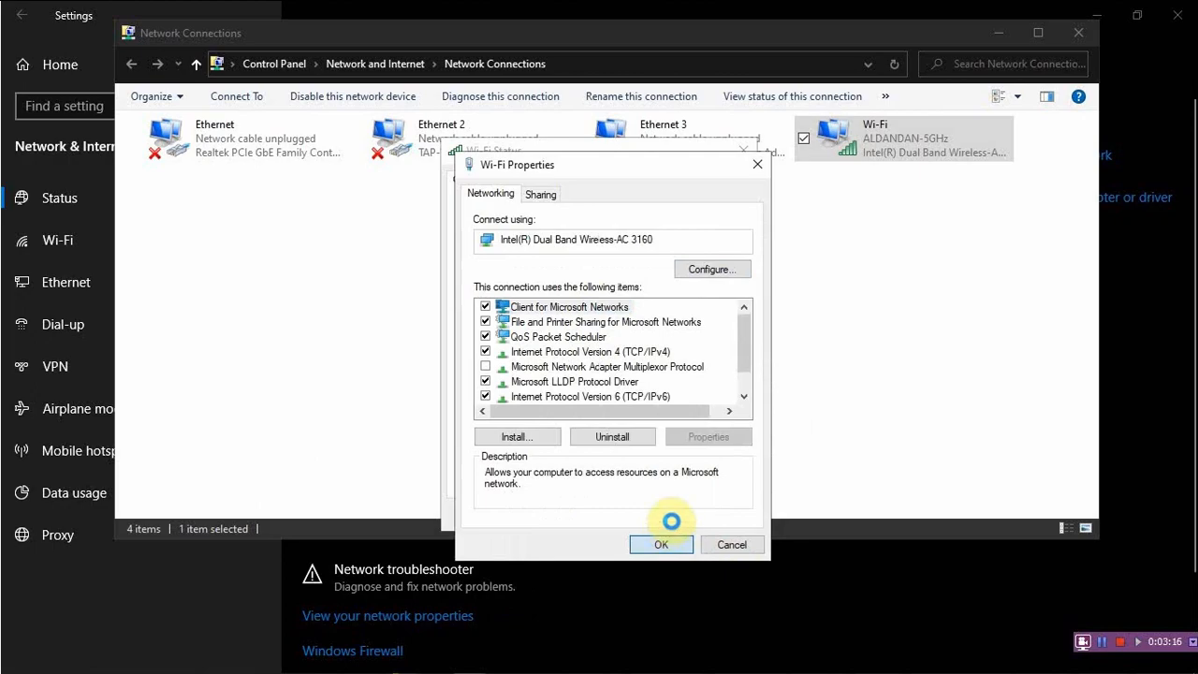
mouse_move(586, 547)
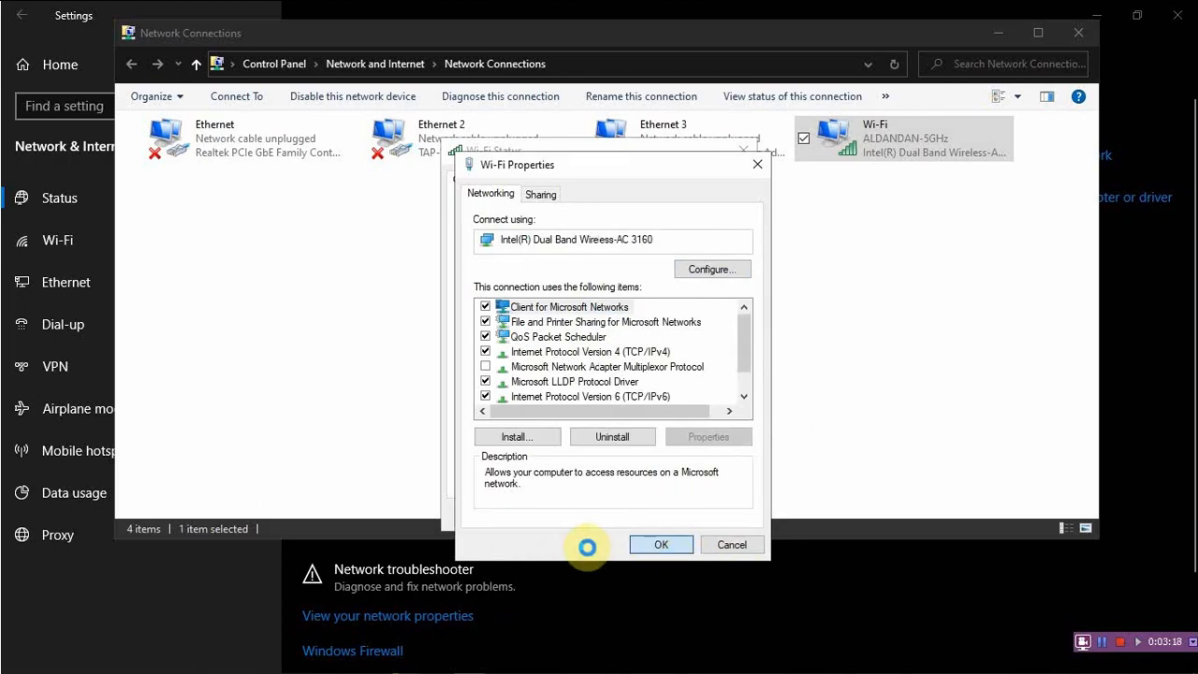
left_click(661, 545)
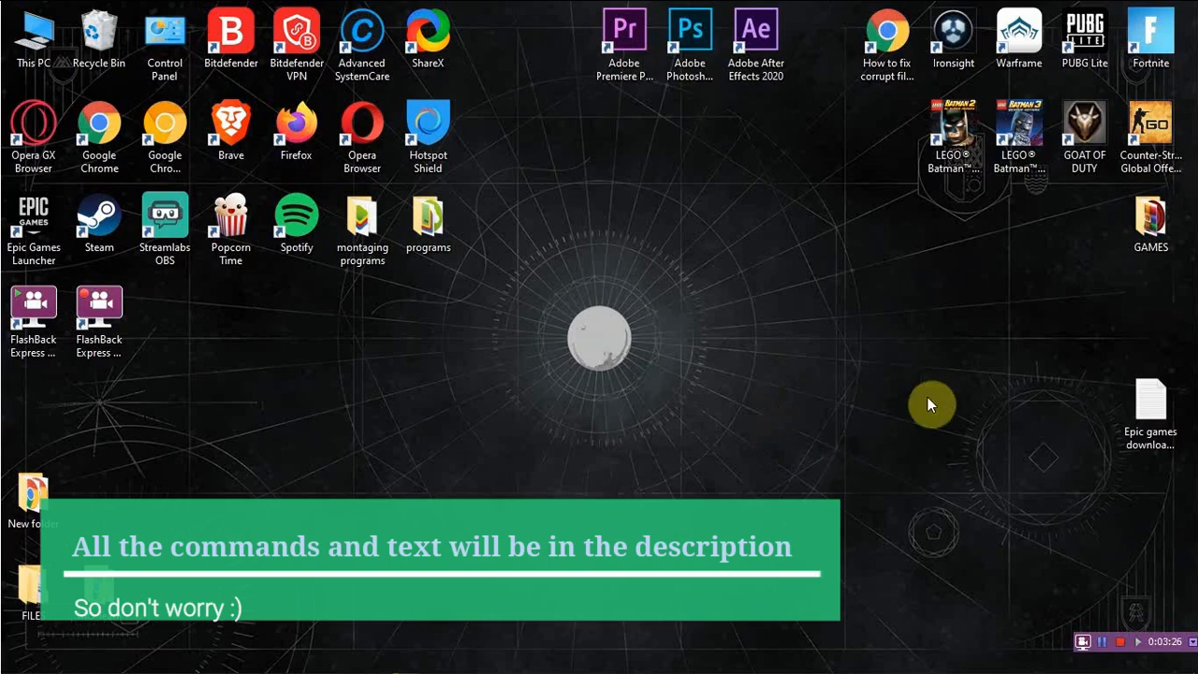
mouse_move(551, 290)
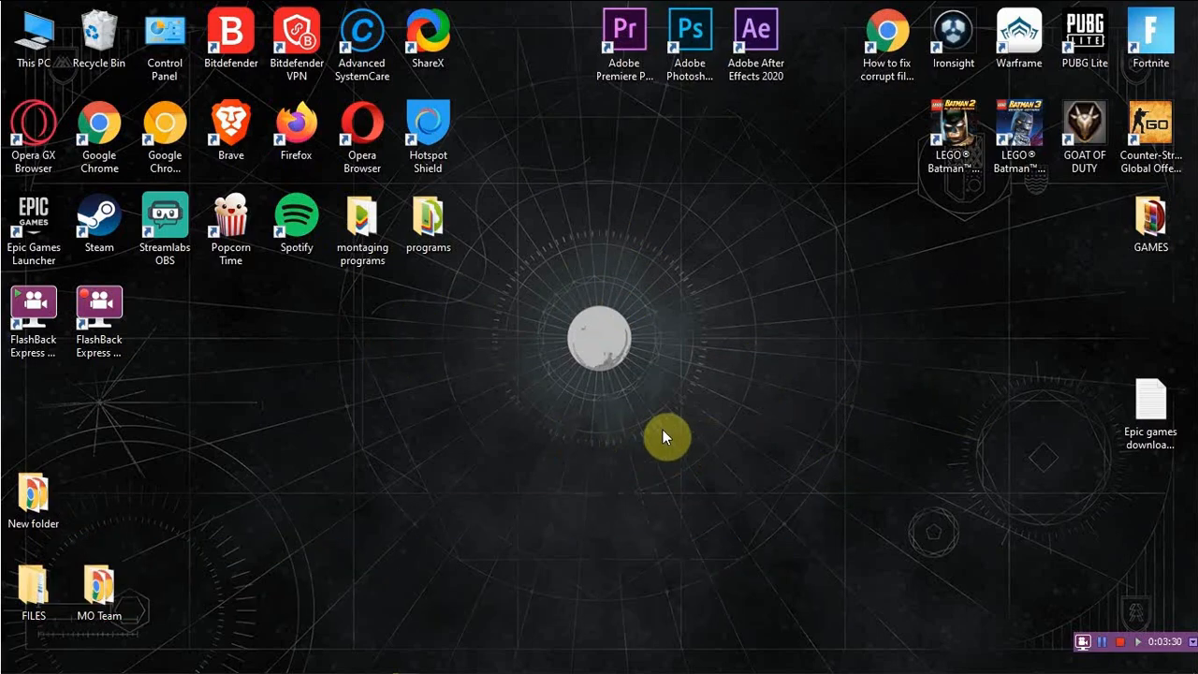
mouse_move(685, 389)
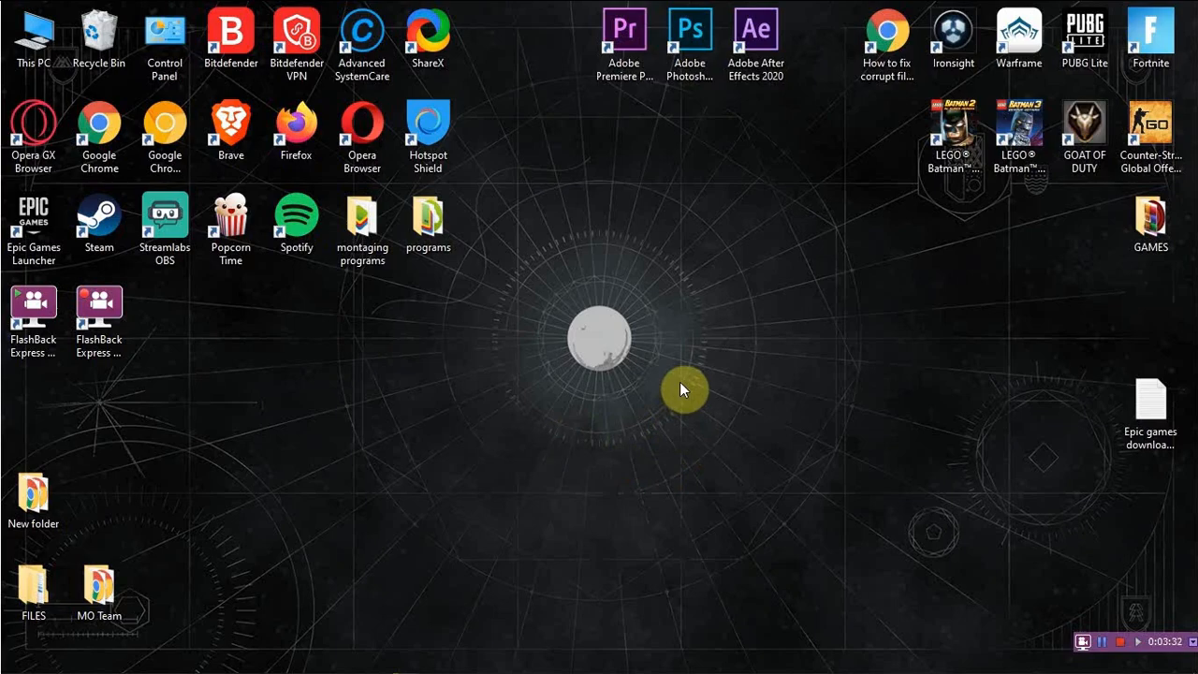
mouse_move(687, 397)
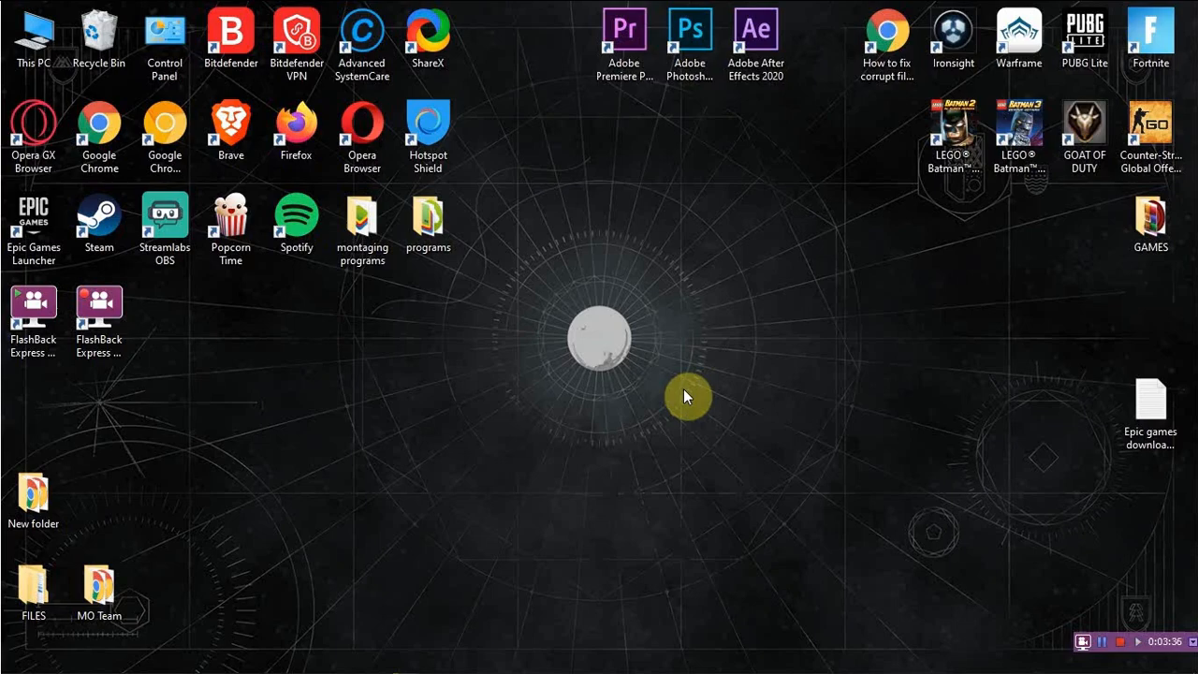
mouse_move(833, 374)
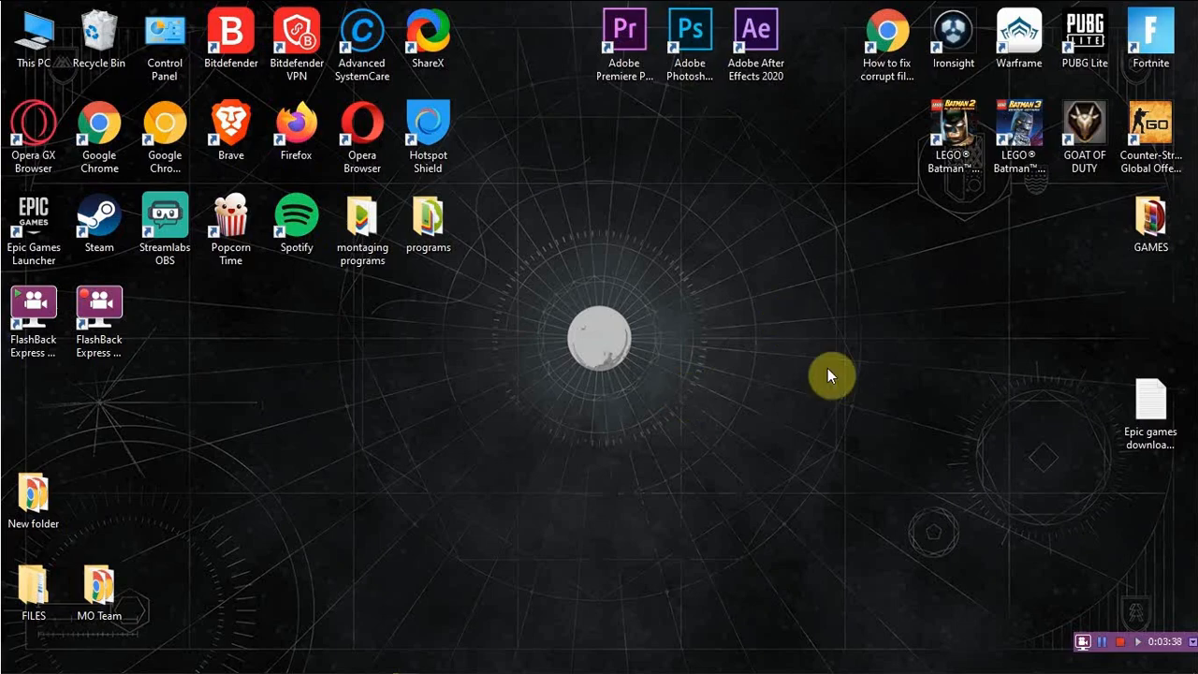
mouse_move(610, 367)
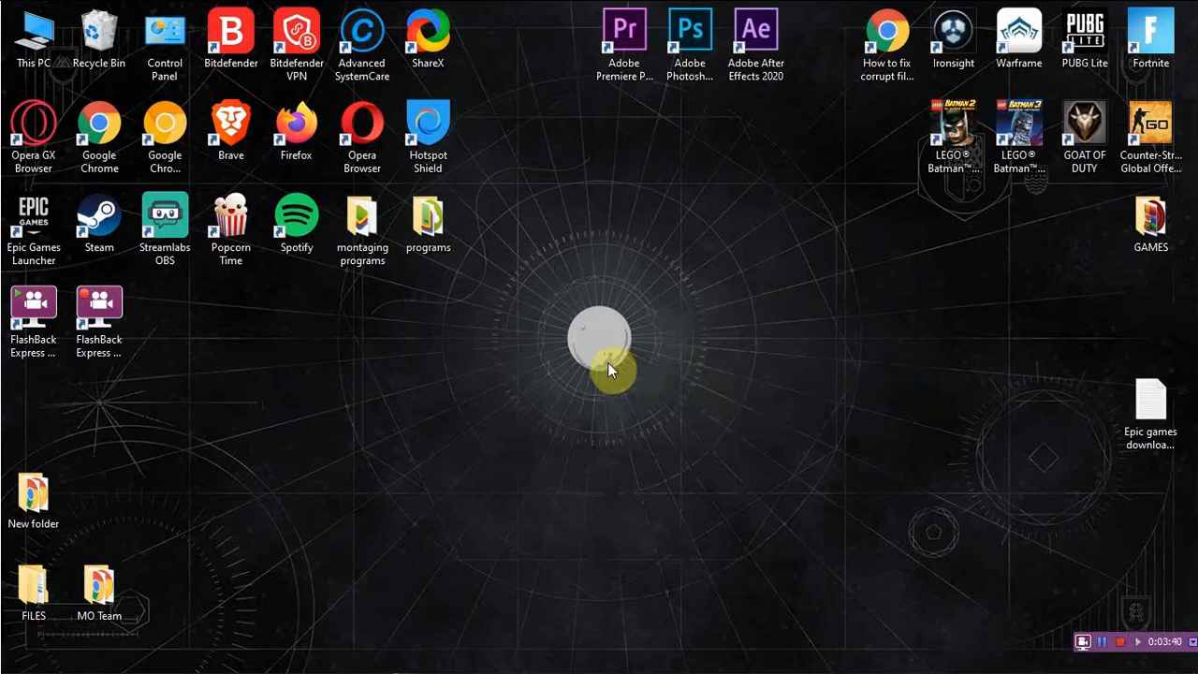
mouse_move(814, 395)
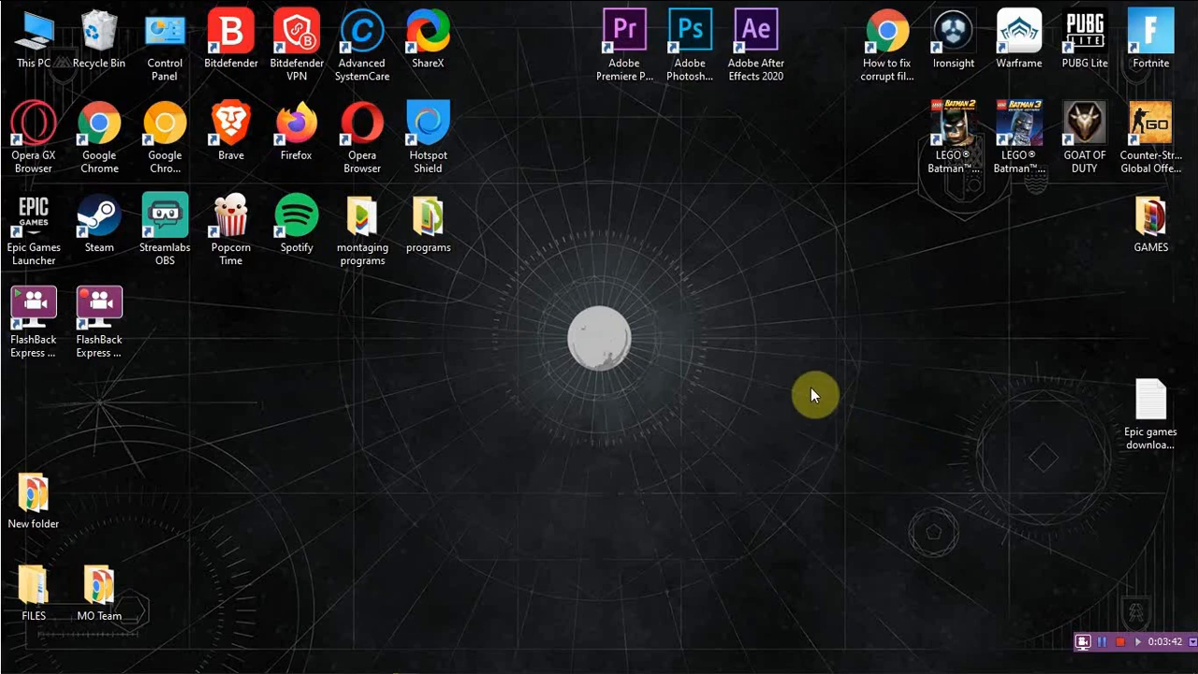
mouse_move(869, 343)
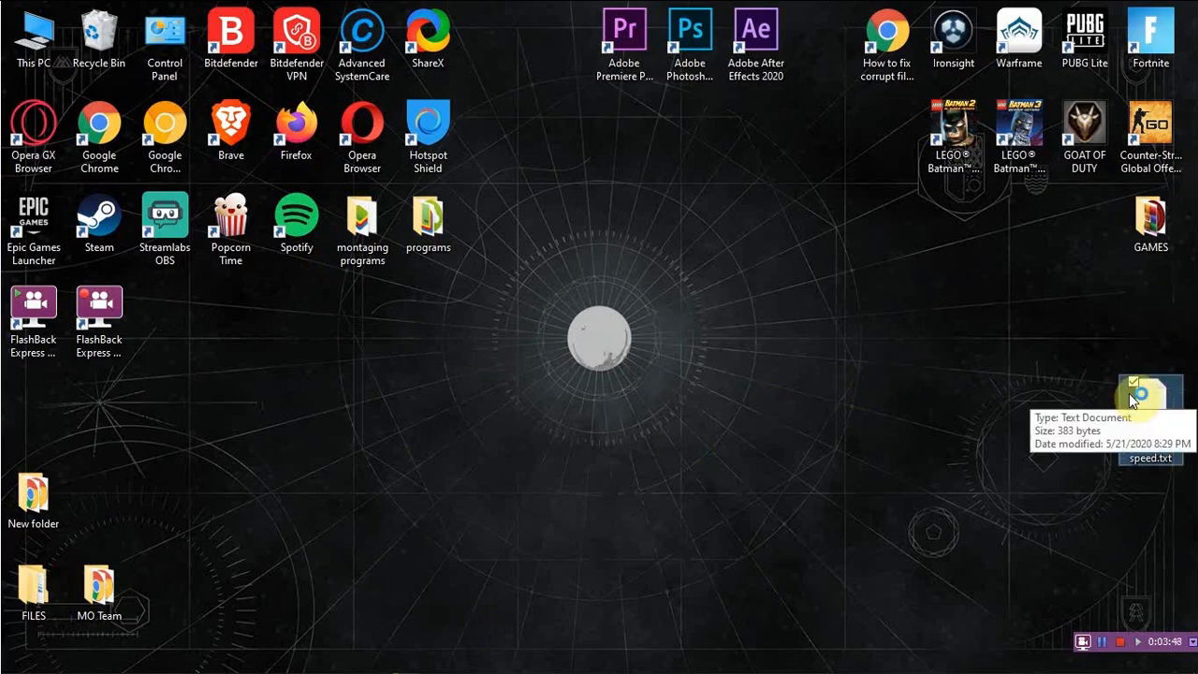
- Select the Engine settings lines in speed.txt, then close the notes
double_click(1145, 393)
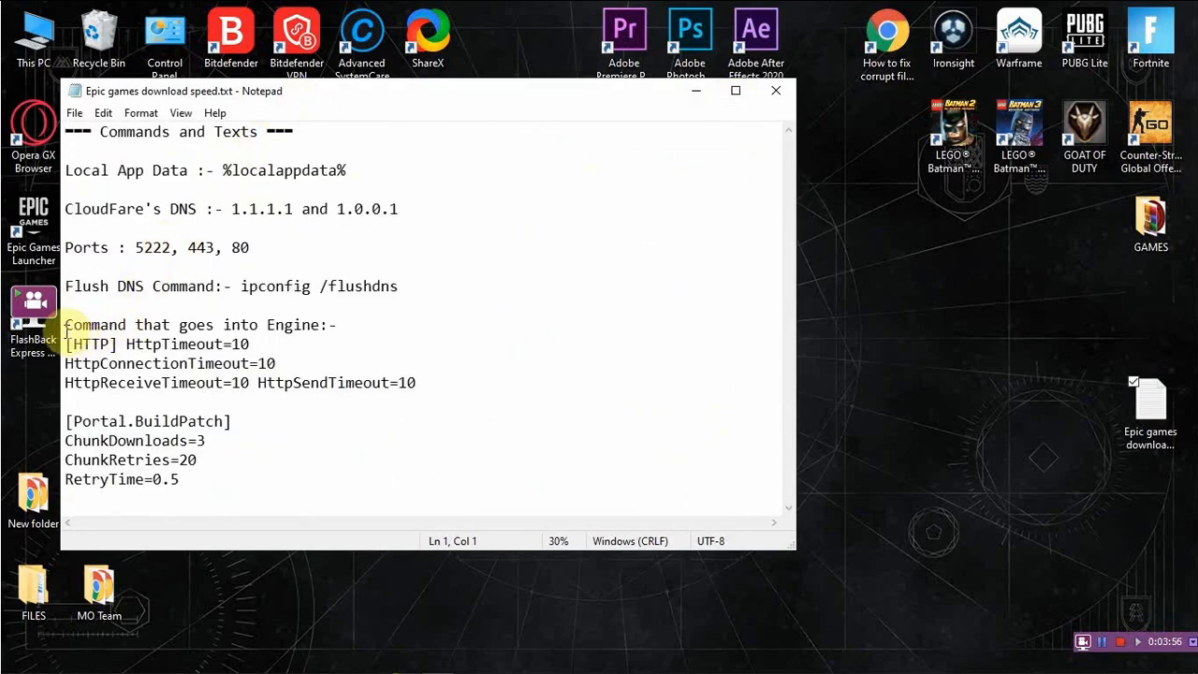
left_click_drag(63, 344, 180, 479)
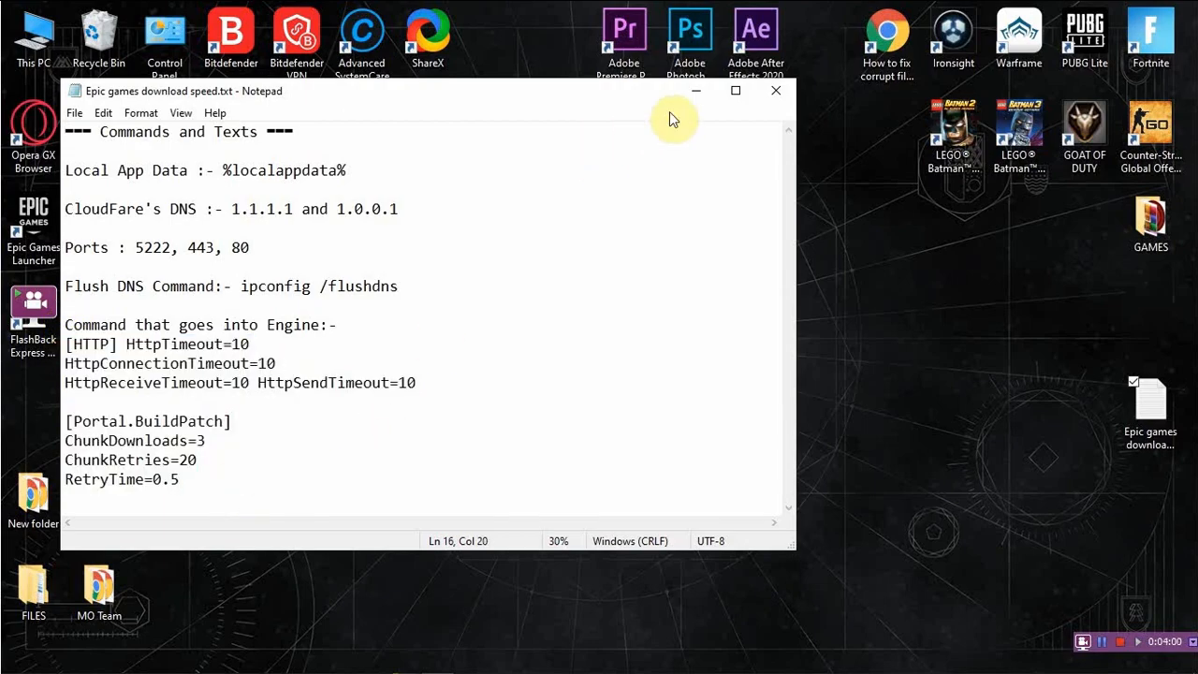
left_click(775, 89)
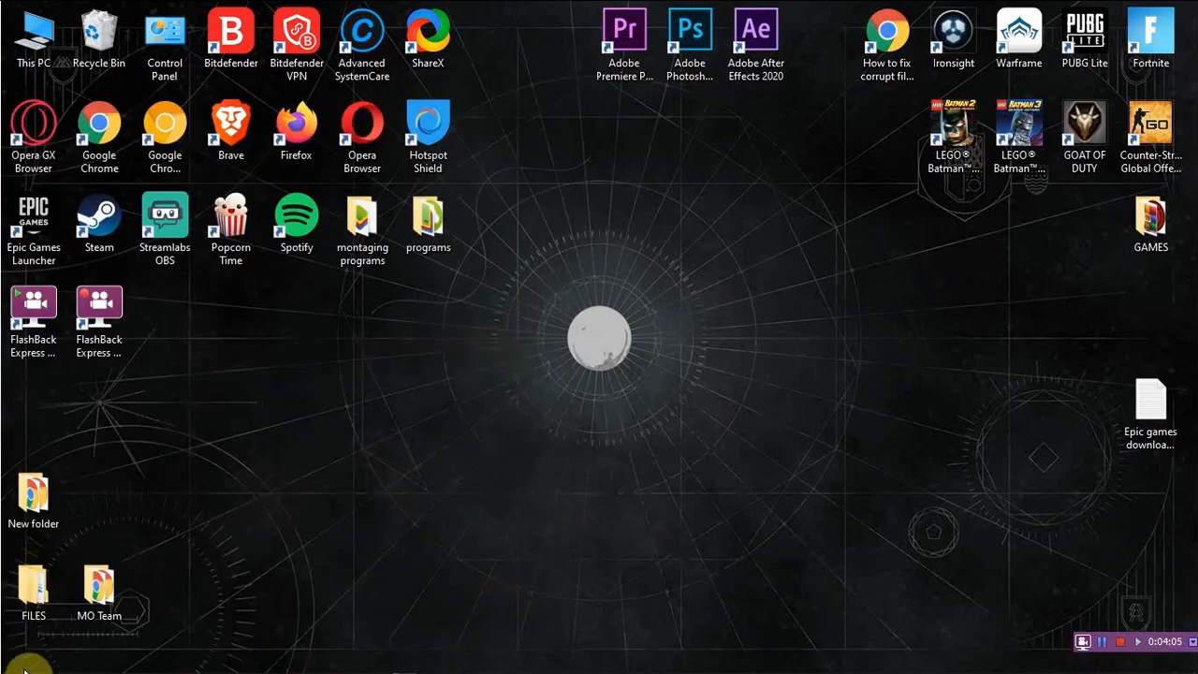
- Run %localappdata% to show the AppData Local folder in File Explorer
right_click(28, 659)
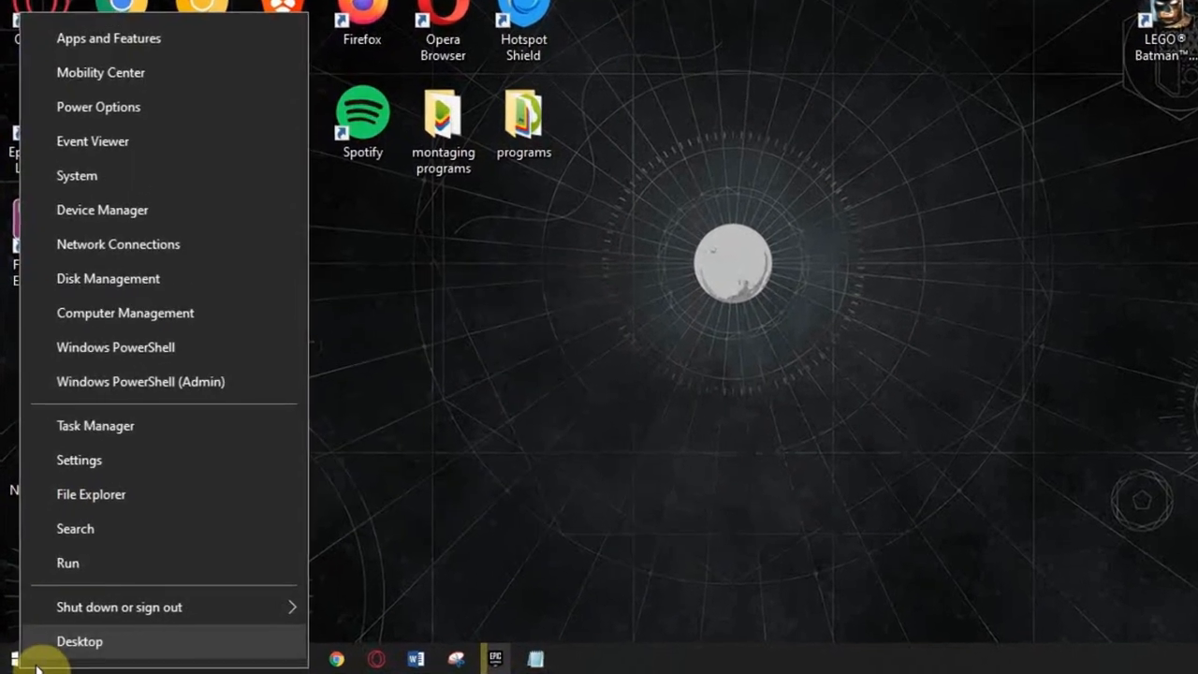
left_click(79, 640)
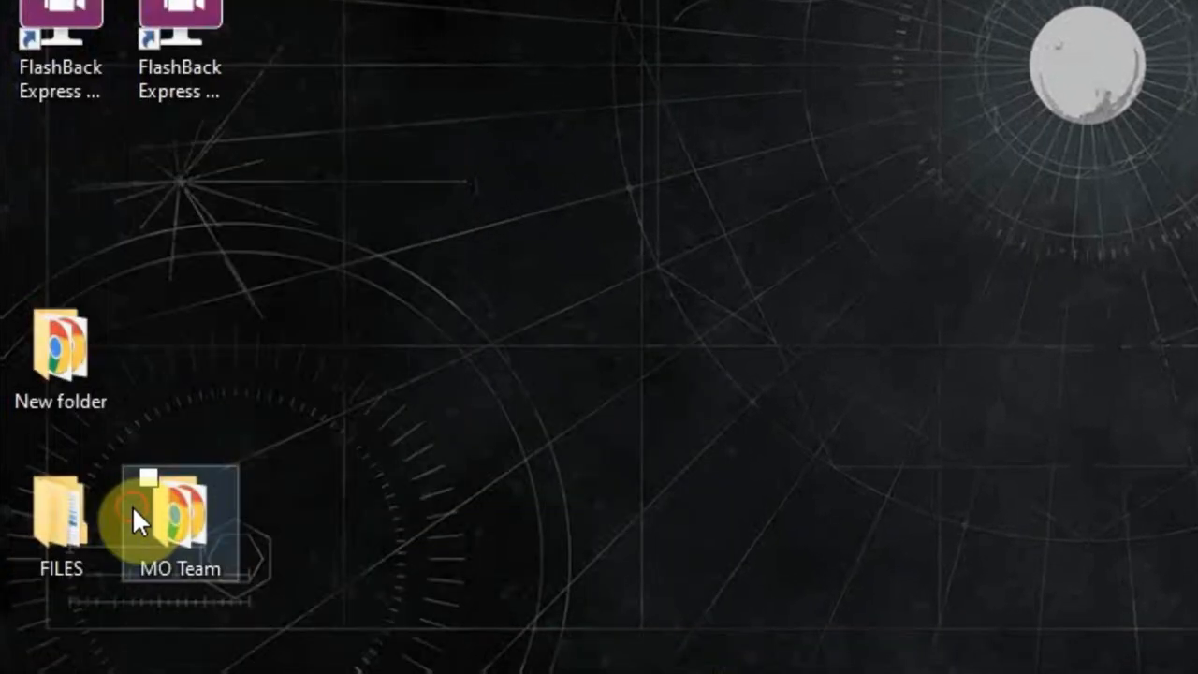
key("Win+r")
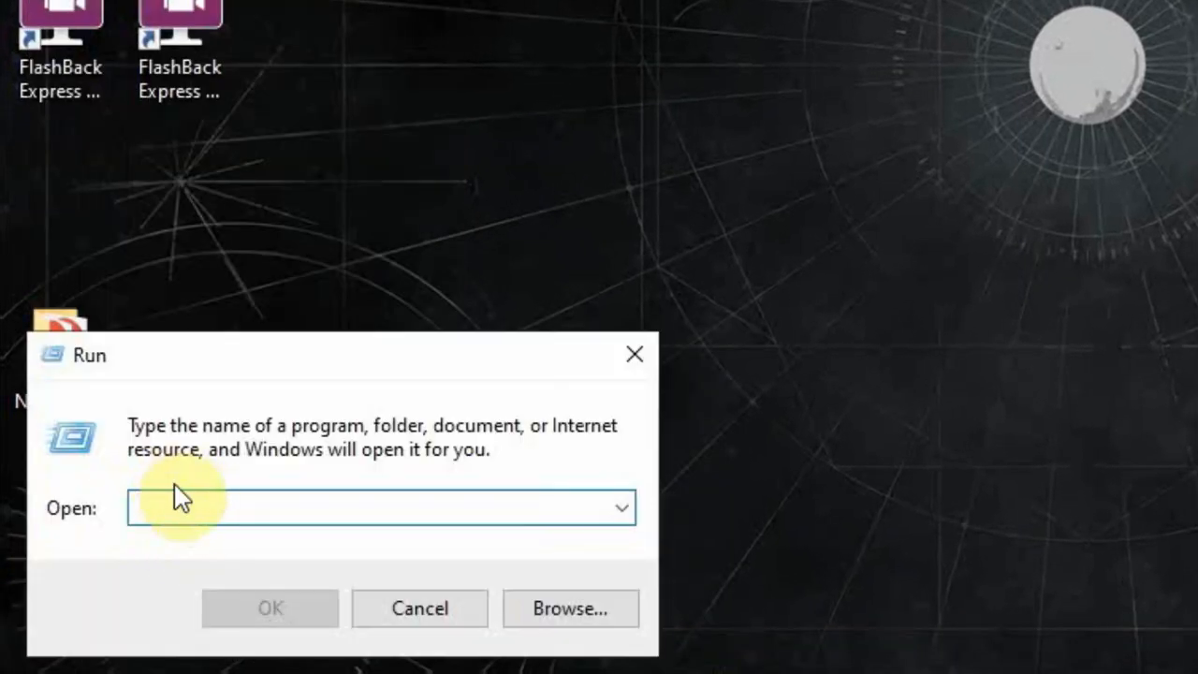
type("%%")
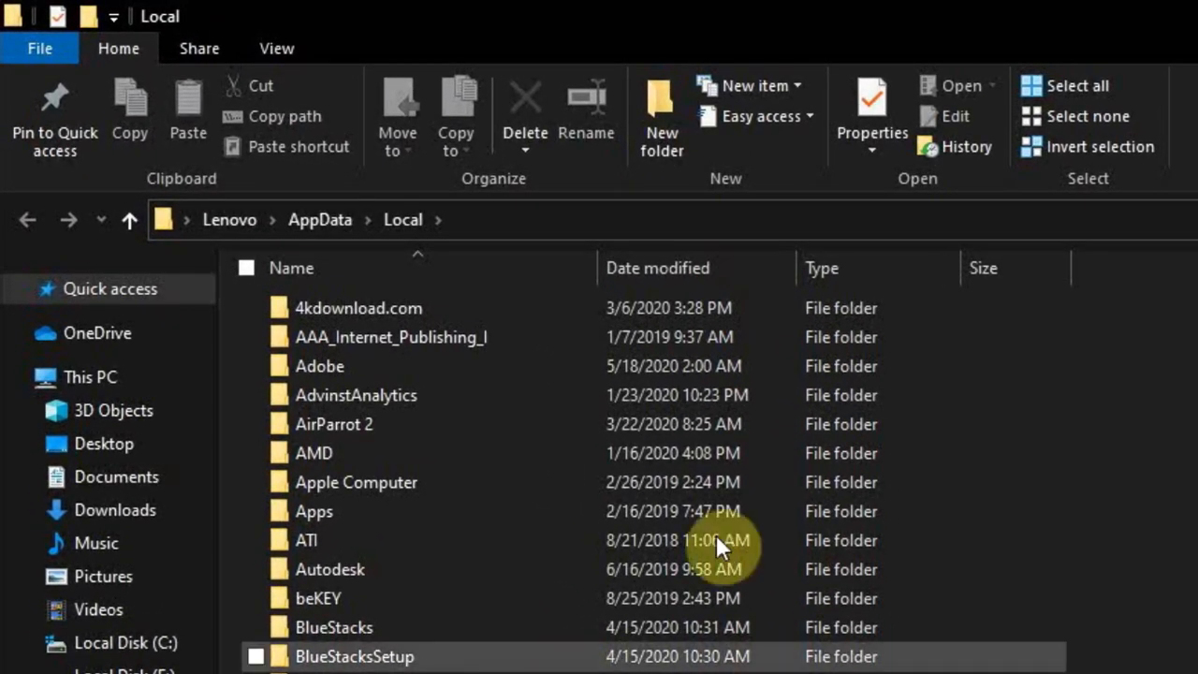
- Navigate into EpicGamesLauncher's Saved\Config\Windows folder listing Engine.ini and GameUserSettings.ini
scroll("down", 3)
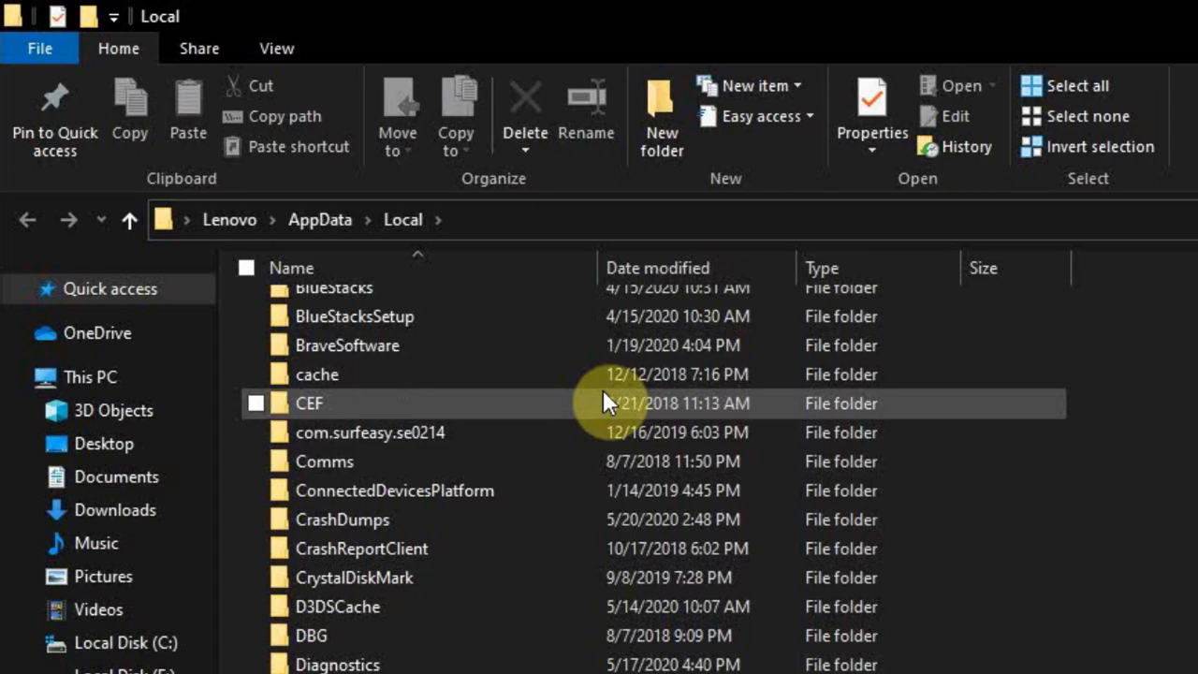
scroll("down", 3)
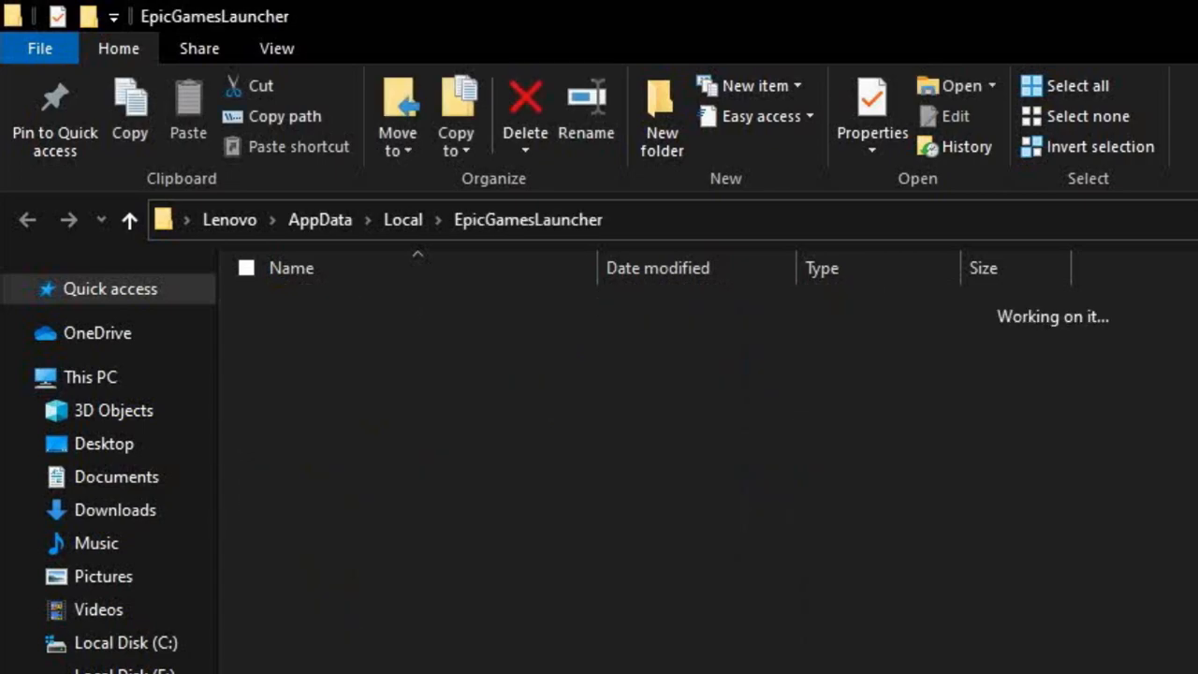
mouse_move(371, 314)
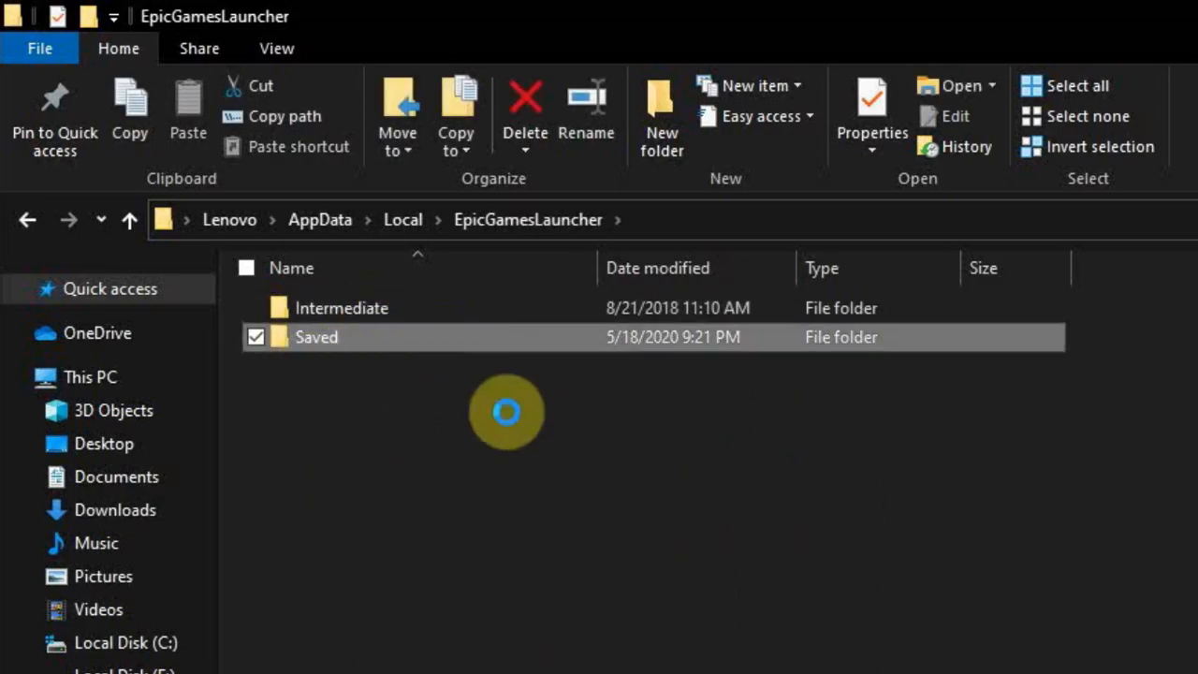
double_click(316, 337)
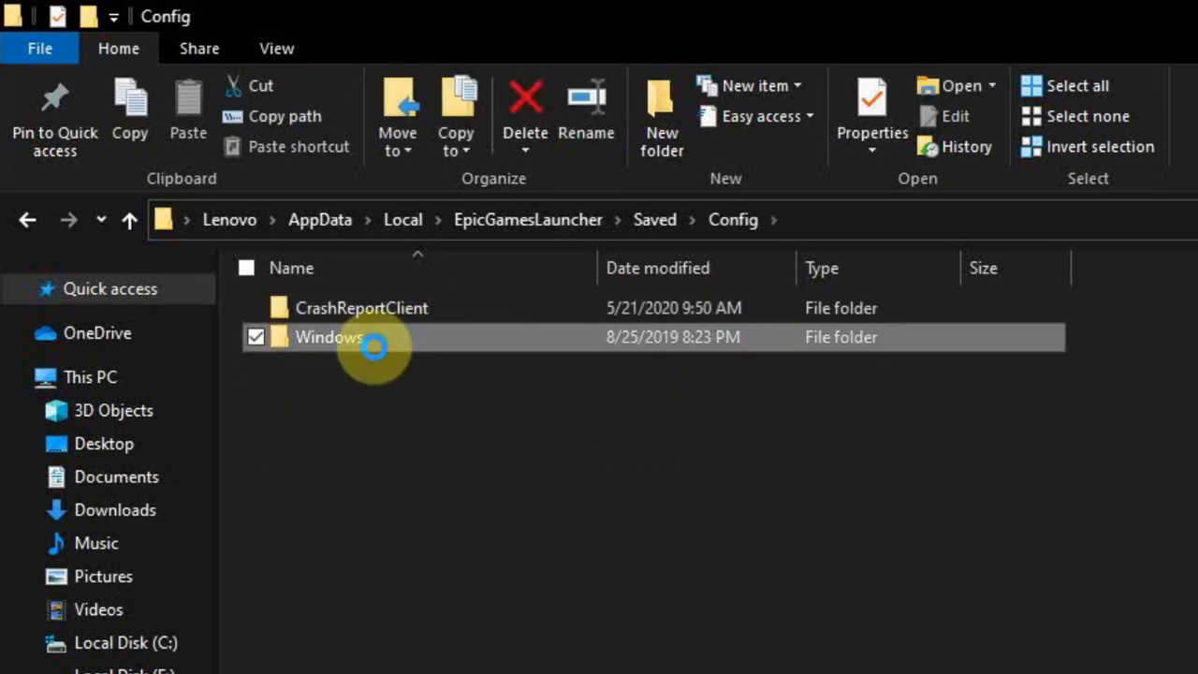
double_click(327, 337)
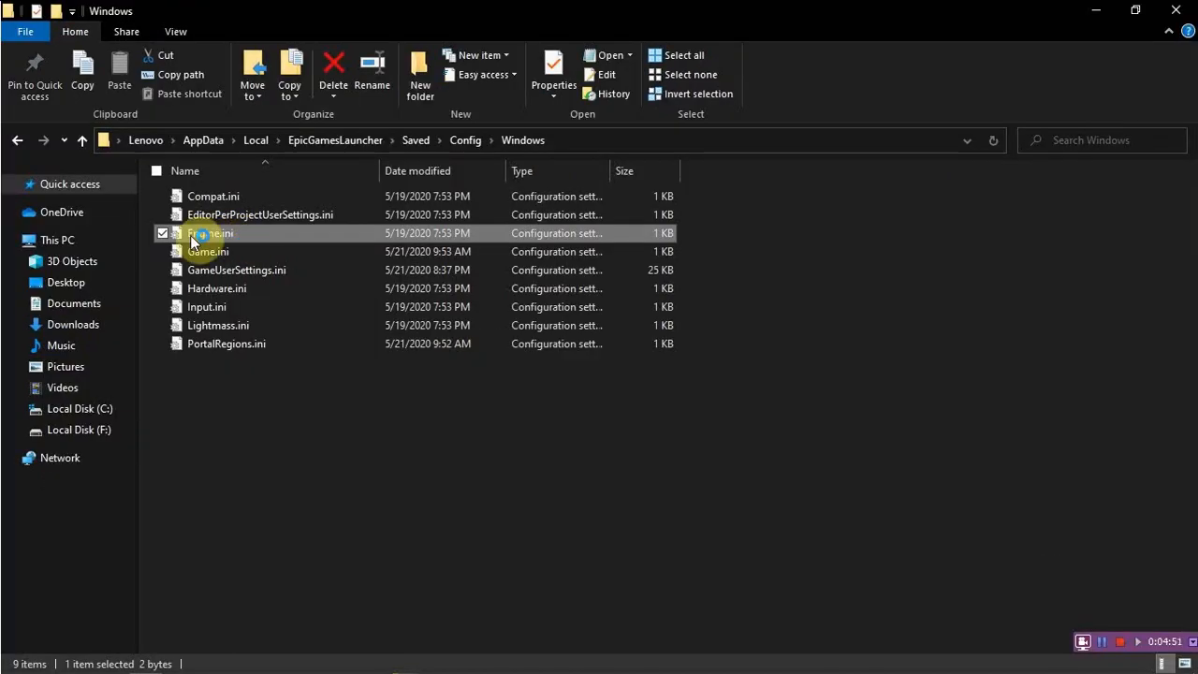
- Paste the HTTP timeout and Portal.BuildPatch settings into Engine.ini and save on closing Notepad
double_click(208, 232)
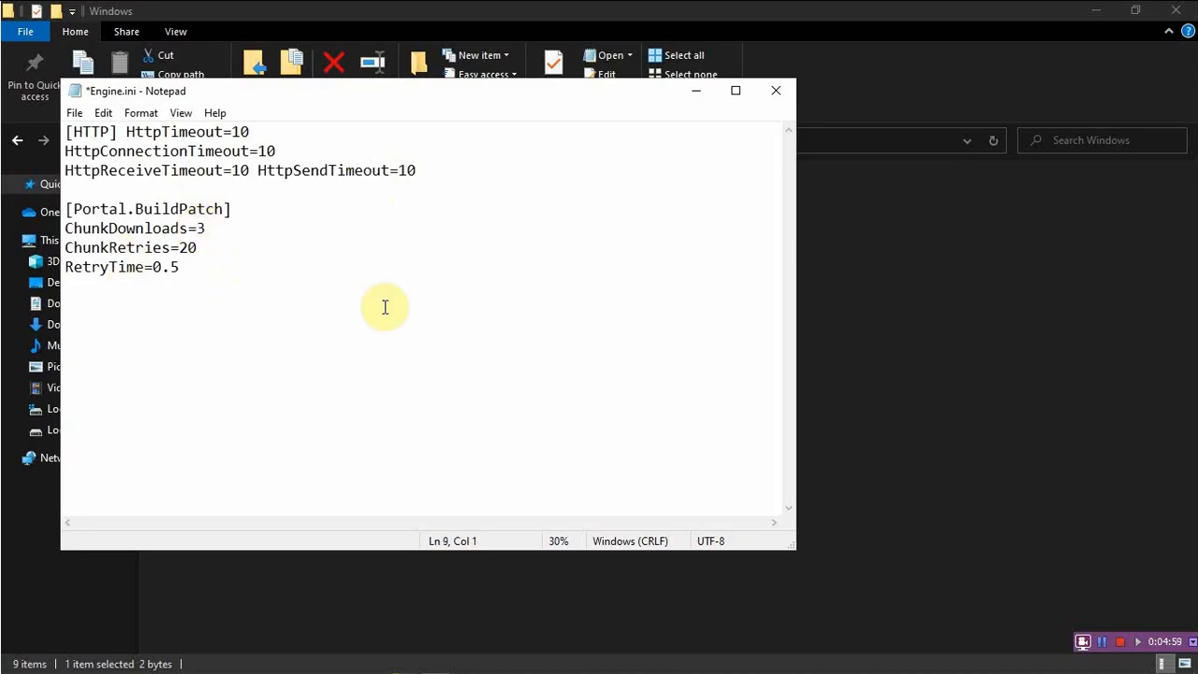
left_click(775, 89)
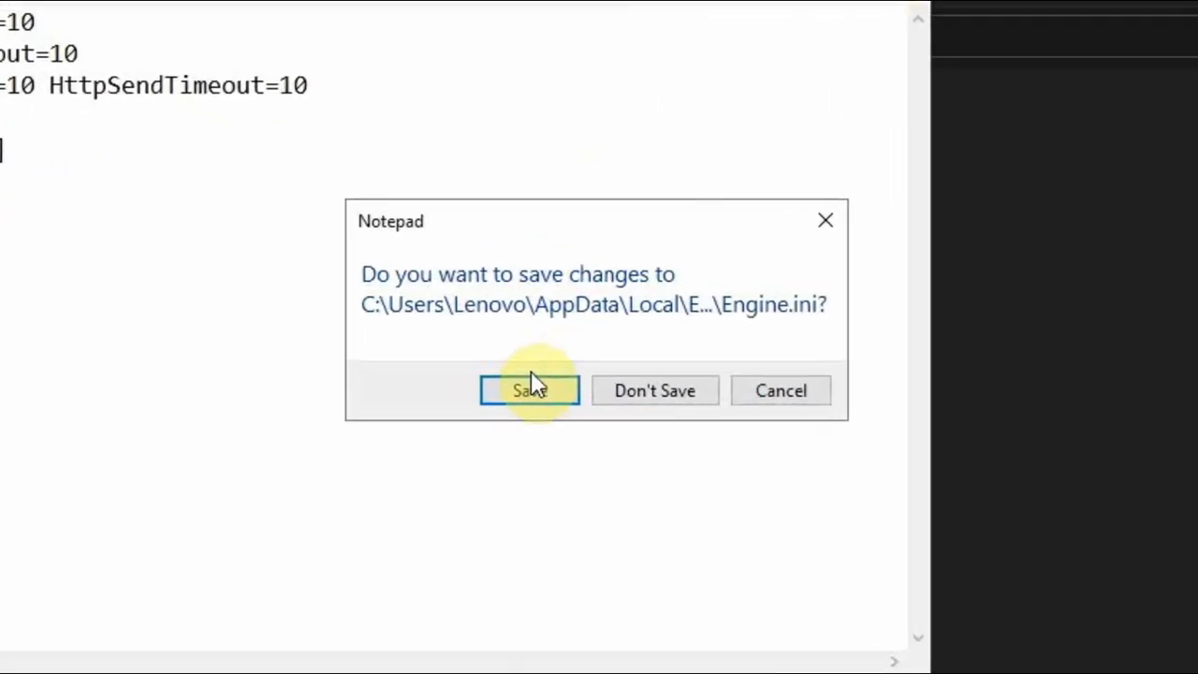
left_click(528, 391)
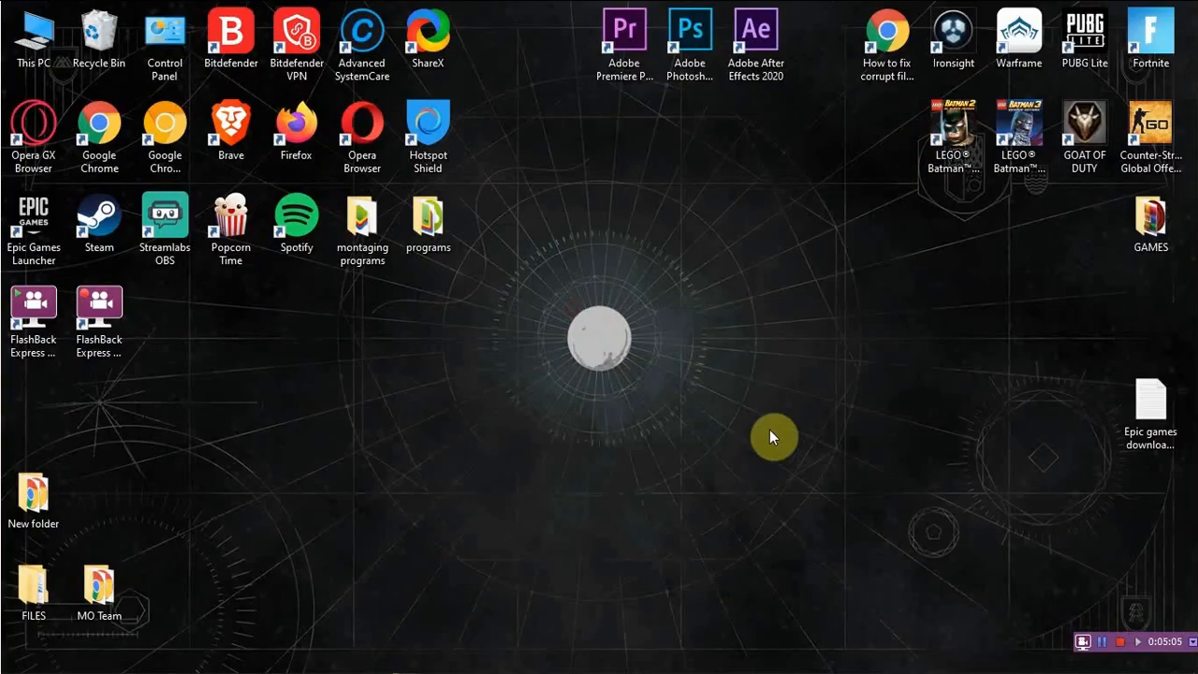
mouse_move(1075, 622)
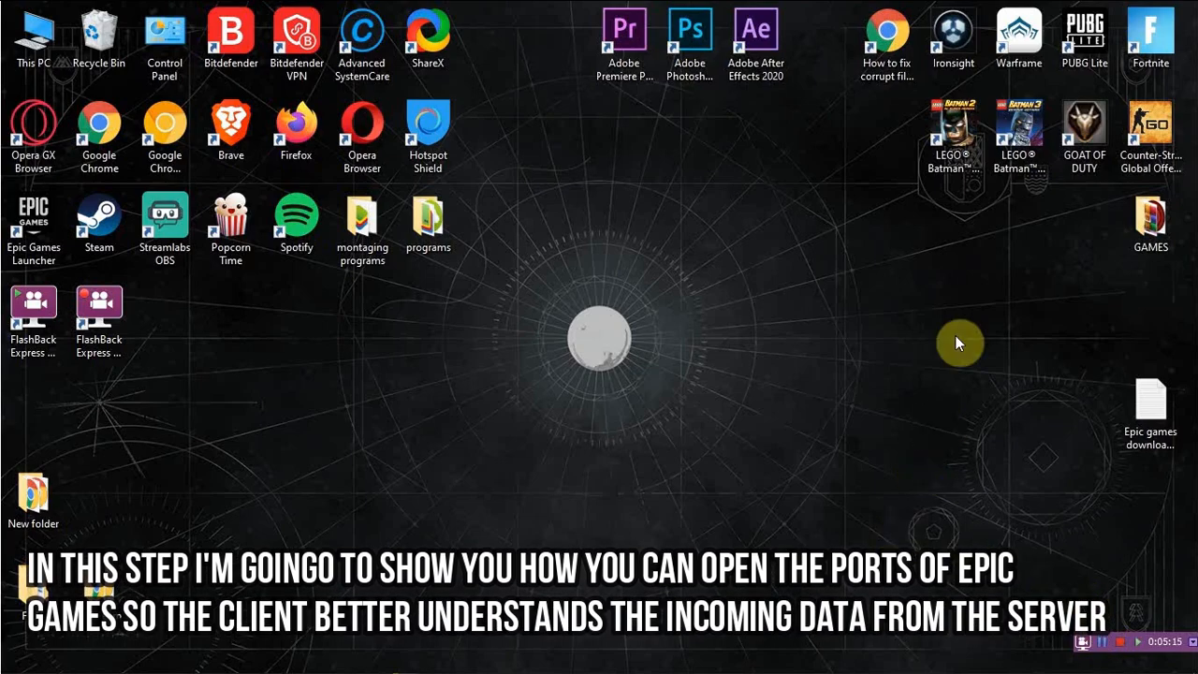
mouse_move(865, 419)
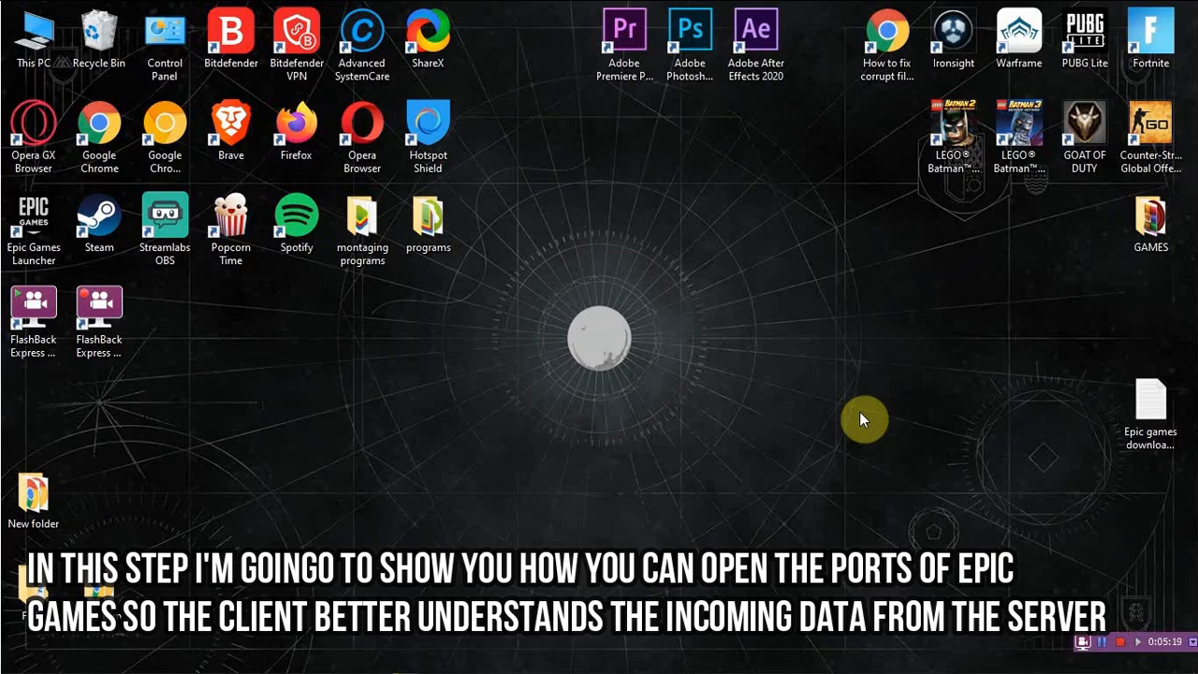
mouse_move(861, 445)
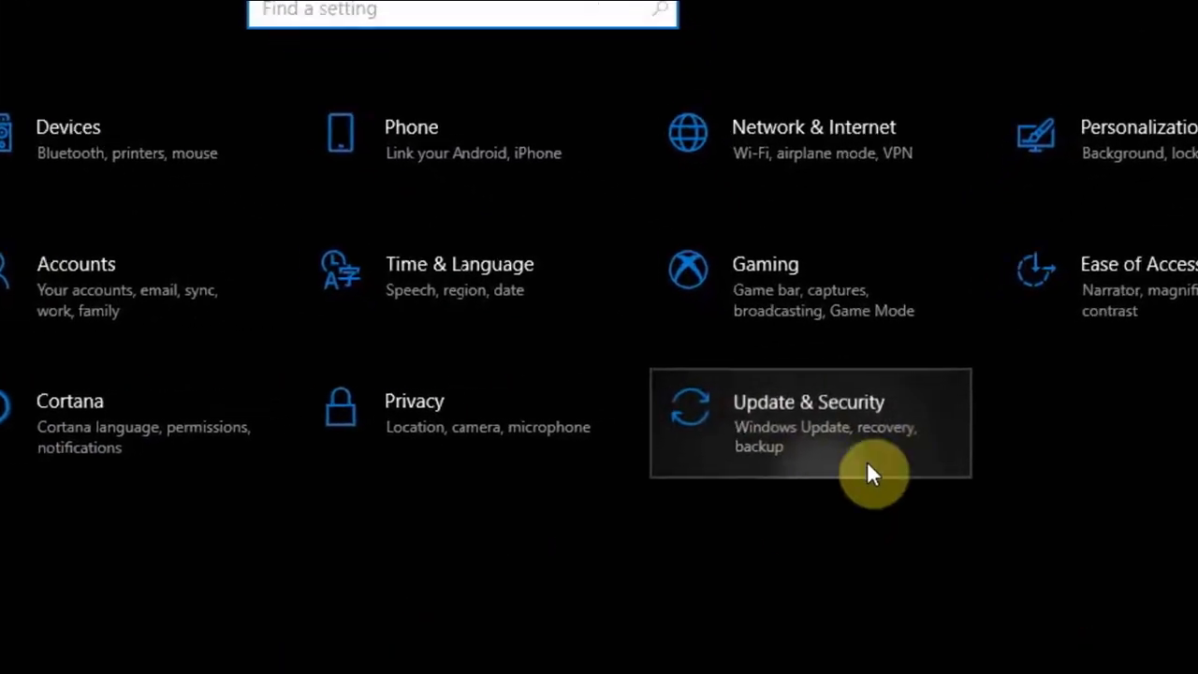
- Go through Update & Security to Windows Security's Firewall & network protection page
left_click(809, 423)
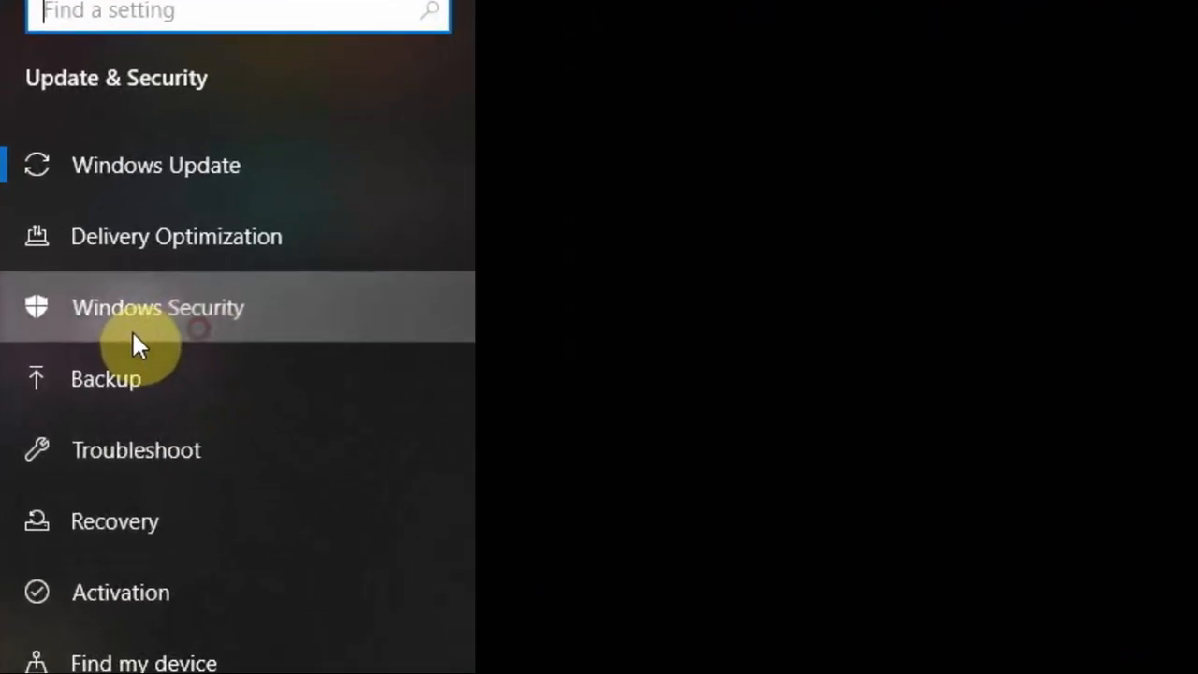
left_click(158, 307)
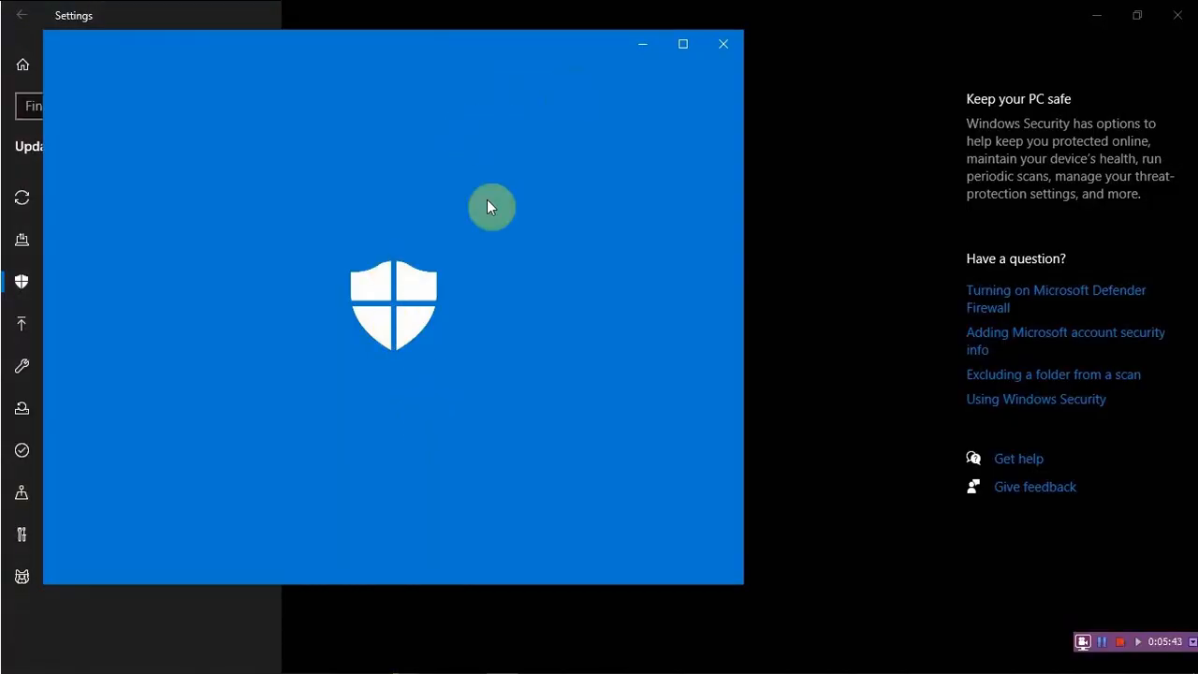
mouse_move(440, 316)
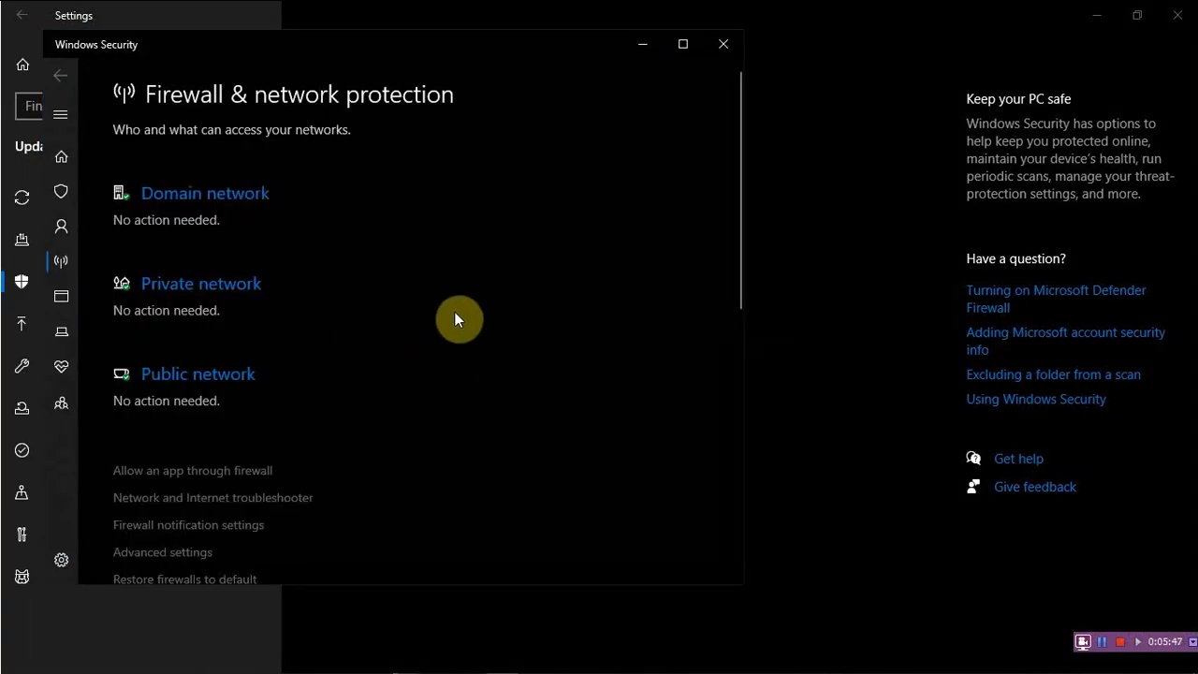
scroll("down", 3)
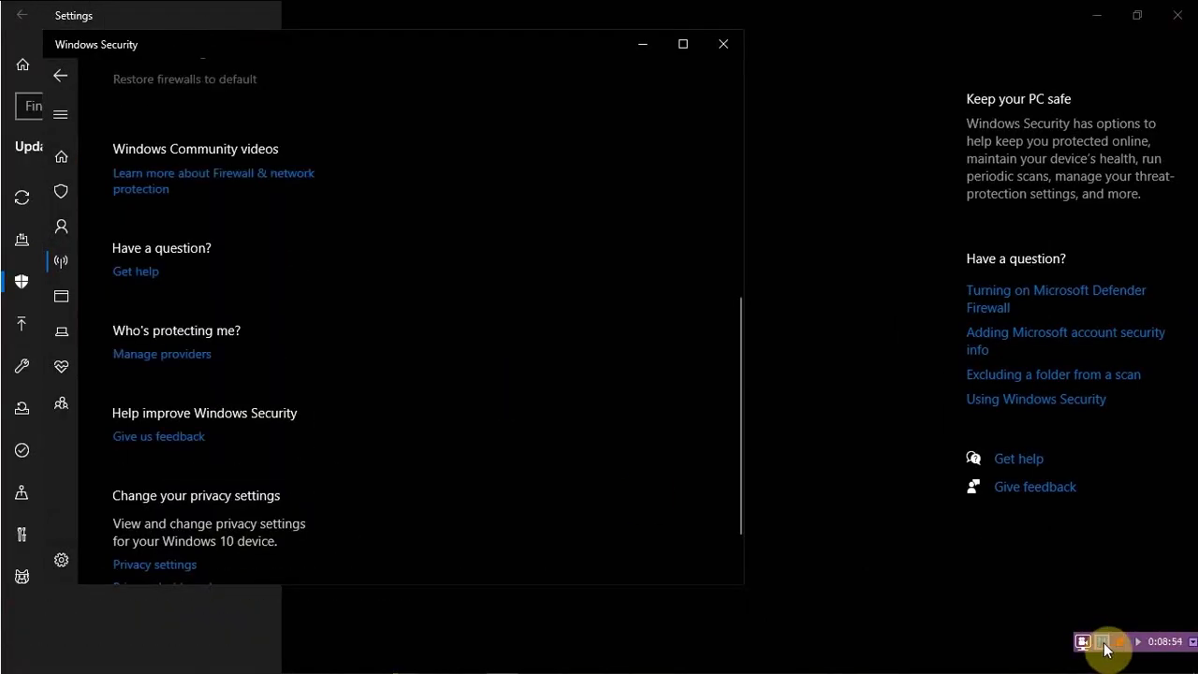
mouse_move(762, 445)
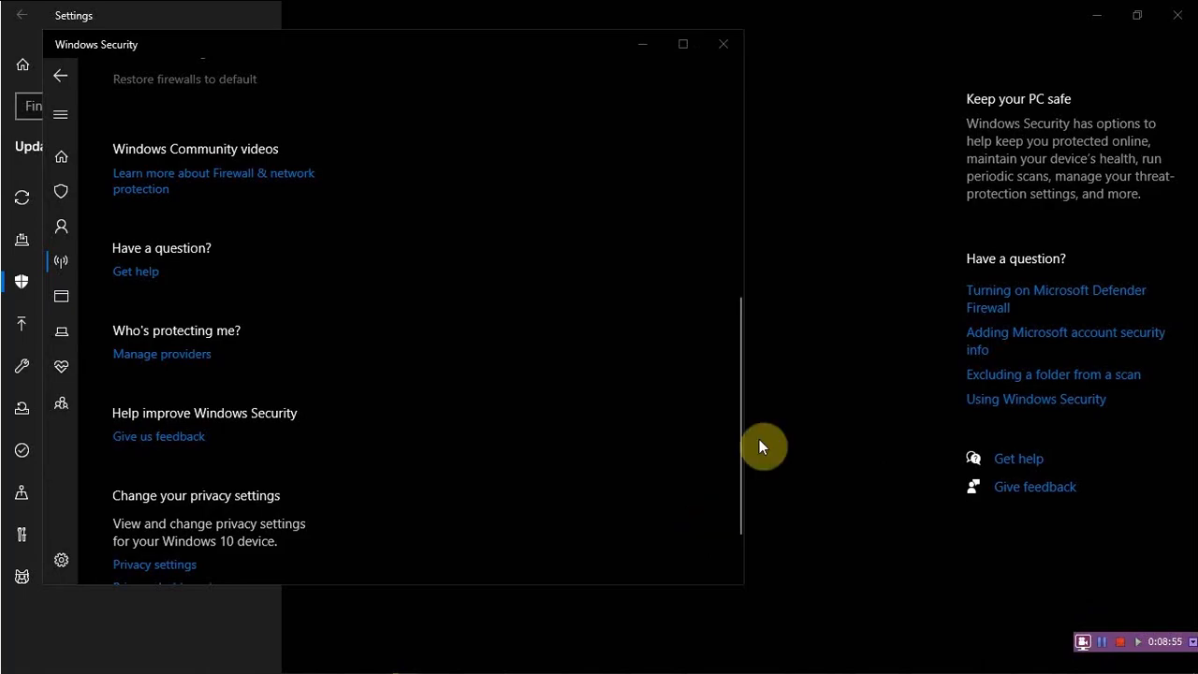
scroll("down", 3)
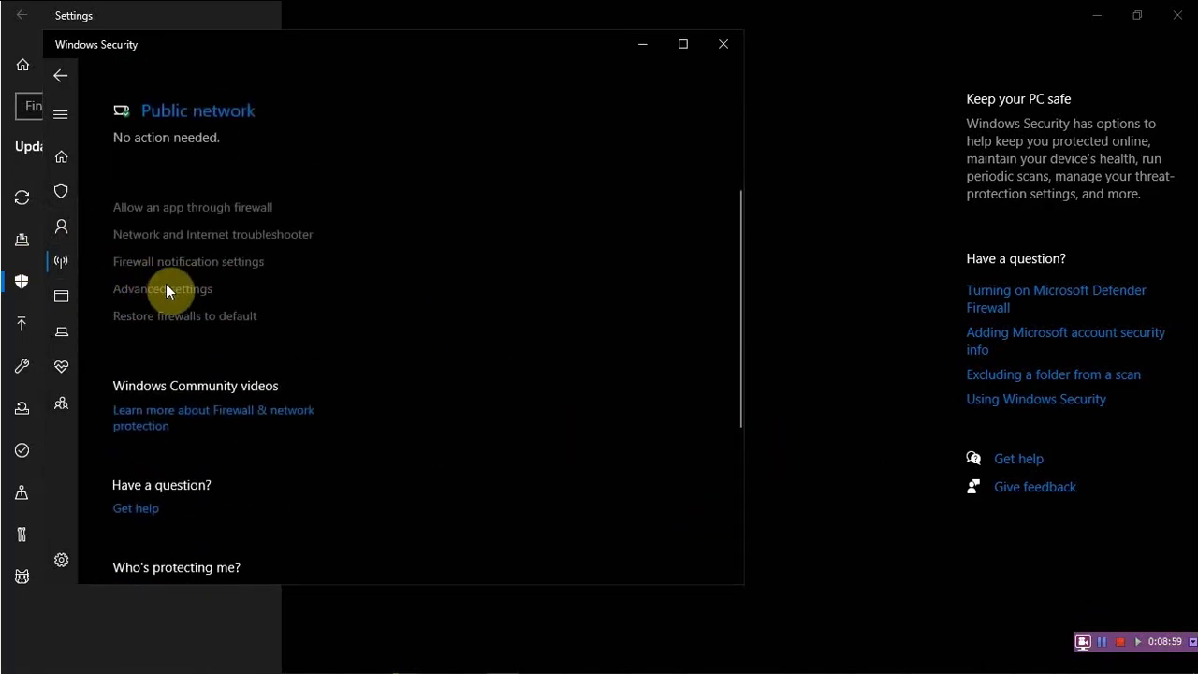
mouse_move(253, 290)
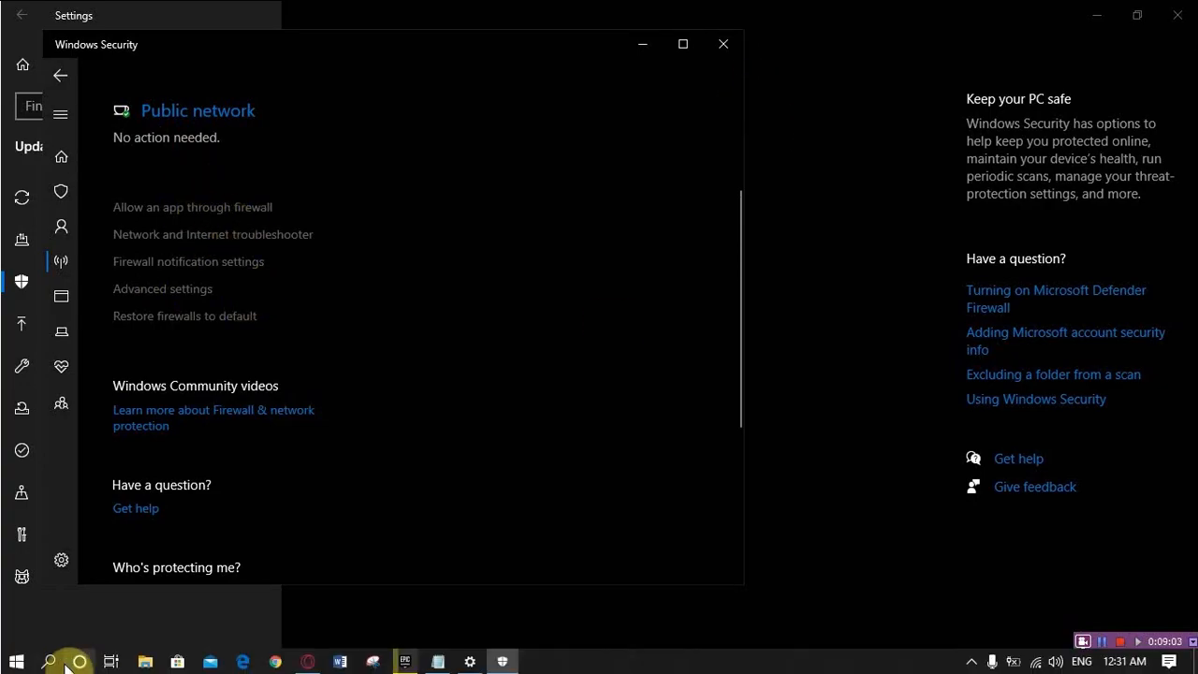
- Search the Start menu for Windows Defender Firewall and open it in Control Panel
left_click(71, 656)
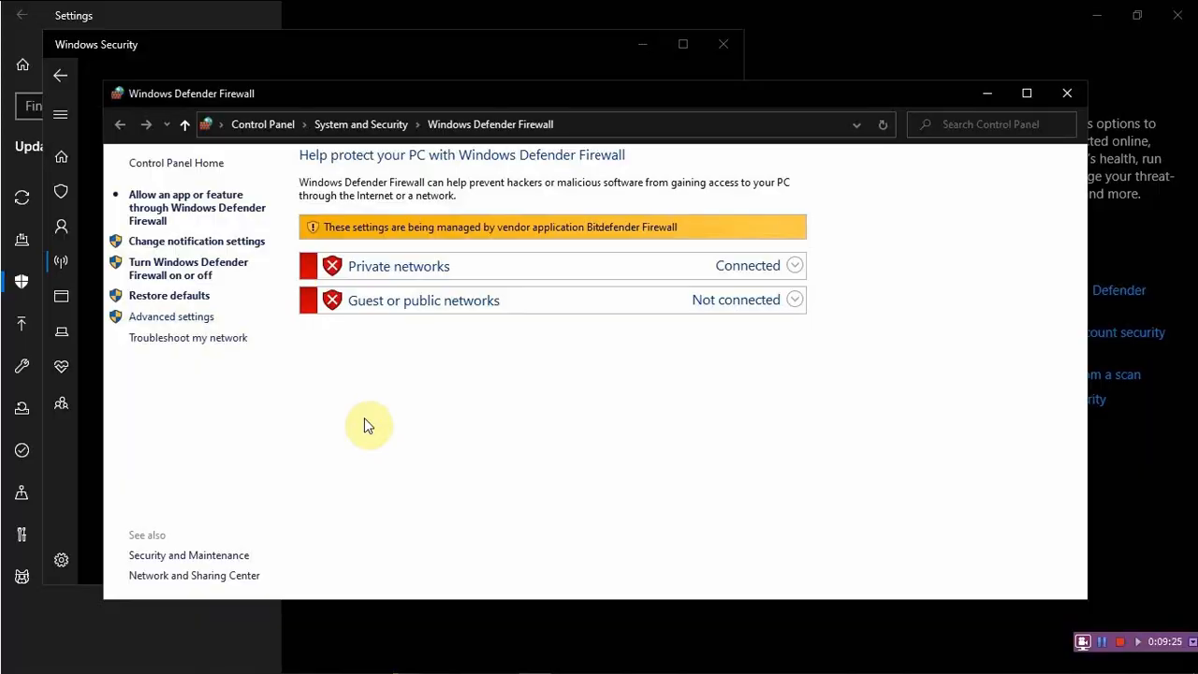
- Review the inbound and outbound rule lists in Advanced Security, then begin a new inbound port rule
left_click(170, 316)
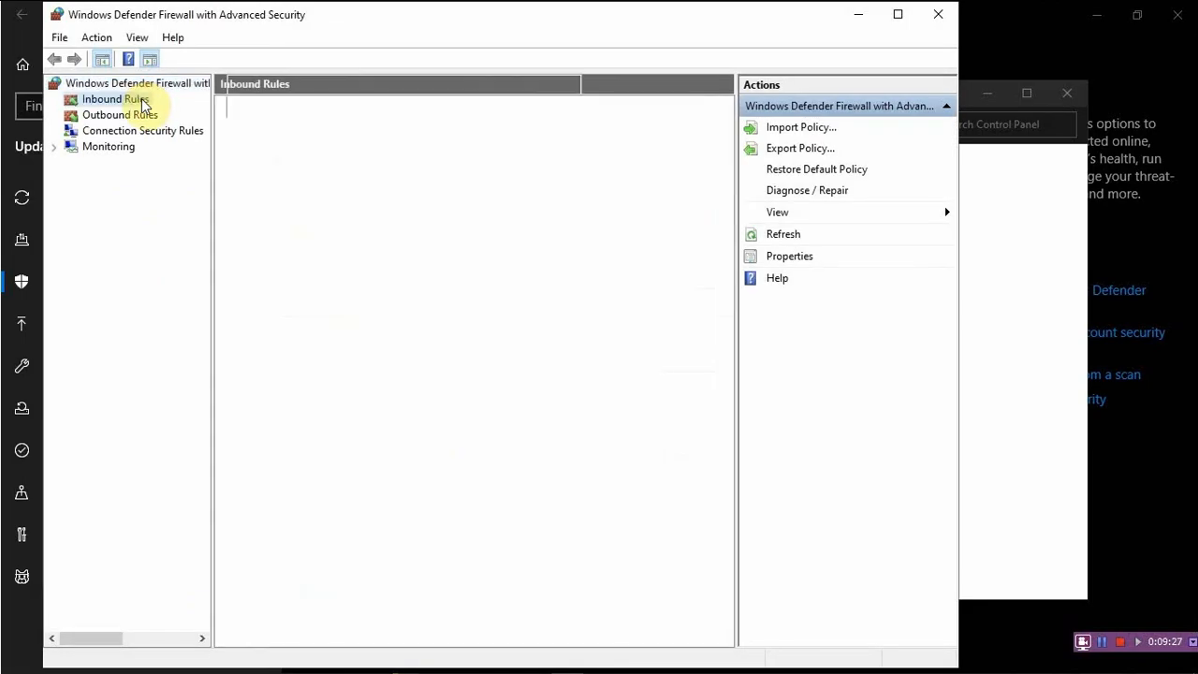
left_click(120, 114)
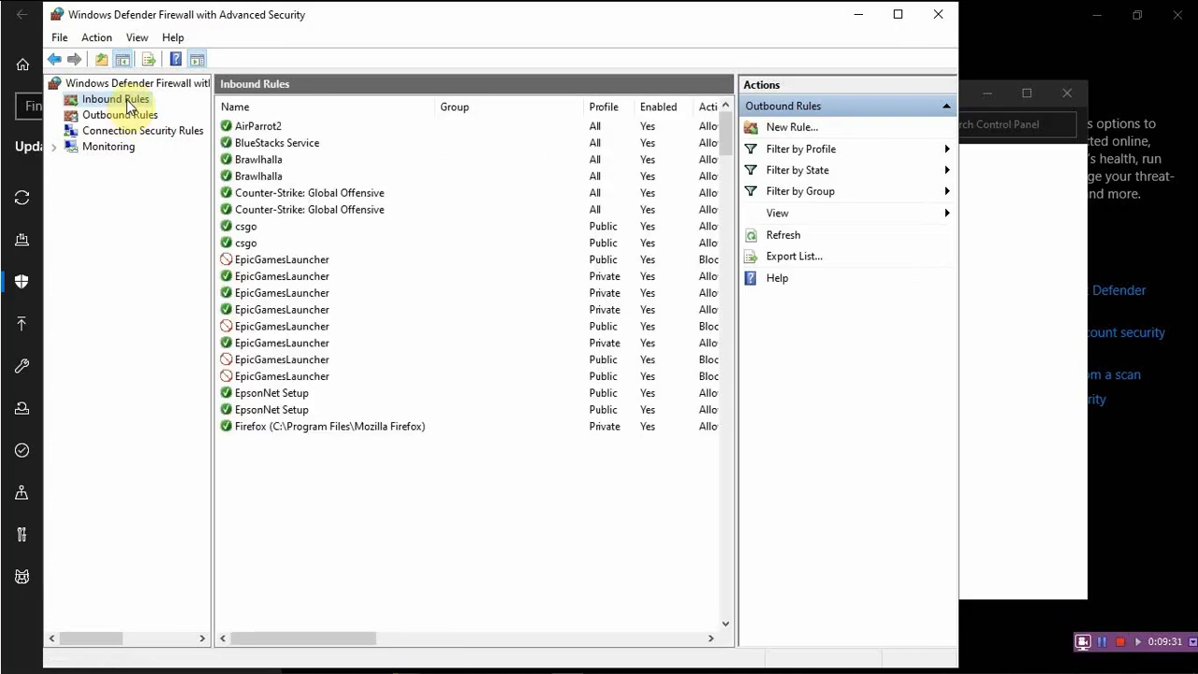
left_click(119, 114)
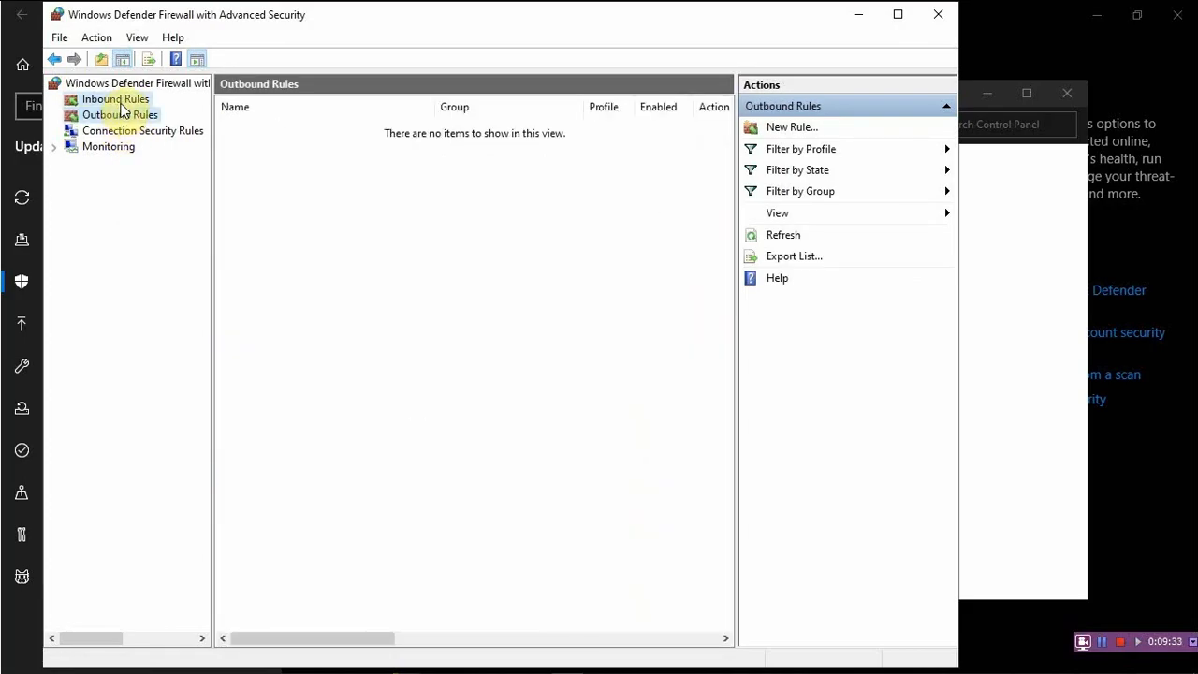
left_click(118, 98)
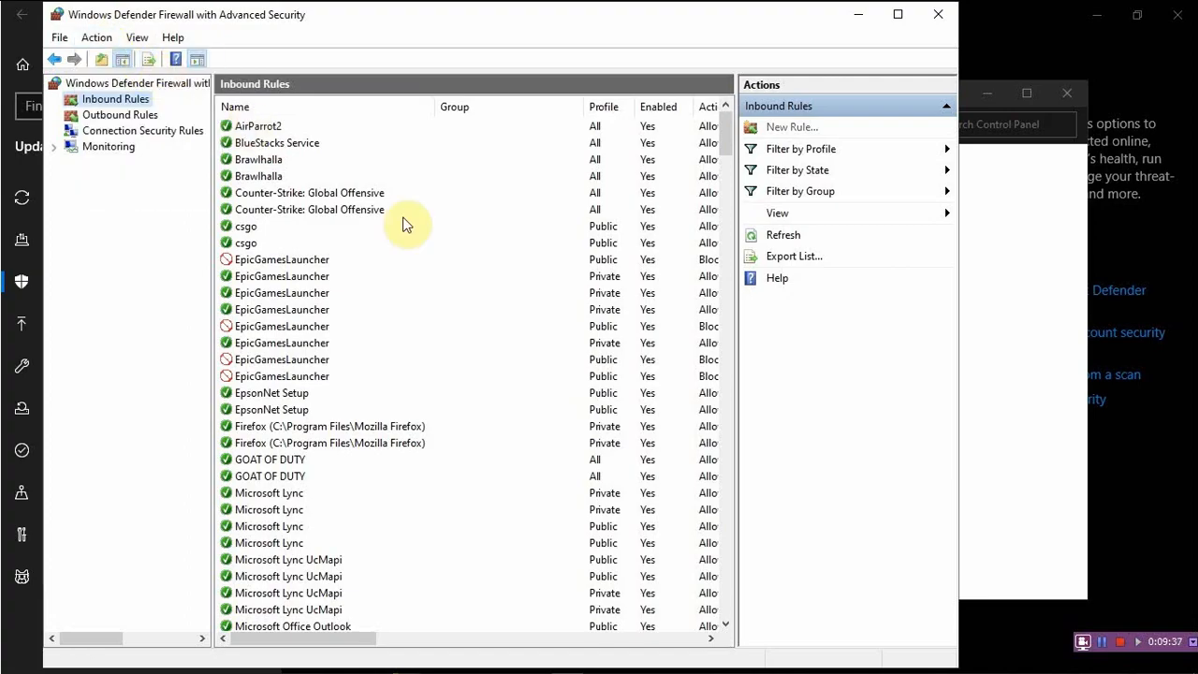
left_click(790, 127)
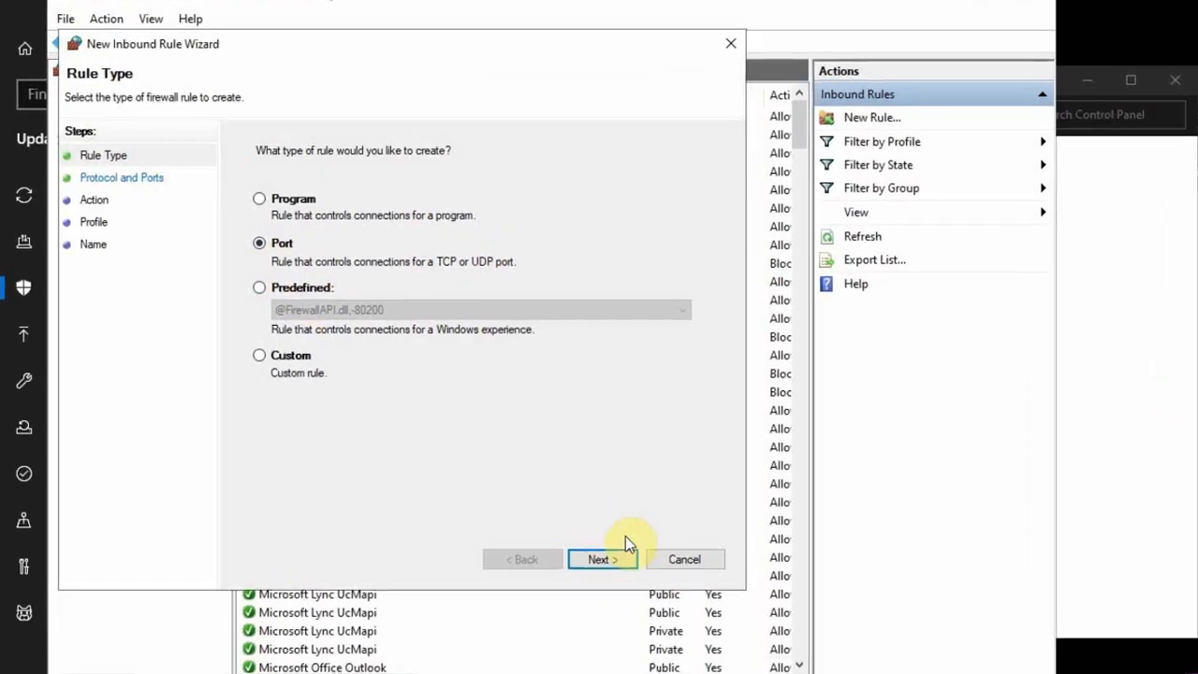
- Define an inbound rule allowing TCP ports 5222, 443, 80 across all profiles
left_click(602, 558)
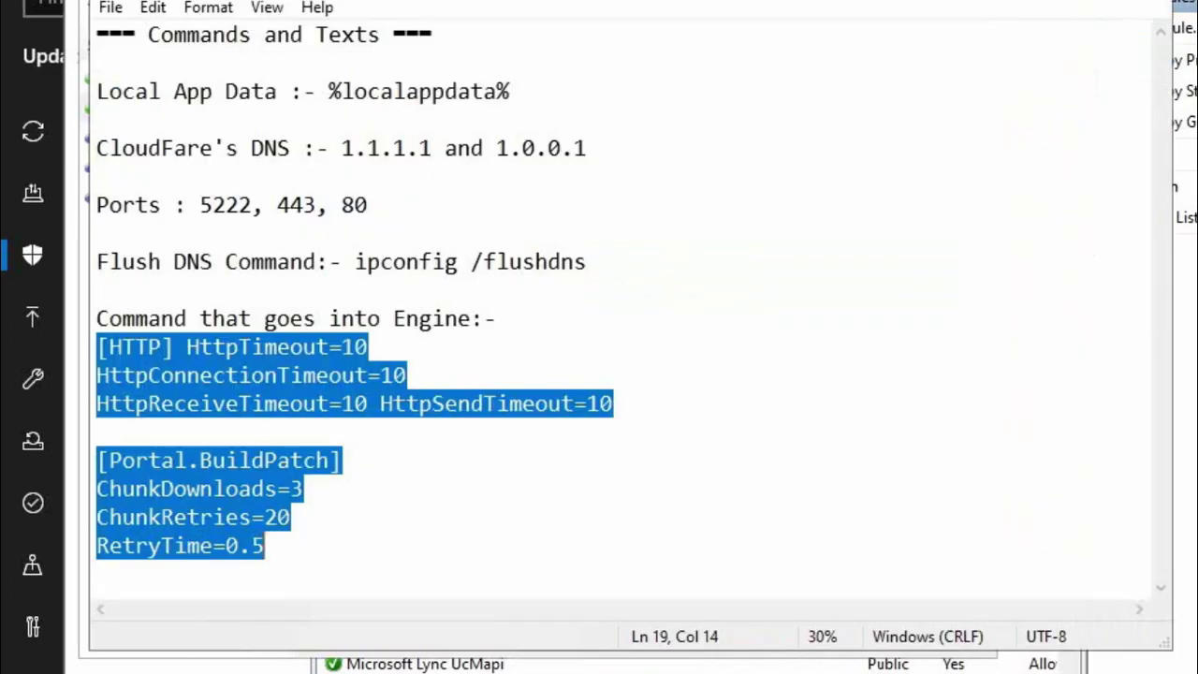
mouse_move(272, 204)
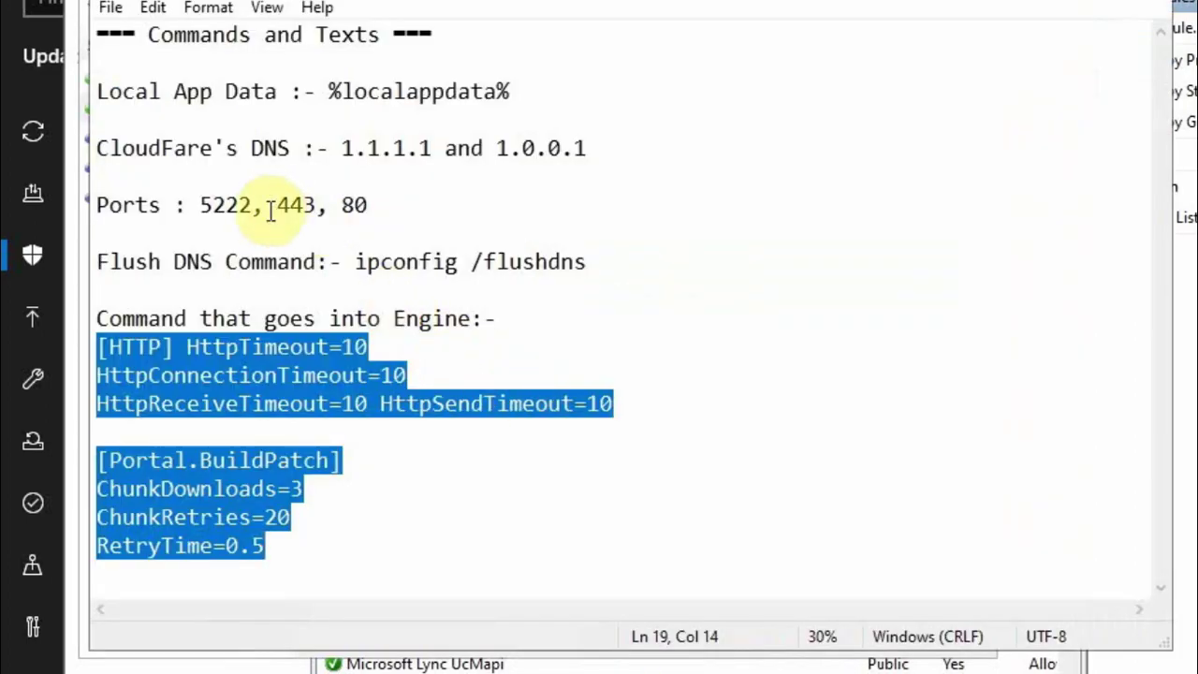
left_click(204, 204)
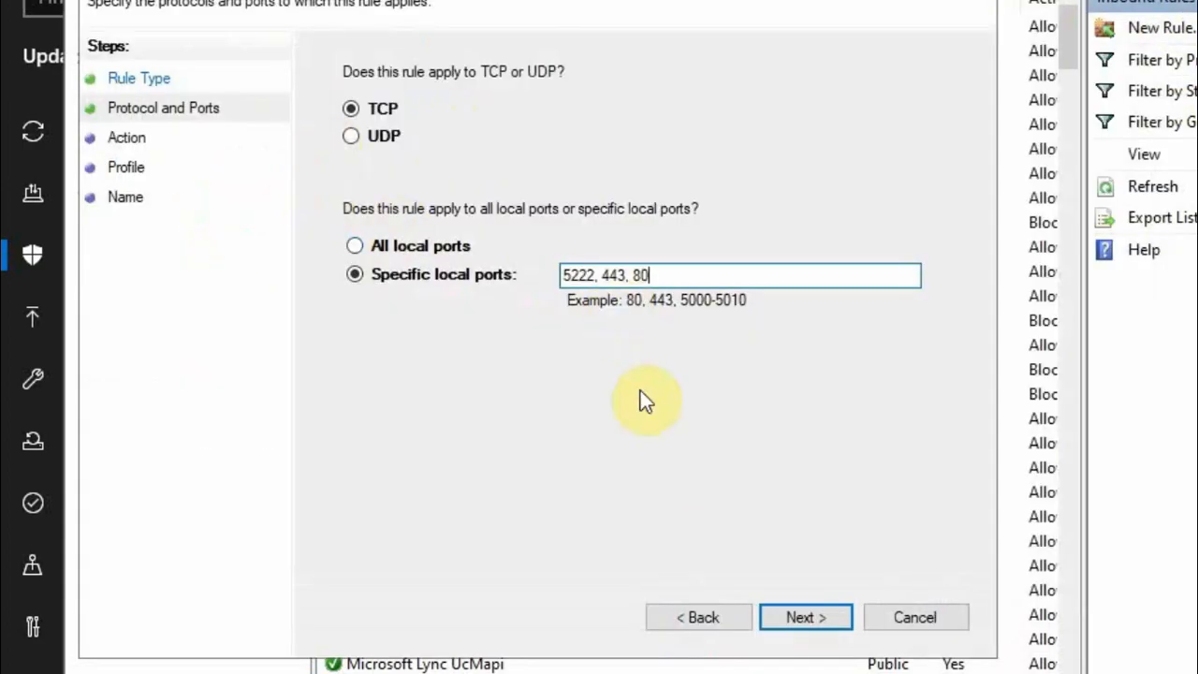
left_click(807, 617)
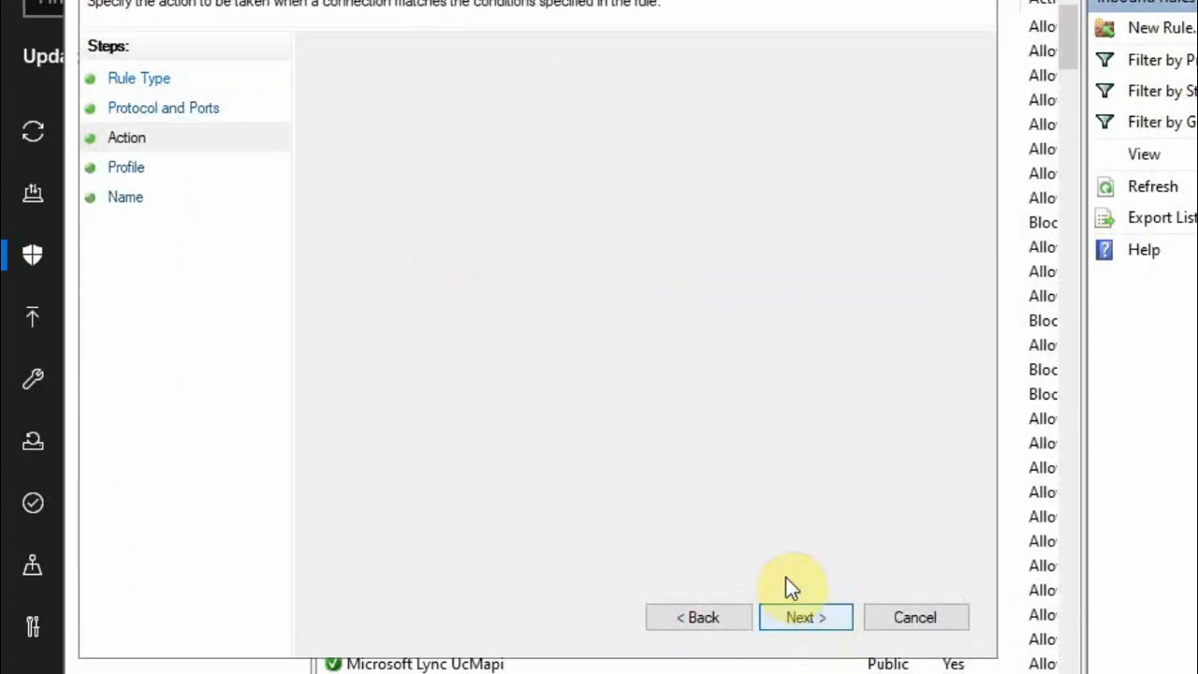
left_click(807, 615)
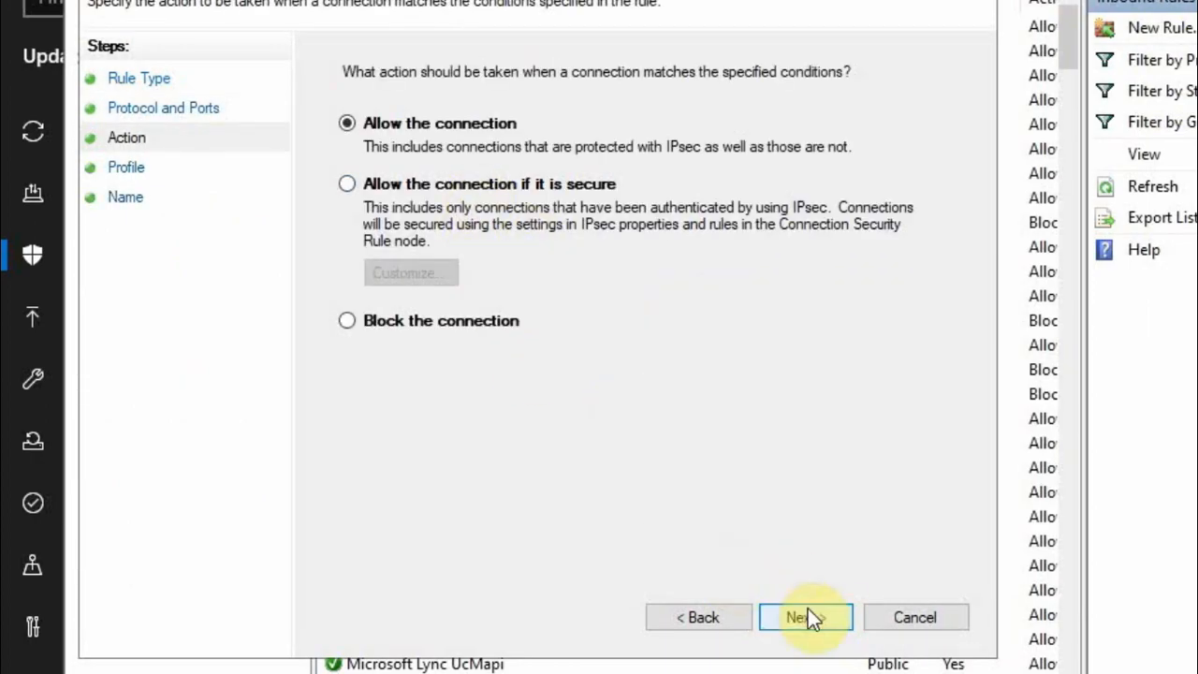
left_click(809, 616)
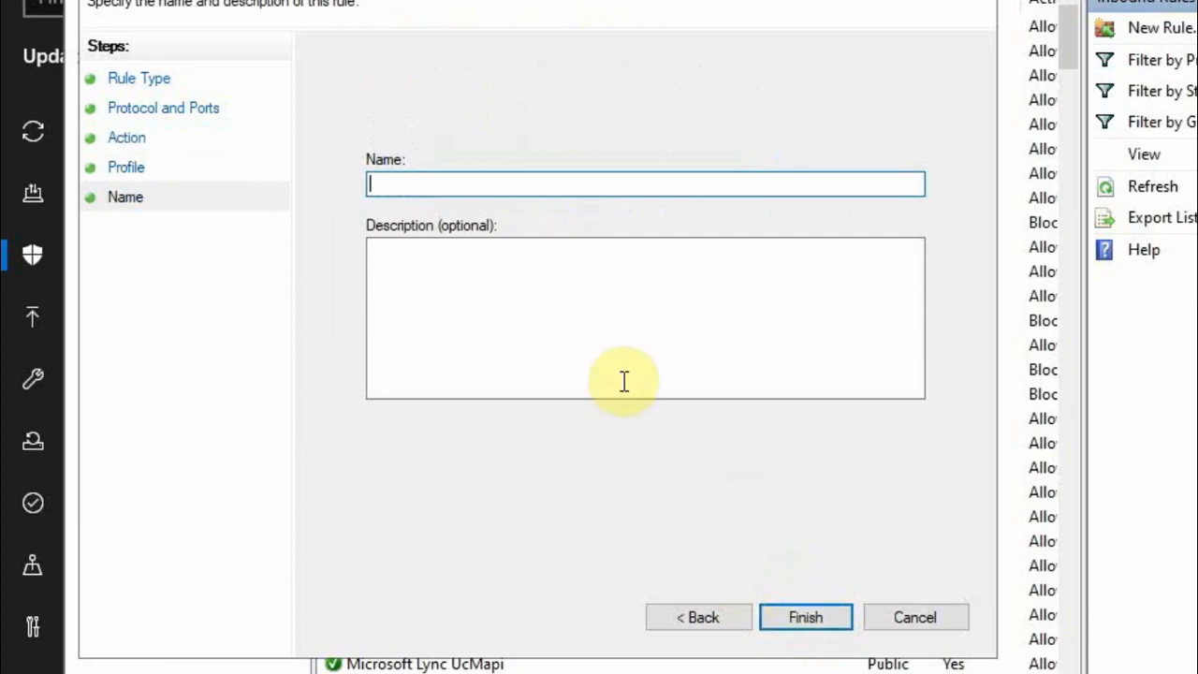
- Start typing the rule's name in the wizard's Name field
type("E")
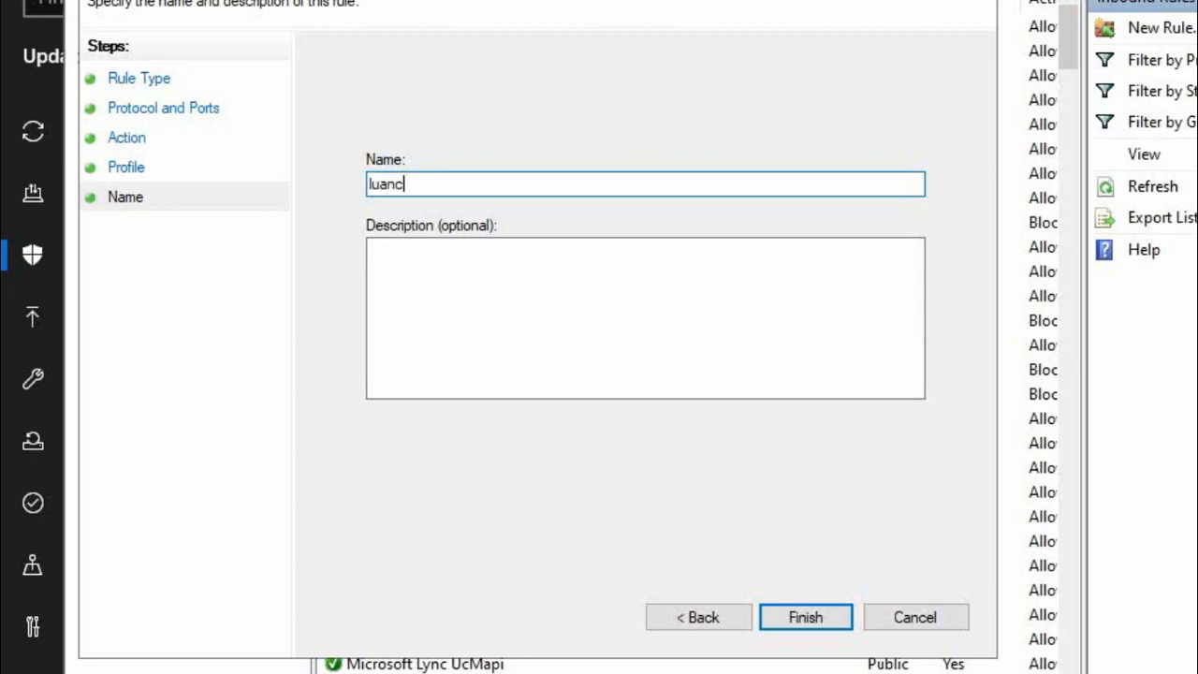
type("her TCP")
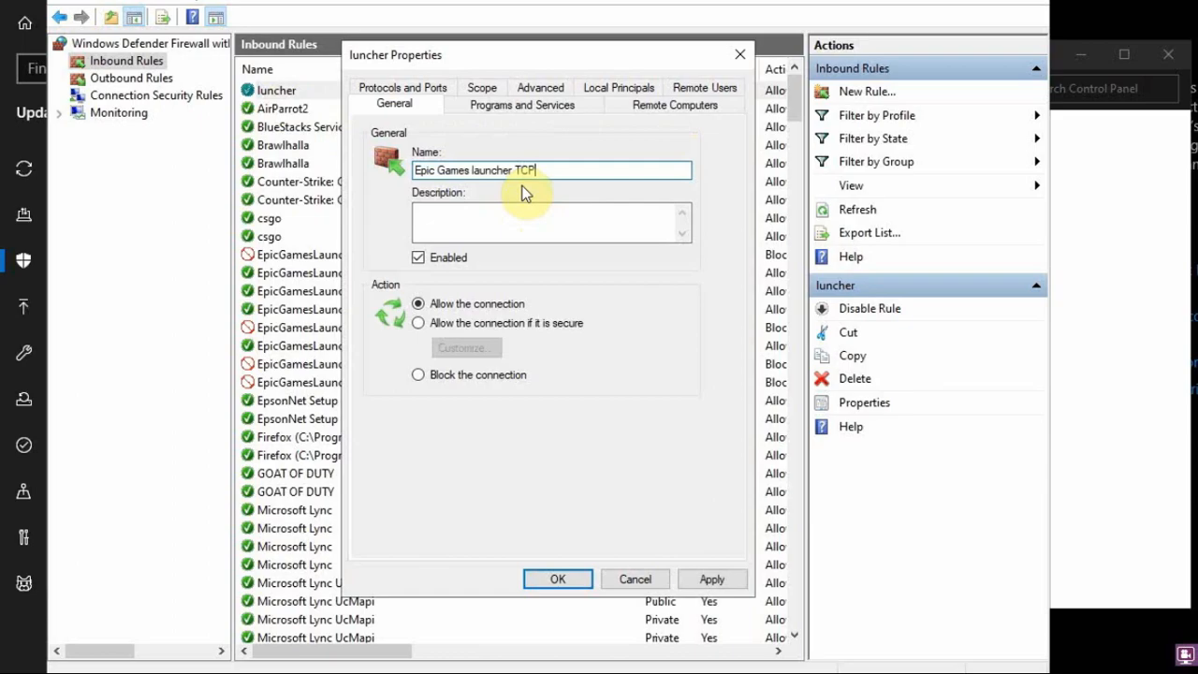
- Rename the new rule to 'Epic Games launcher TCP' in its properties and apply it
double_click(524, 169)
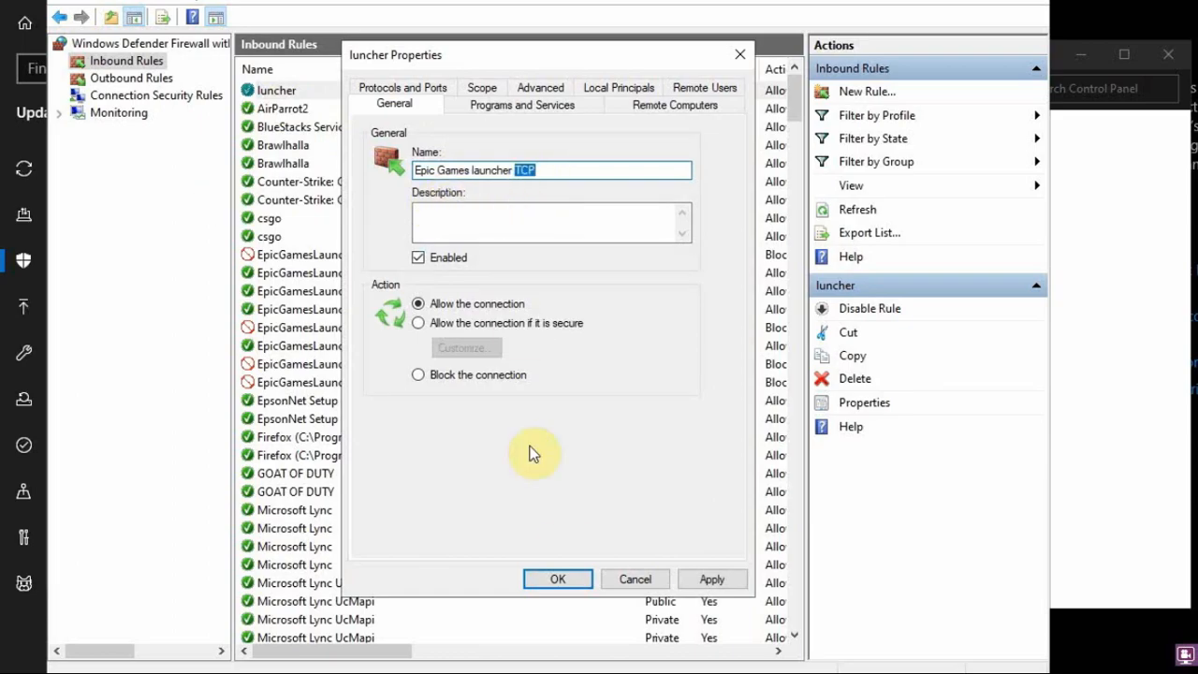
left_click(557, 580)
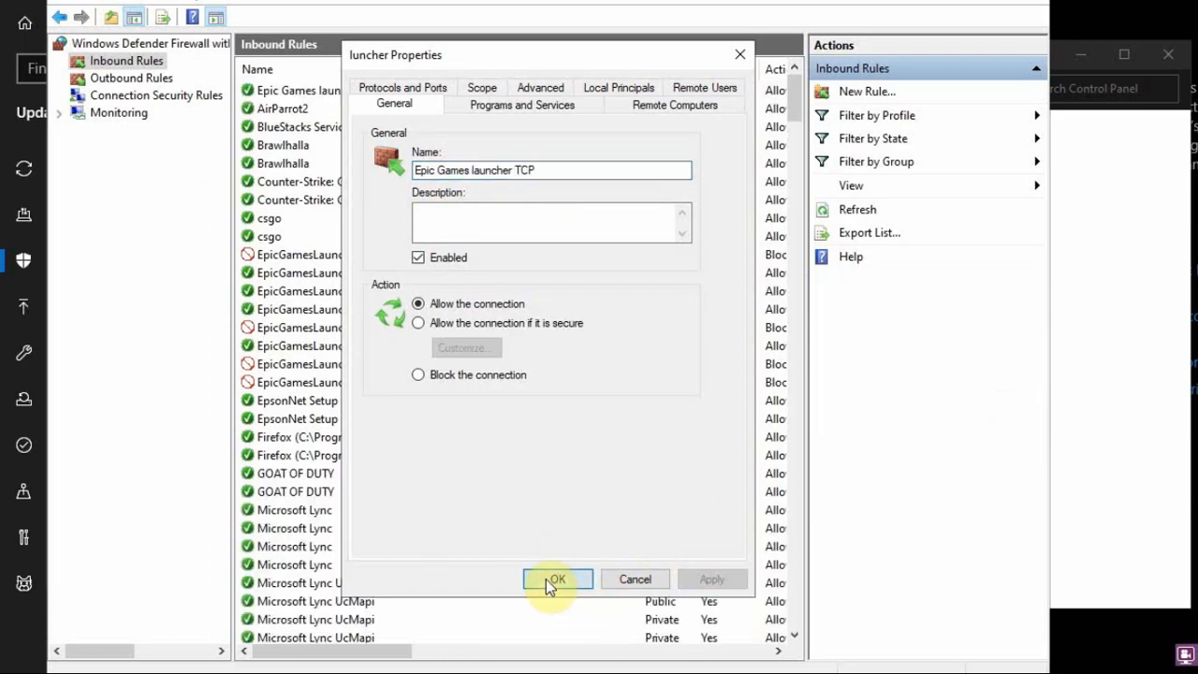
left_click(558, 580)
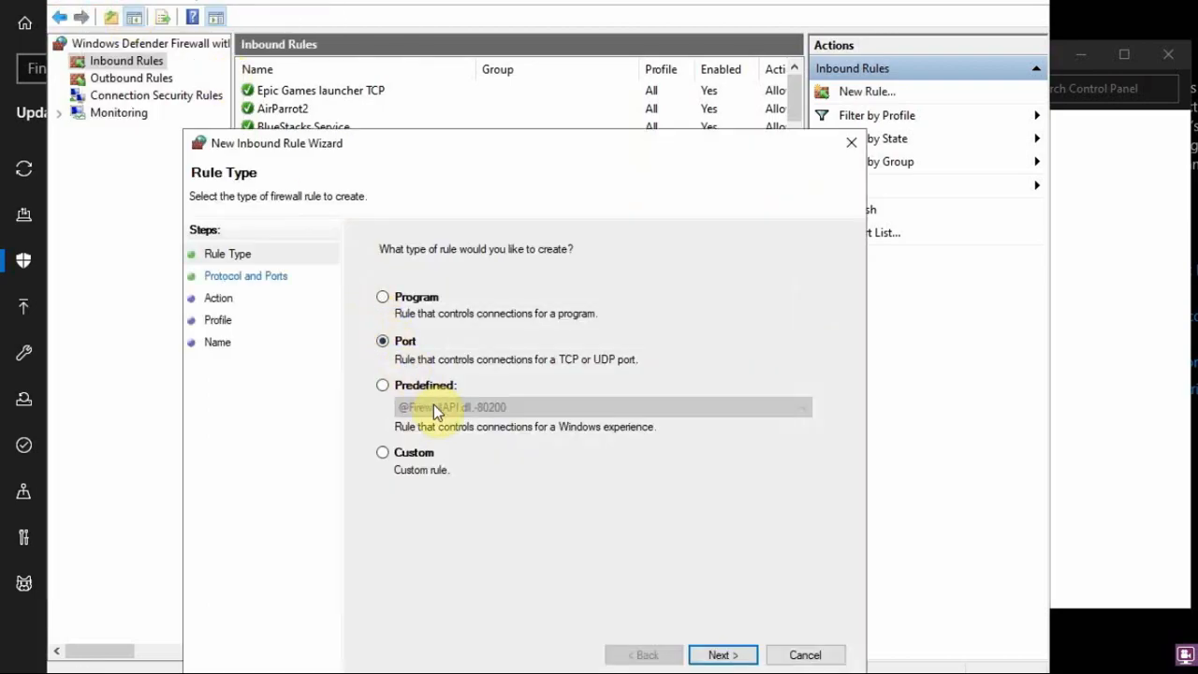
- Start a second port rule for 5222, 443, 80, allowing the connection on all profiles
left_click(723, 656)
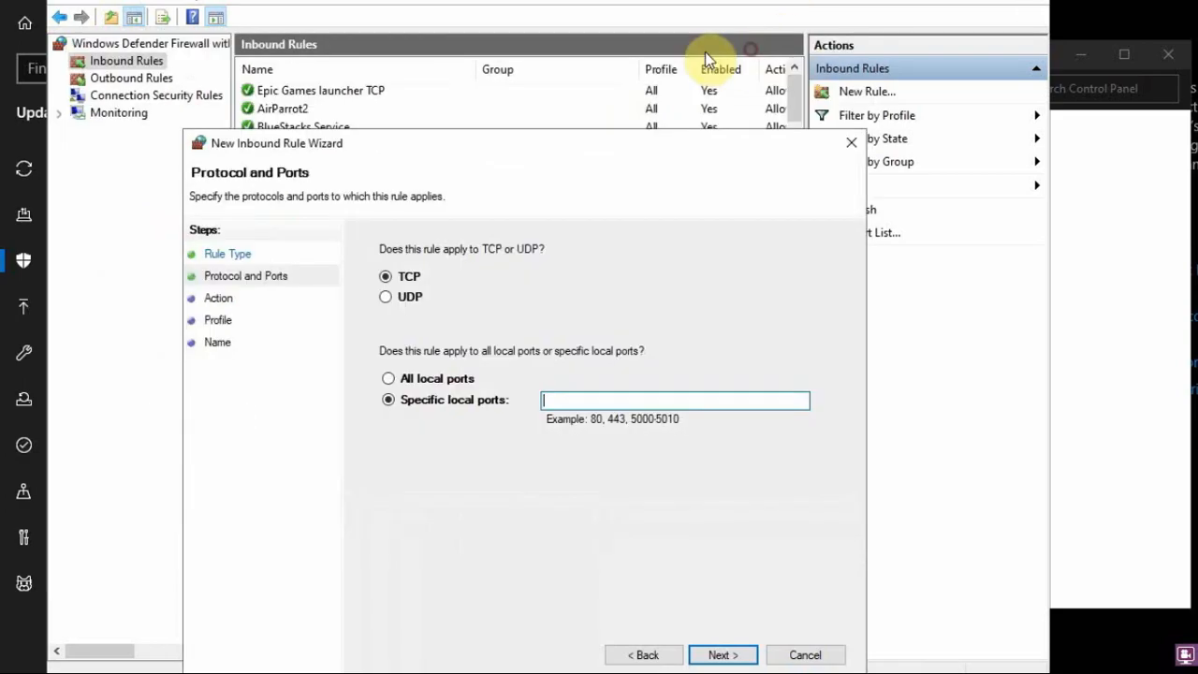
type("5222, 443, 80")
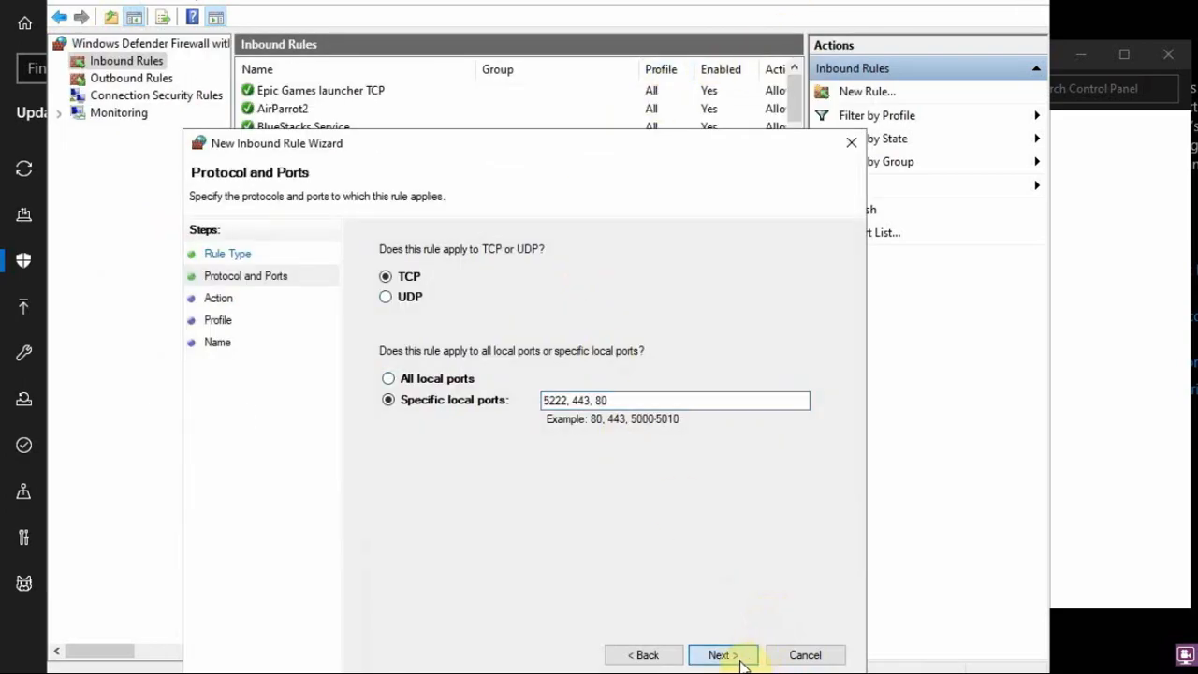
left_click(723, 655)
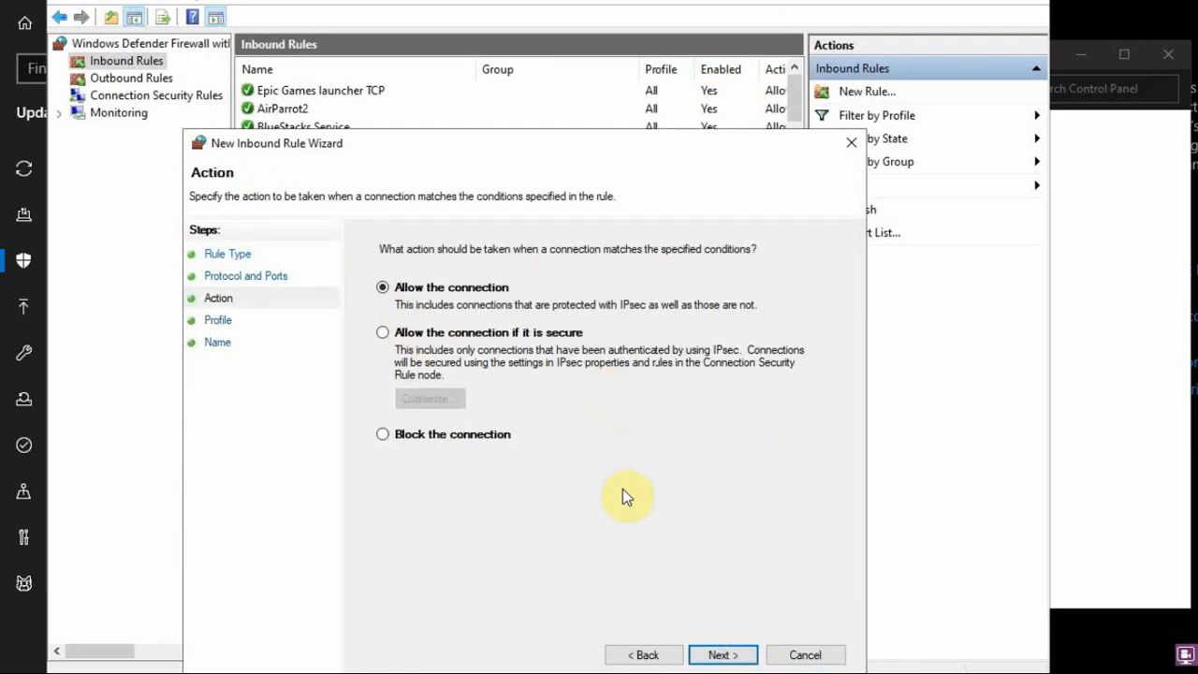
left_click(724, 656)
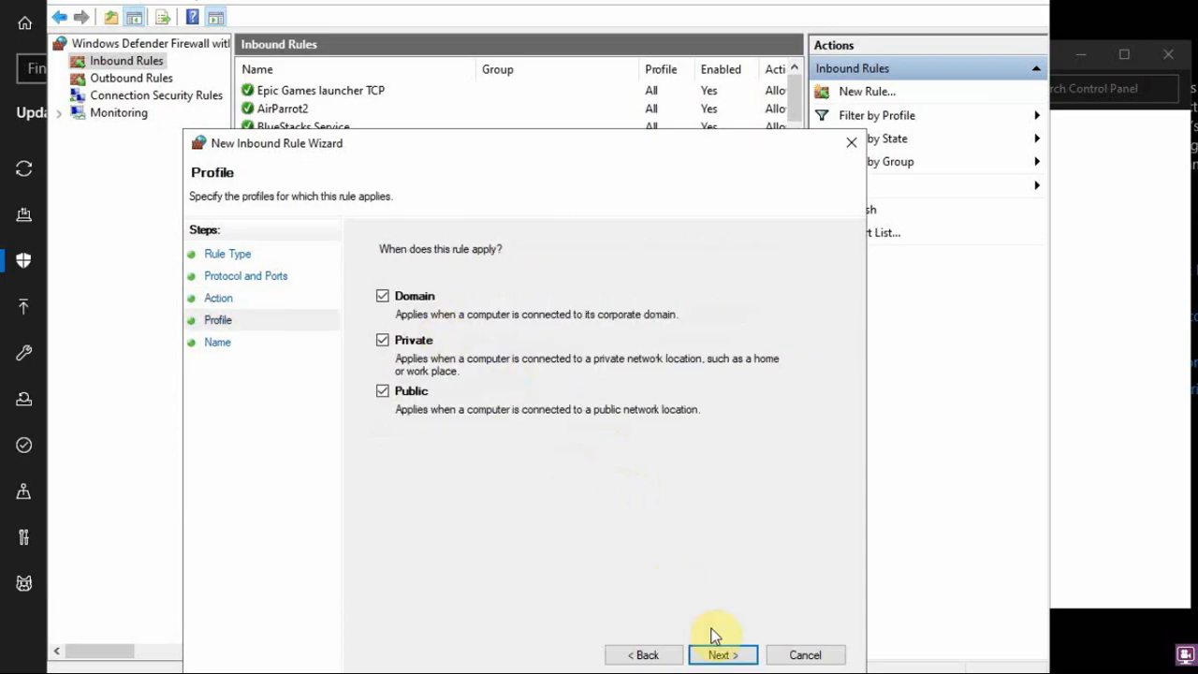
left_click(723, 655)
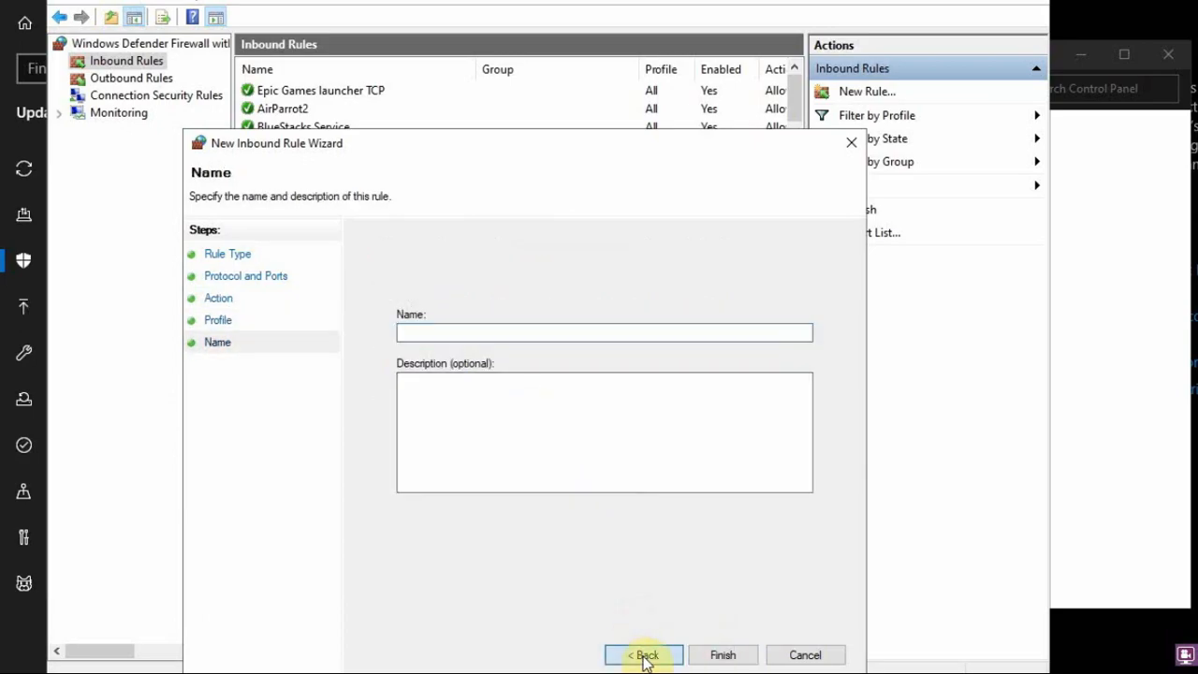
- Go back and switch the rule's protocol to UDP, keeping the same ports and allow action
left_click(644, 655)
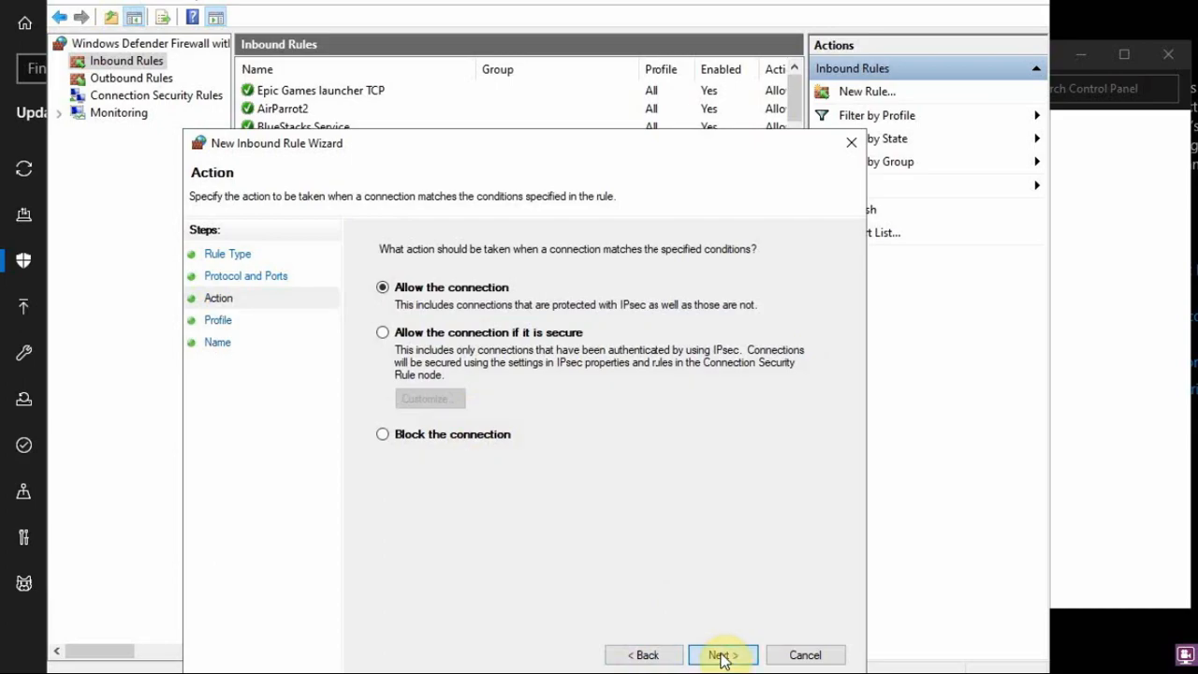
left_click(644, 655)
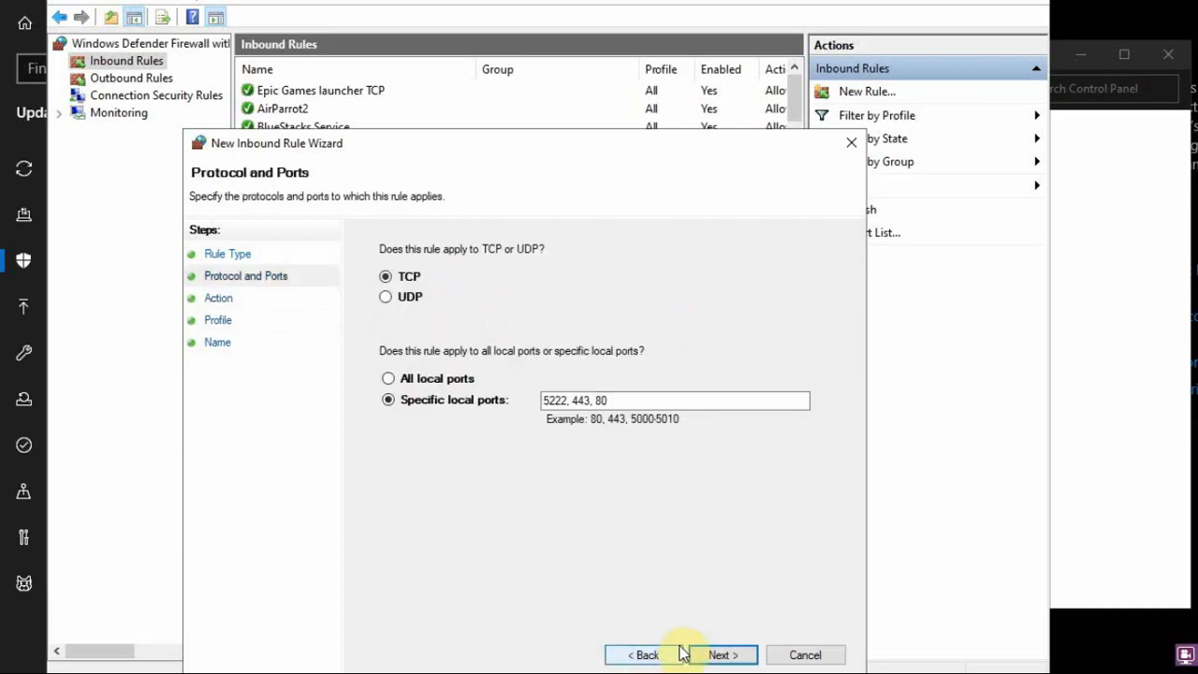
left_click(385, 296)
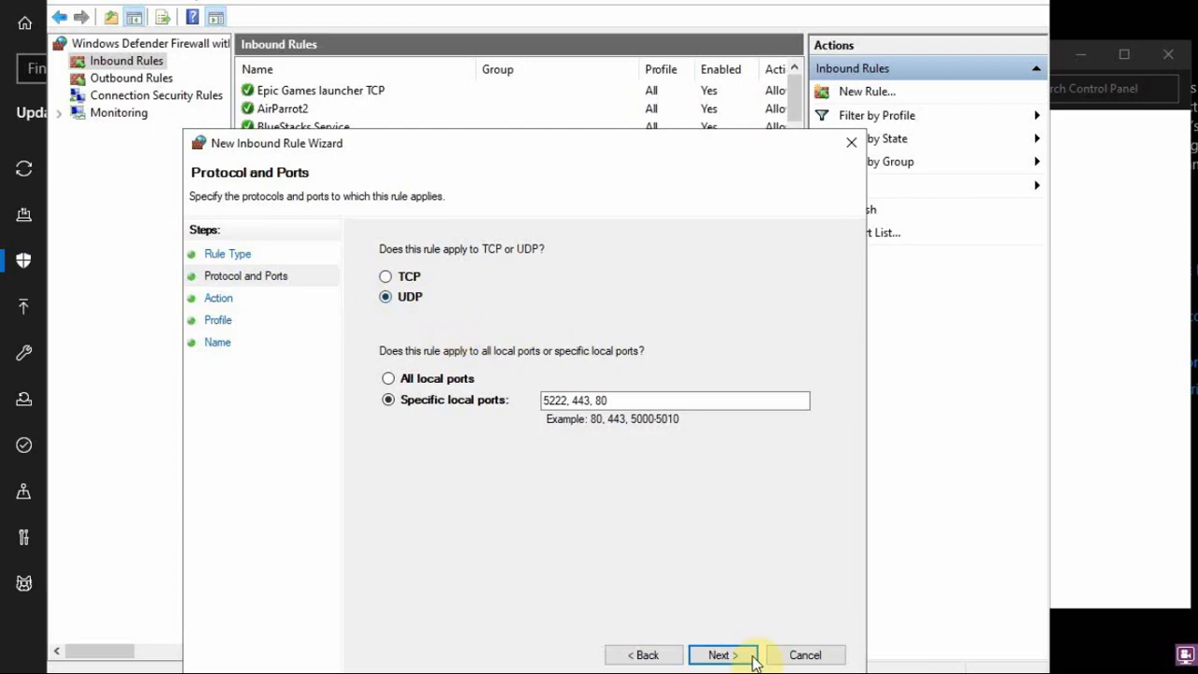
left_click(722, 655)
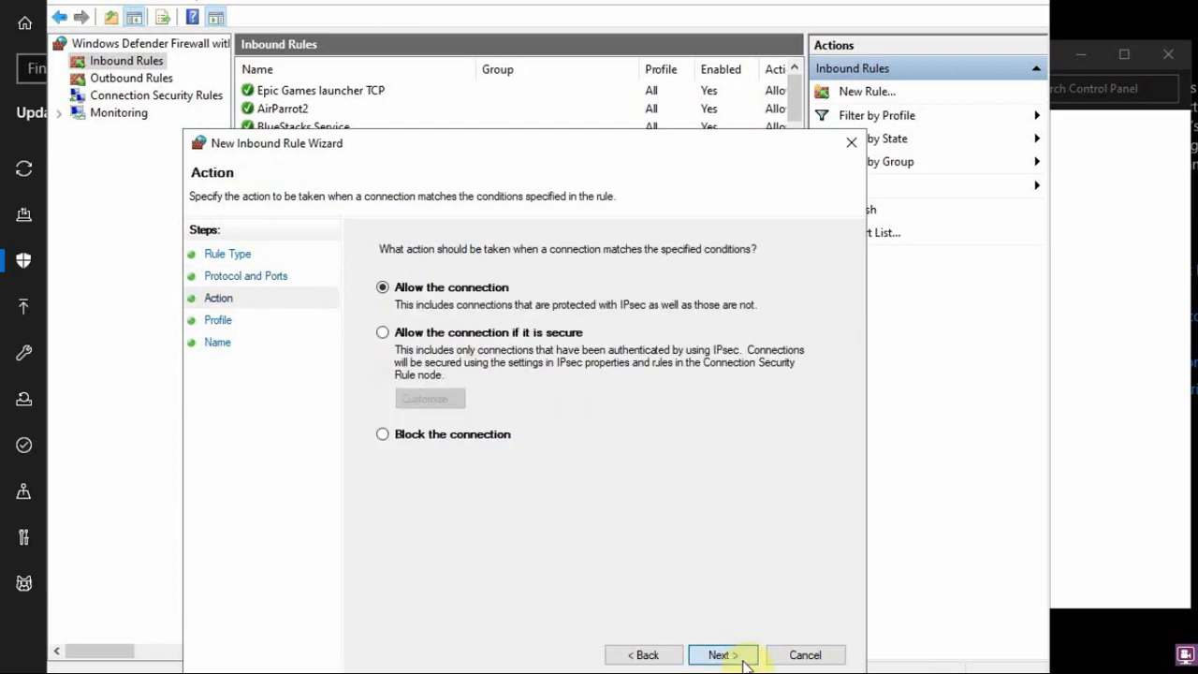
left_click(722, 655)
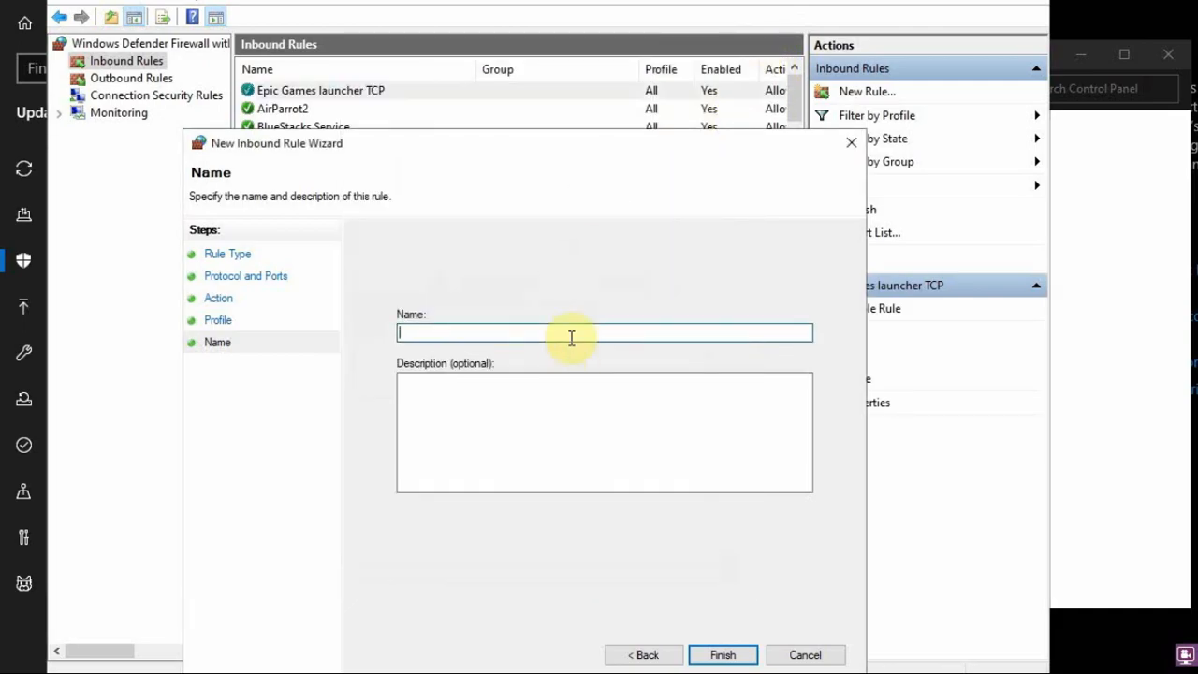
- Name the rule 'Epic Games launcher UDP', finish it, and begin another inbound rule
type("Epic Games launcher TCP")
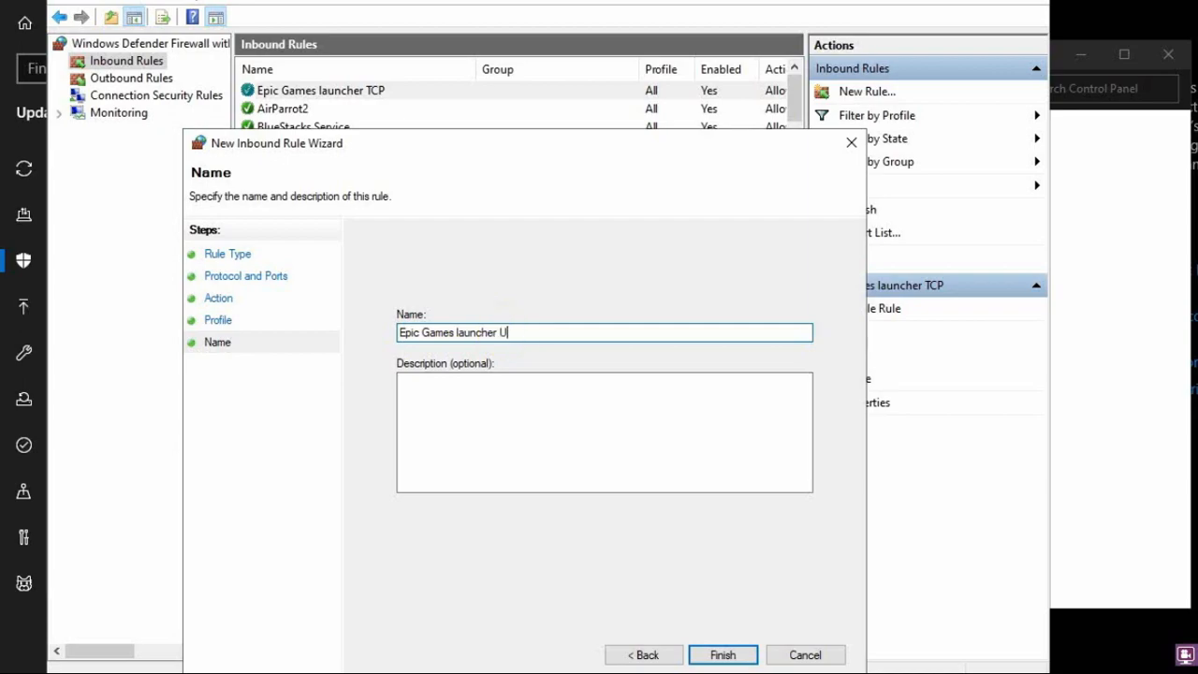
type("DP")
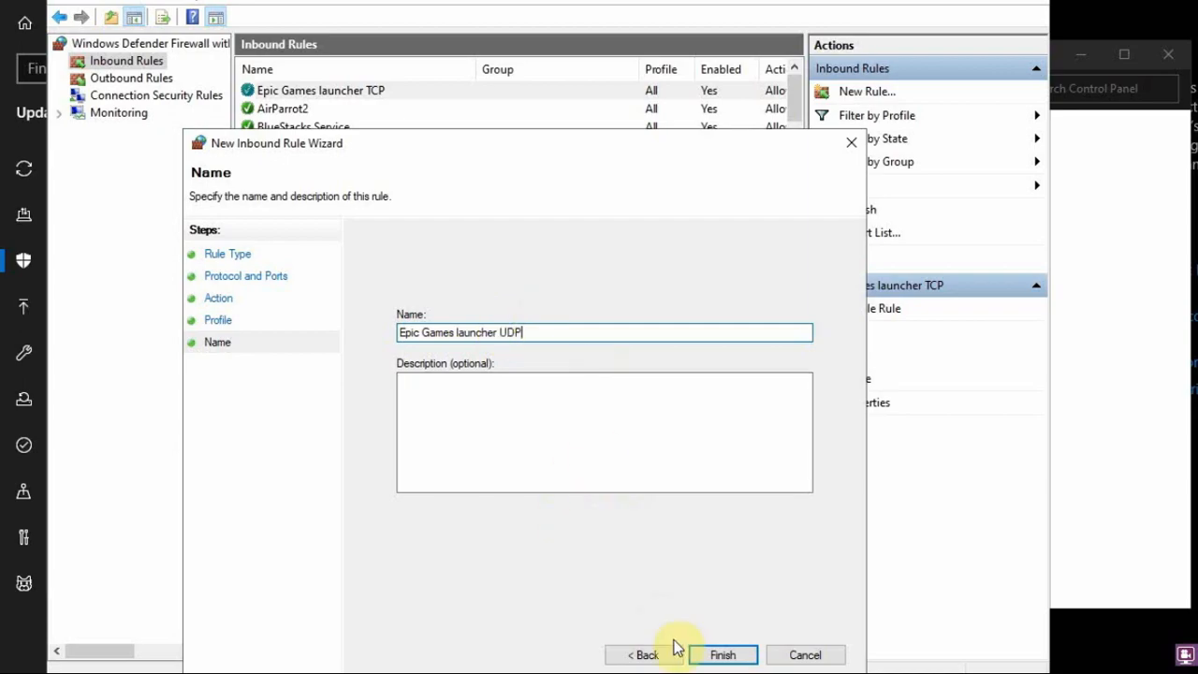
left_click(724, 655)
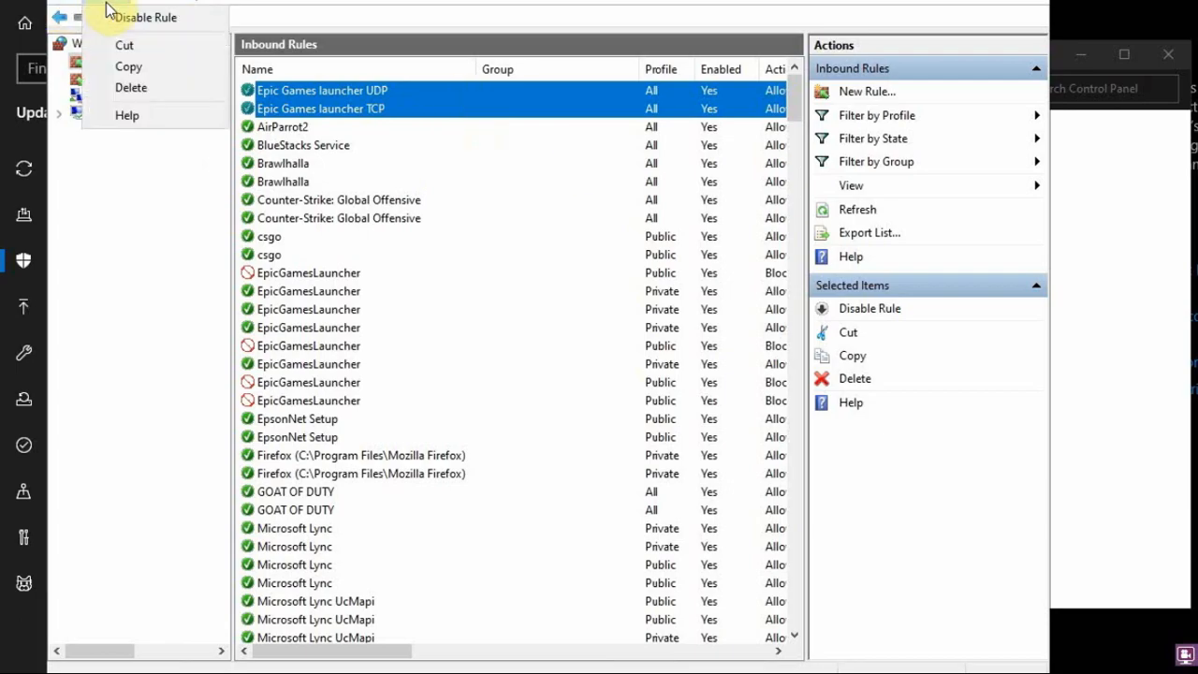
mouse_move(119, 15)
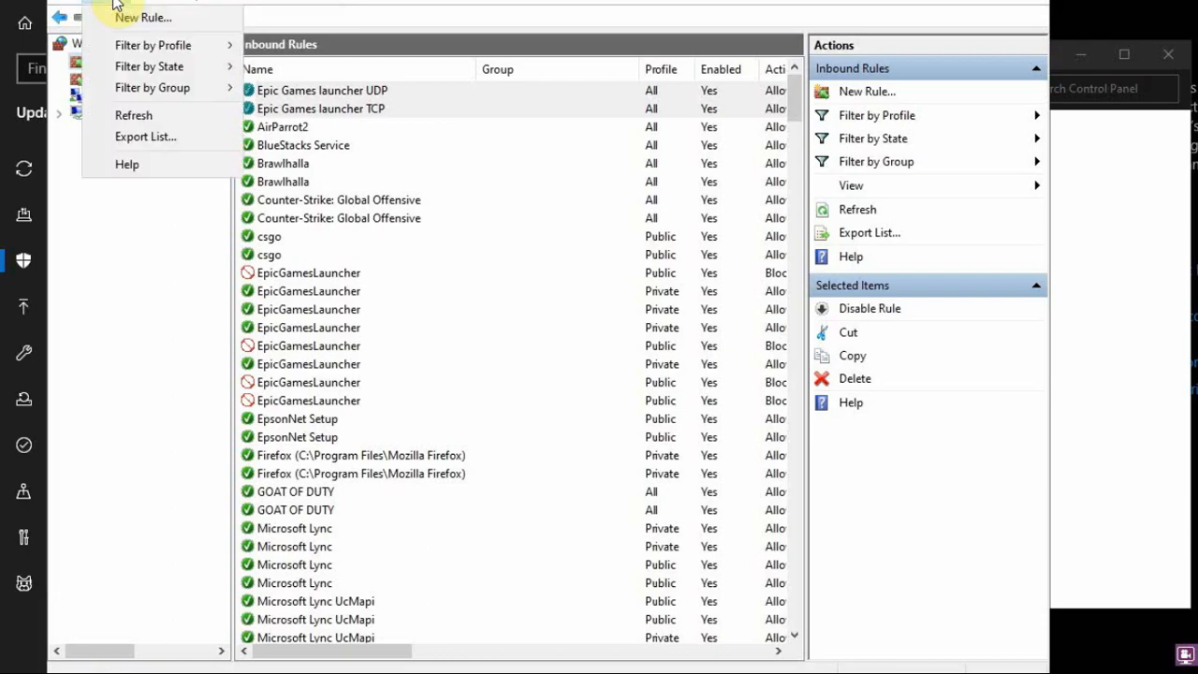
left_click(150, 17)
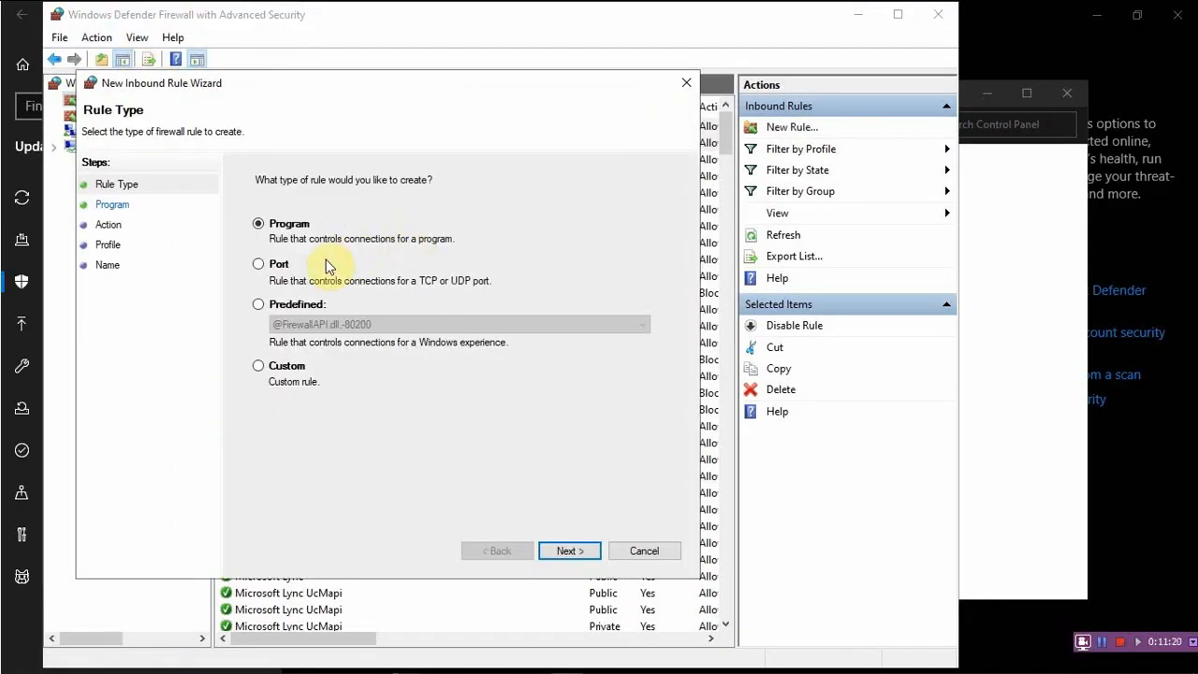
- Cancel the unneeded extra rule wizard and close the firewall windows
left_click(569, 550)
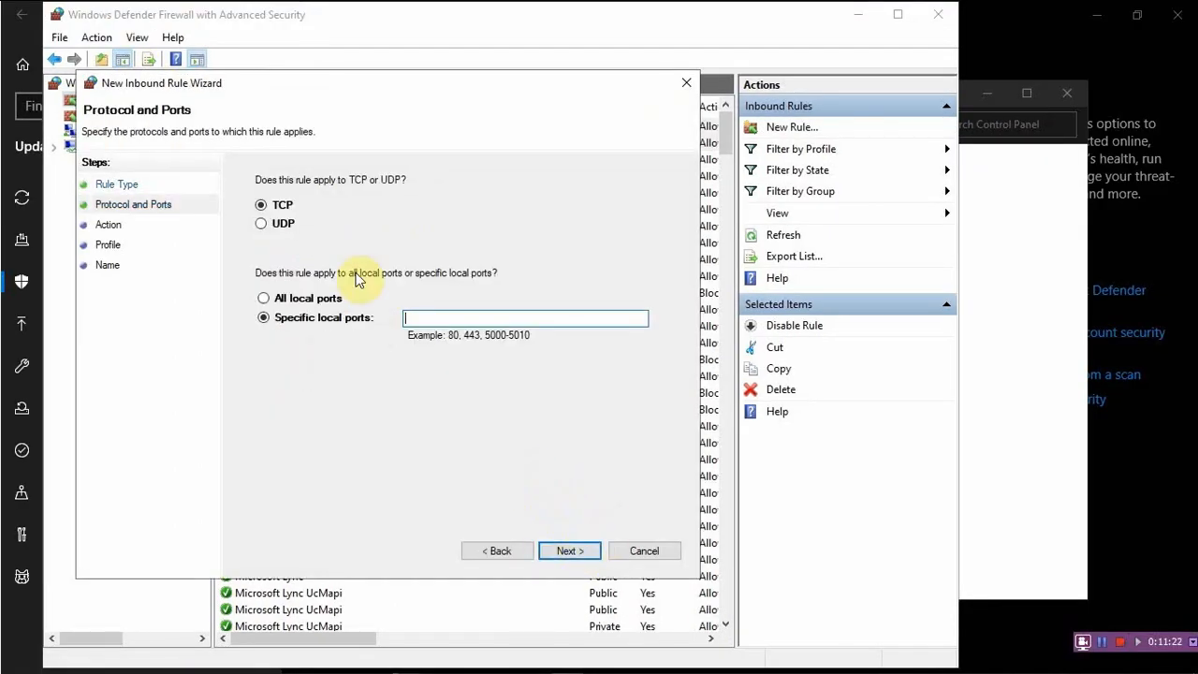
left_click(644, 550)
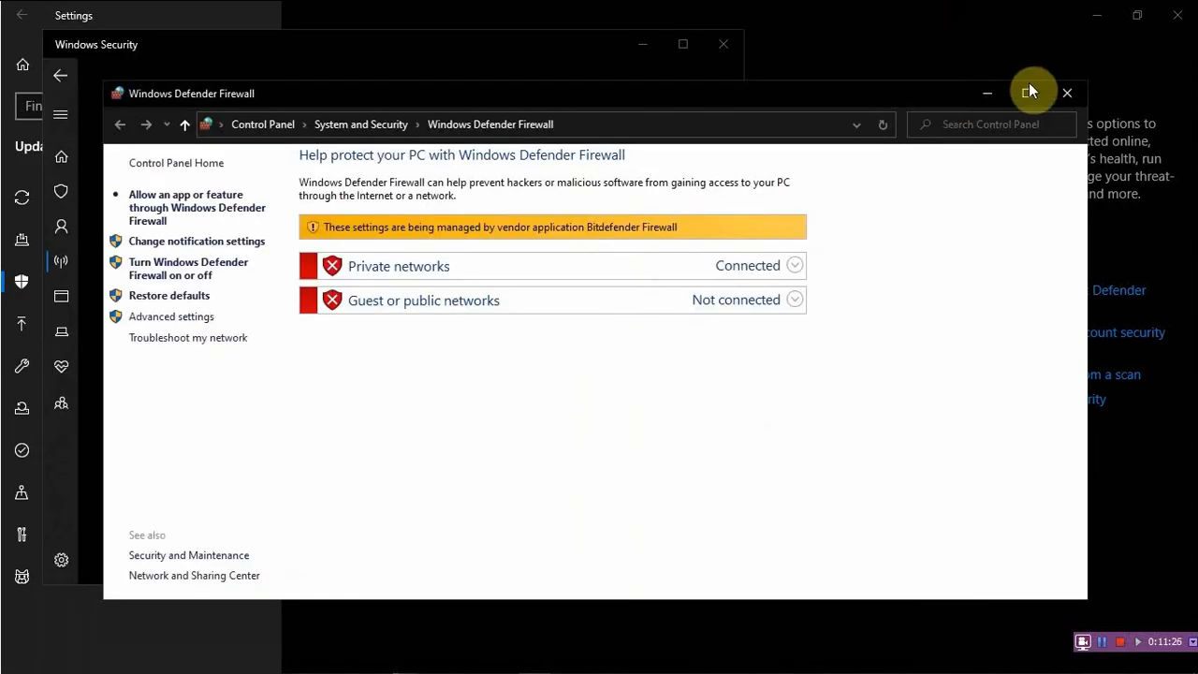
left_click(1067, 94)
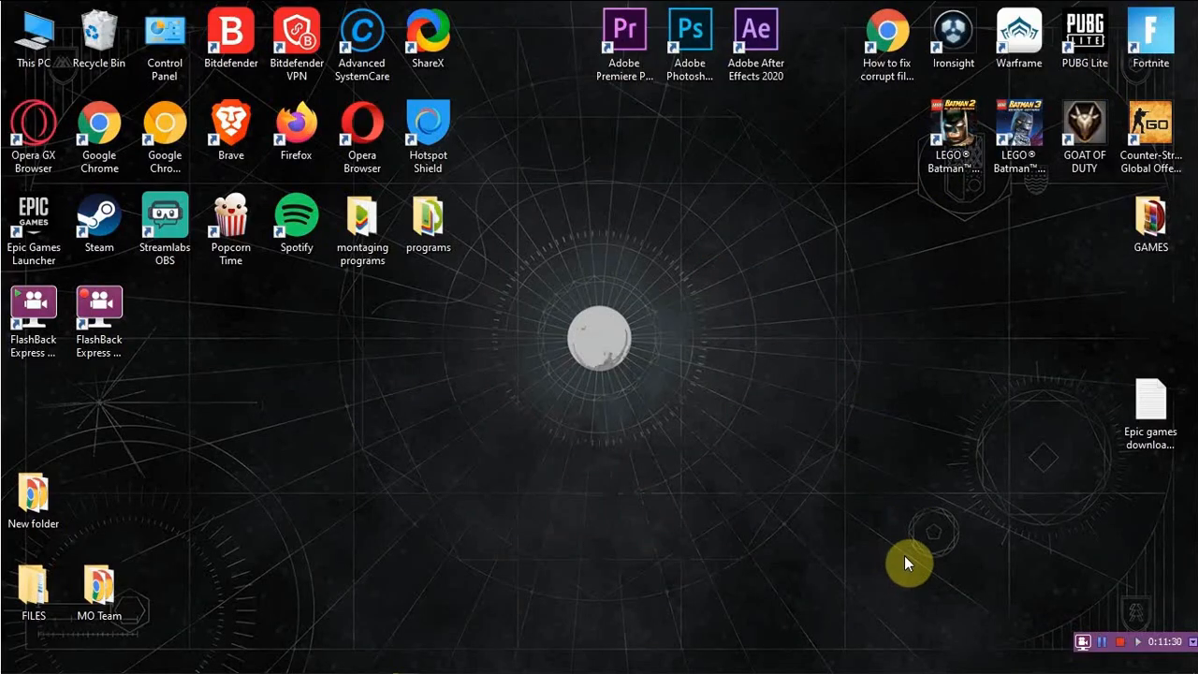
mouse_move(882, 468)
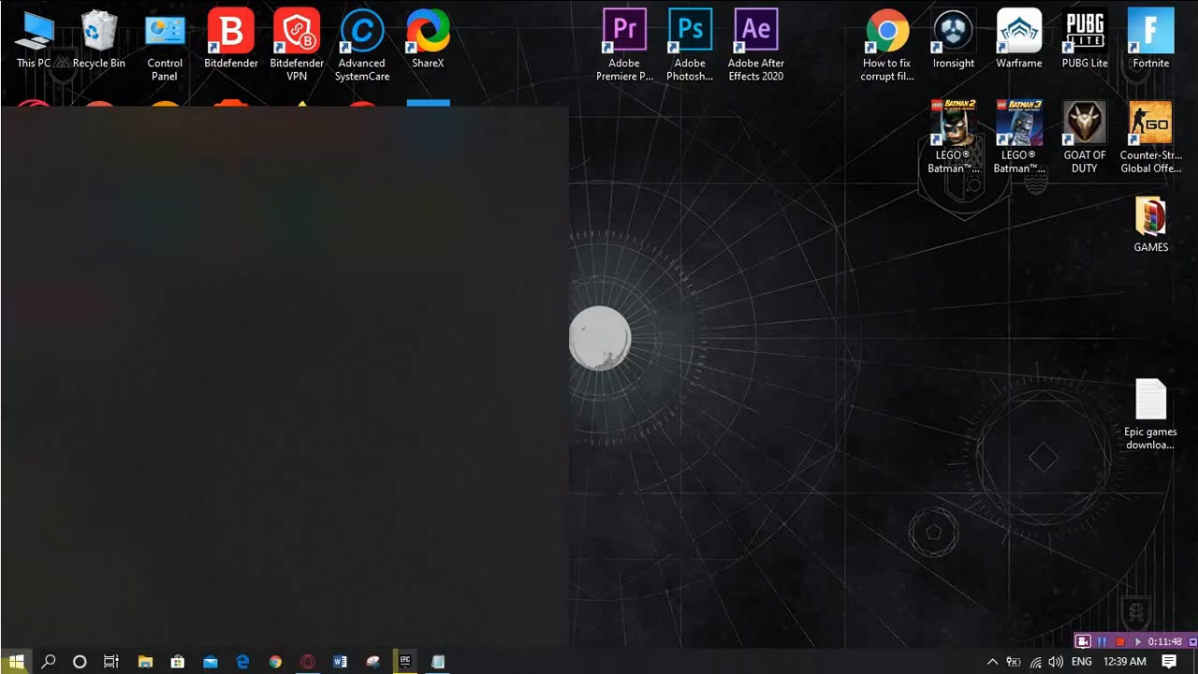
- Launch Command Prompt as administrator from a Start search for 'cmd', accepting the UAC prompt
left_click(15, 658)
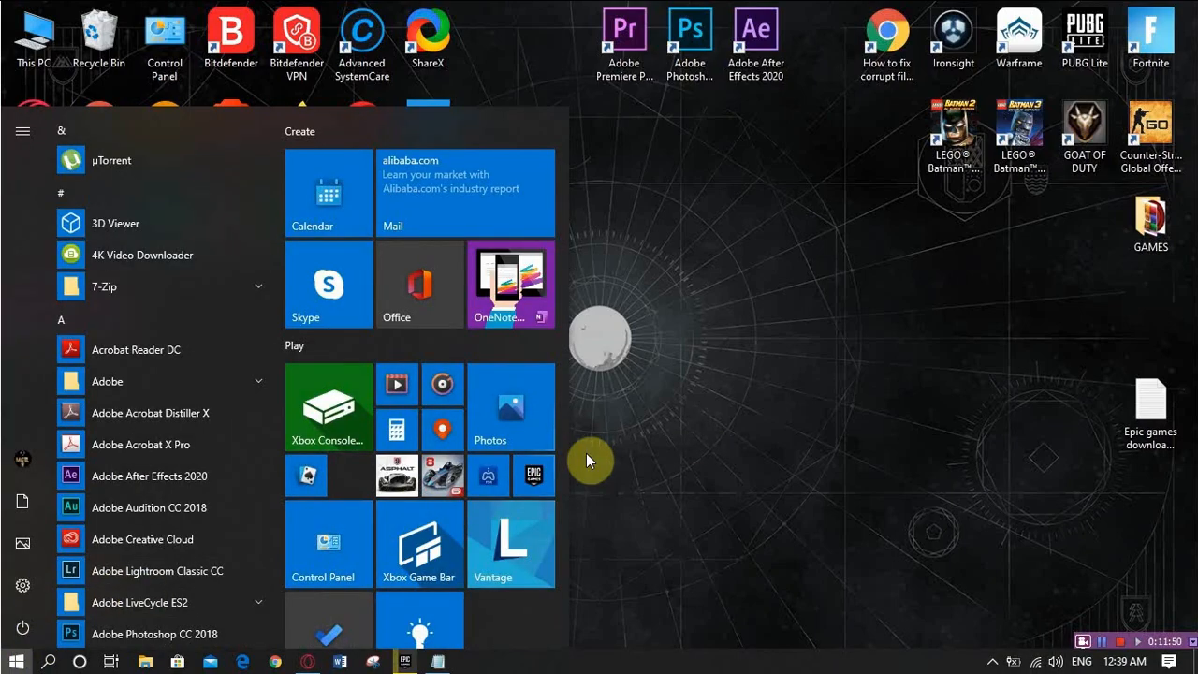
type("cmd")
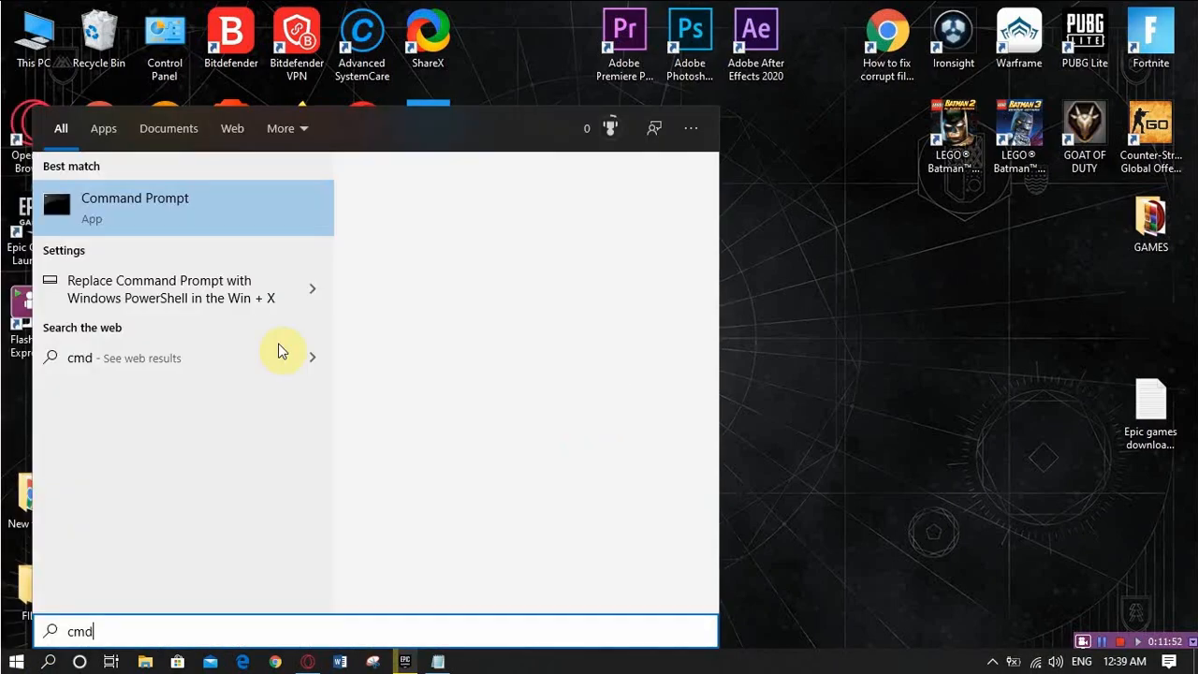
right_click(135, 198)
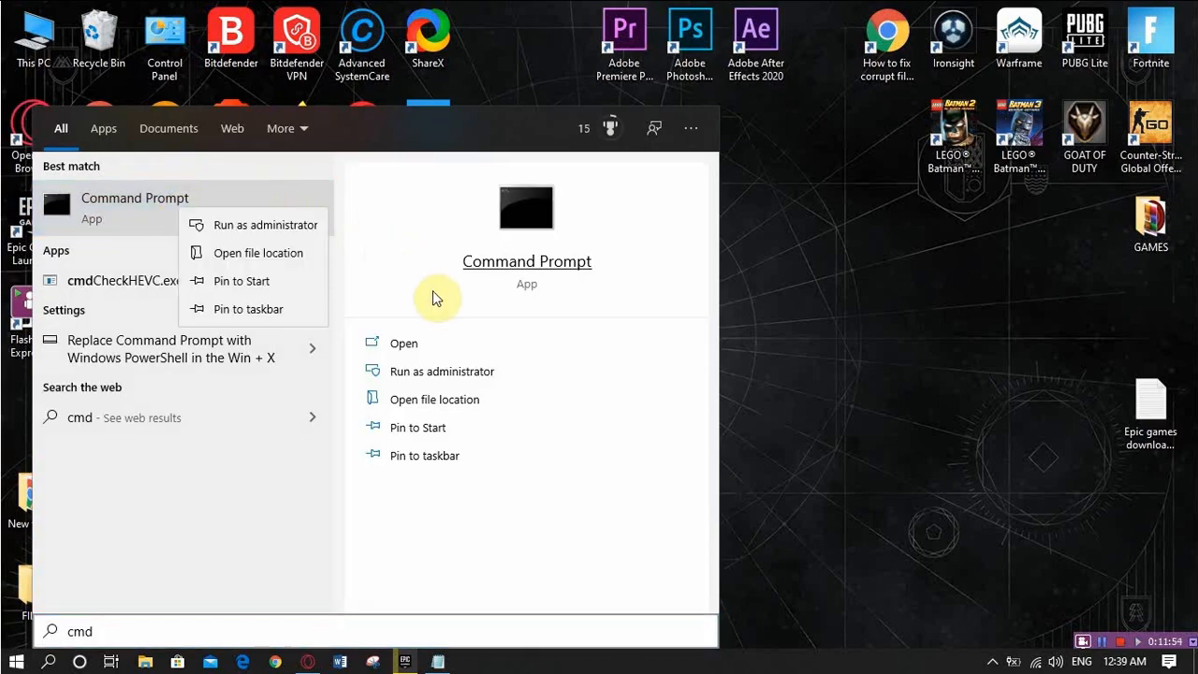
mouse_move(242, 223)
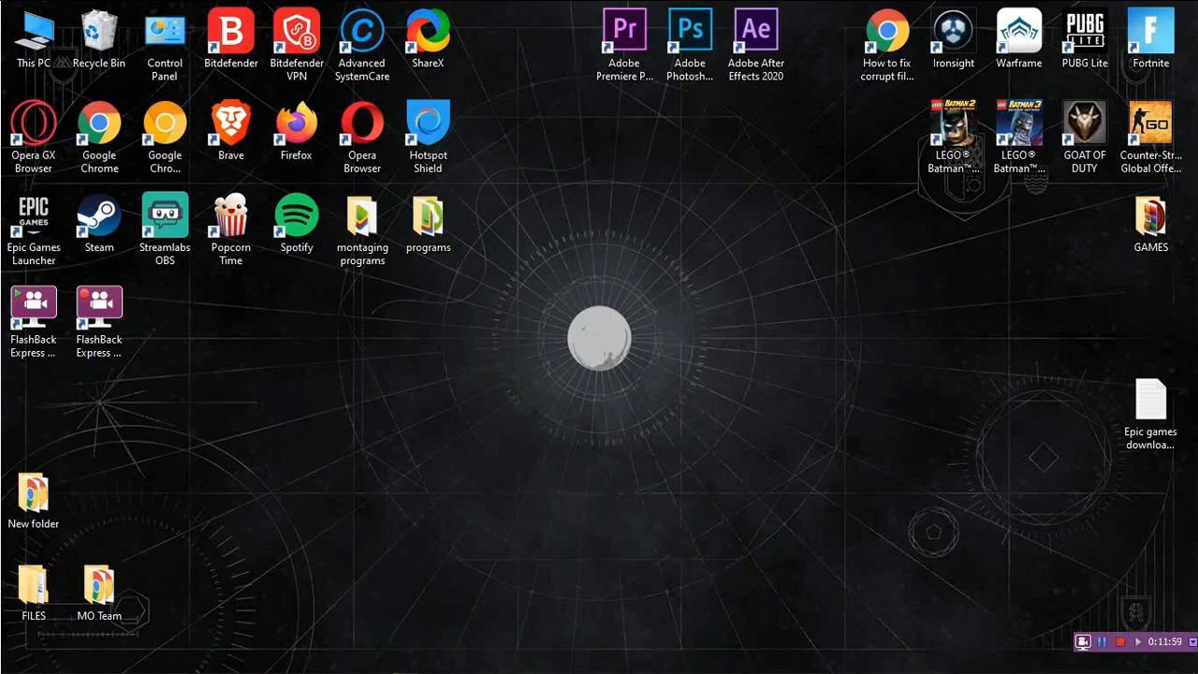
left_click(444, 659)
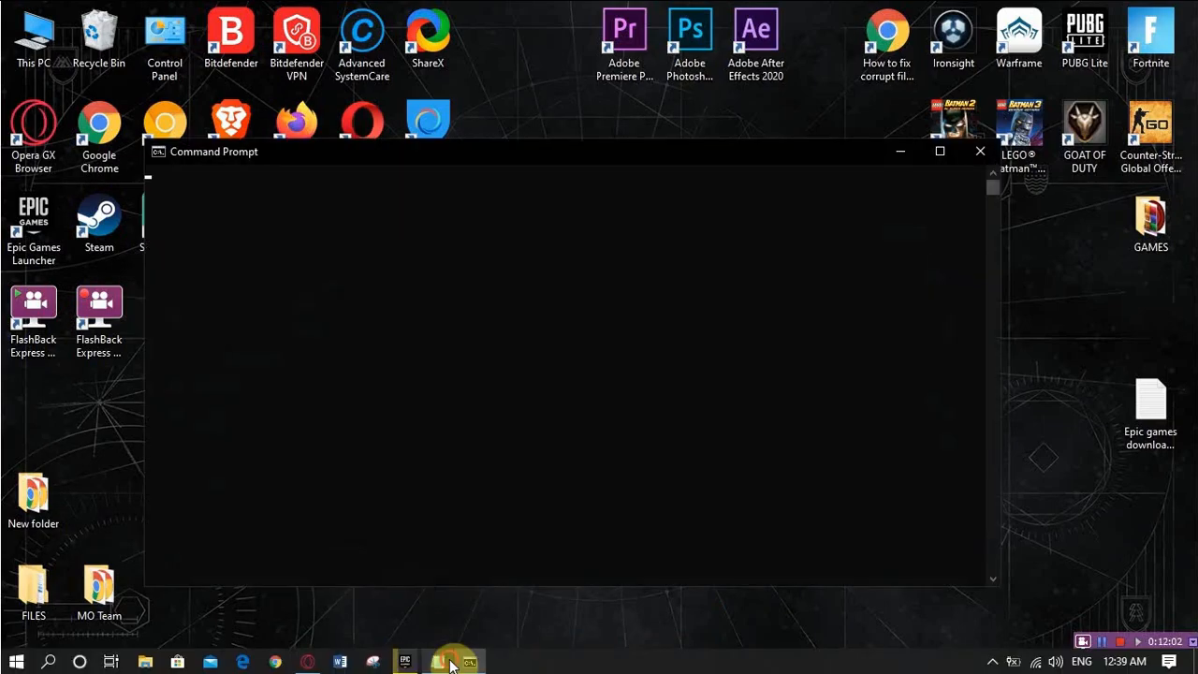
- Run ipconfig /flushdns copied from the Notepad notes, then move Notepad aside
left_click(445, 662)
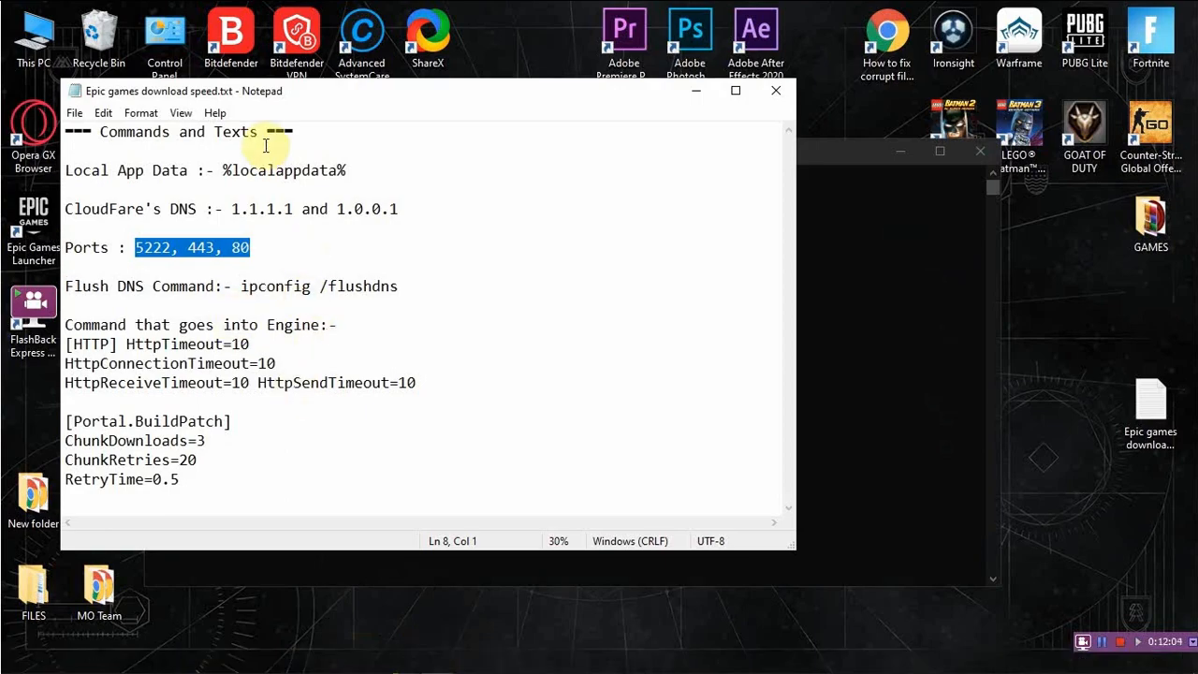
mouse_move(249, 287)
type("ipconfig /flushdns")
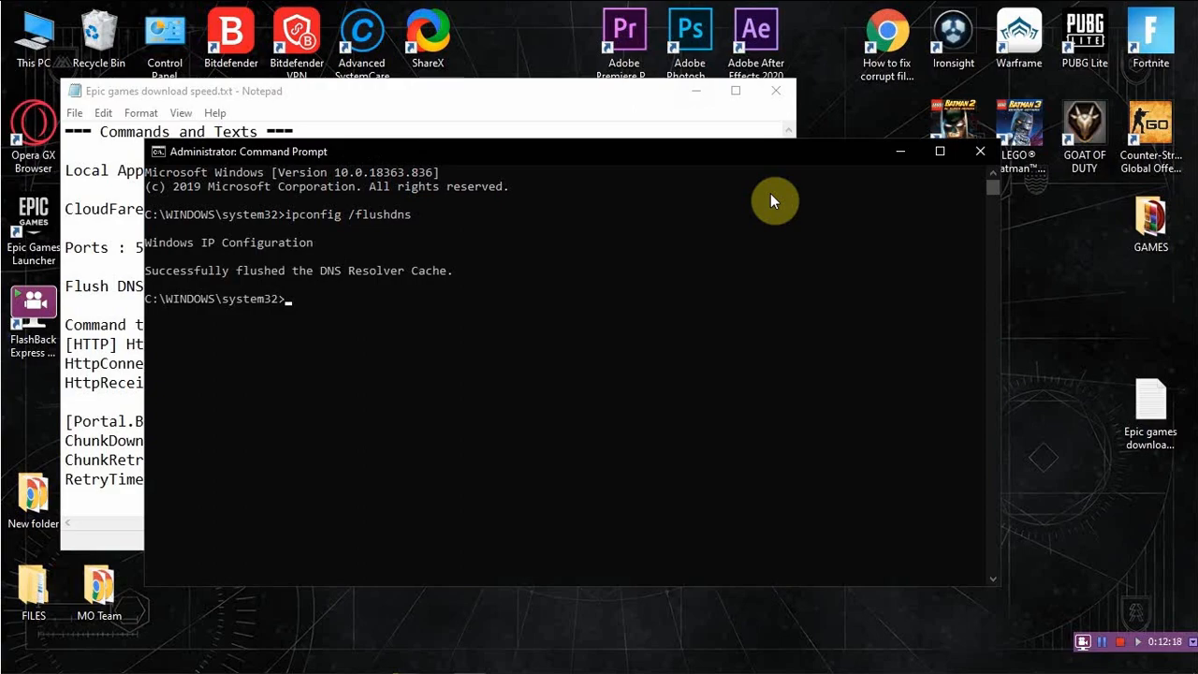
mouse_move(1048, 519)
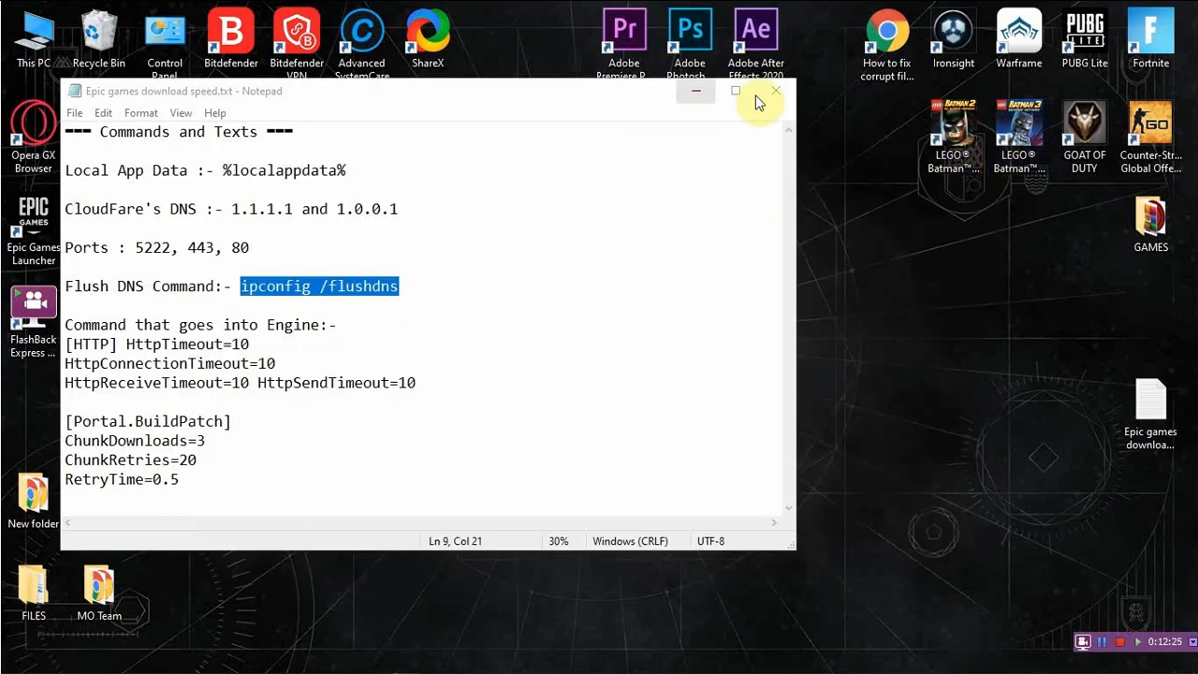
left_click(775, 93)
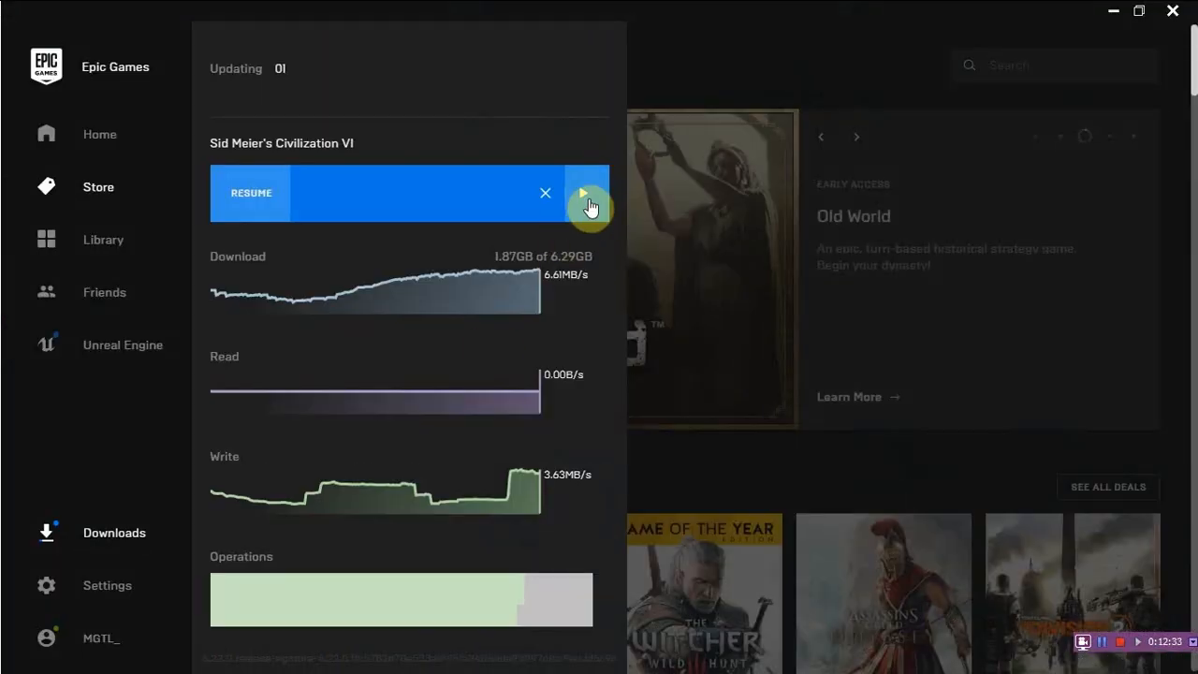
- Resume the paused Civilization VI download from the Downloads panel
left_click(584, 193)
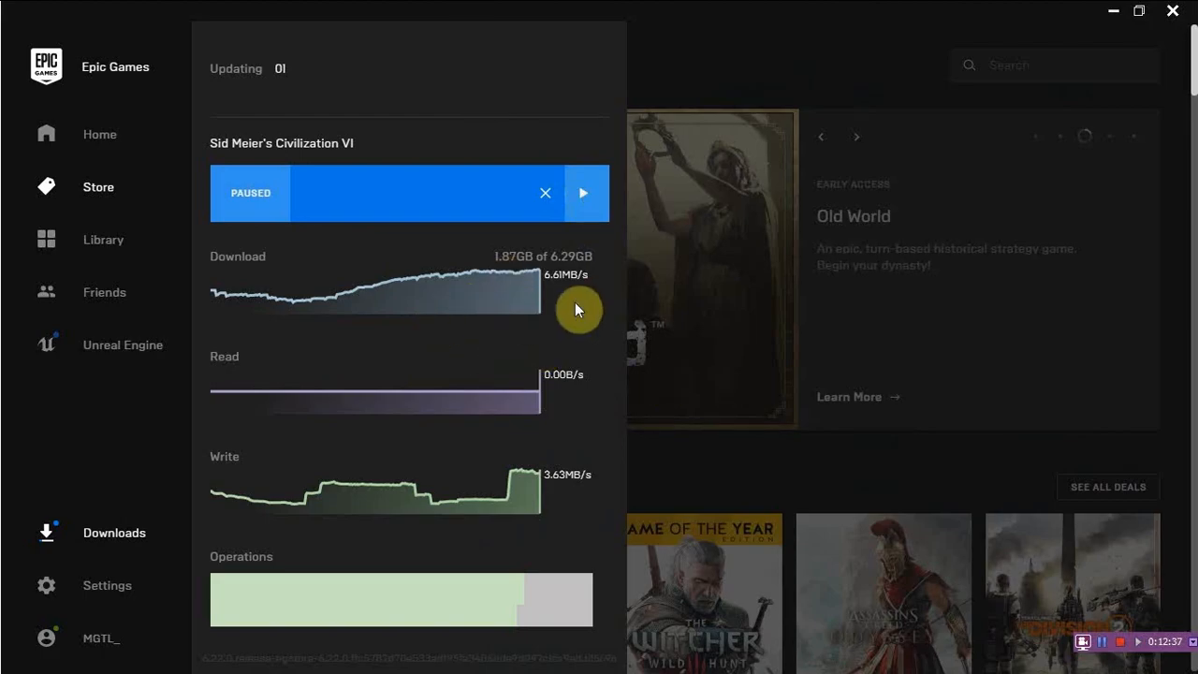
left_click(584, 193)
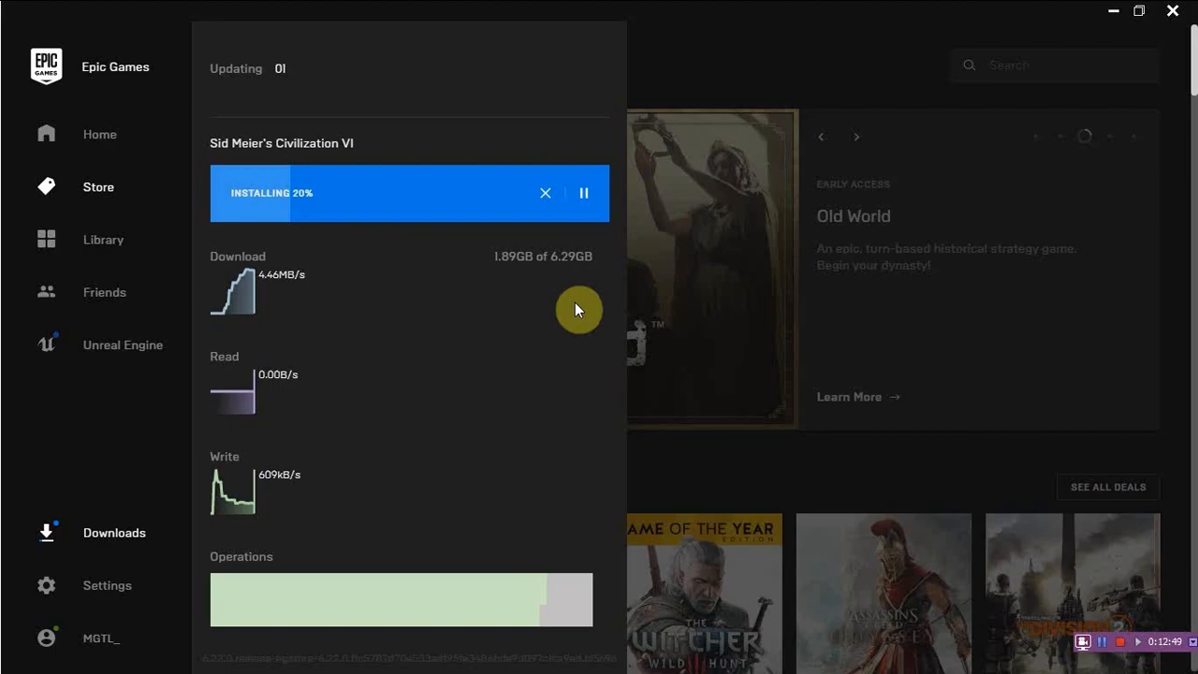
mouse_move(430, 299)
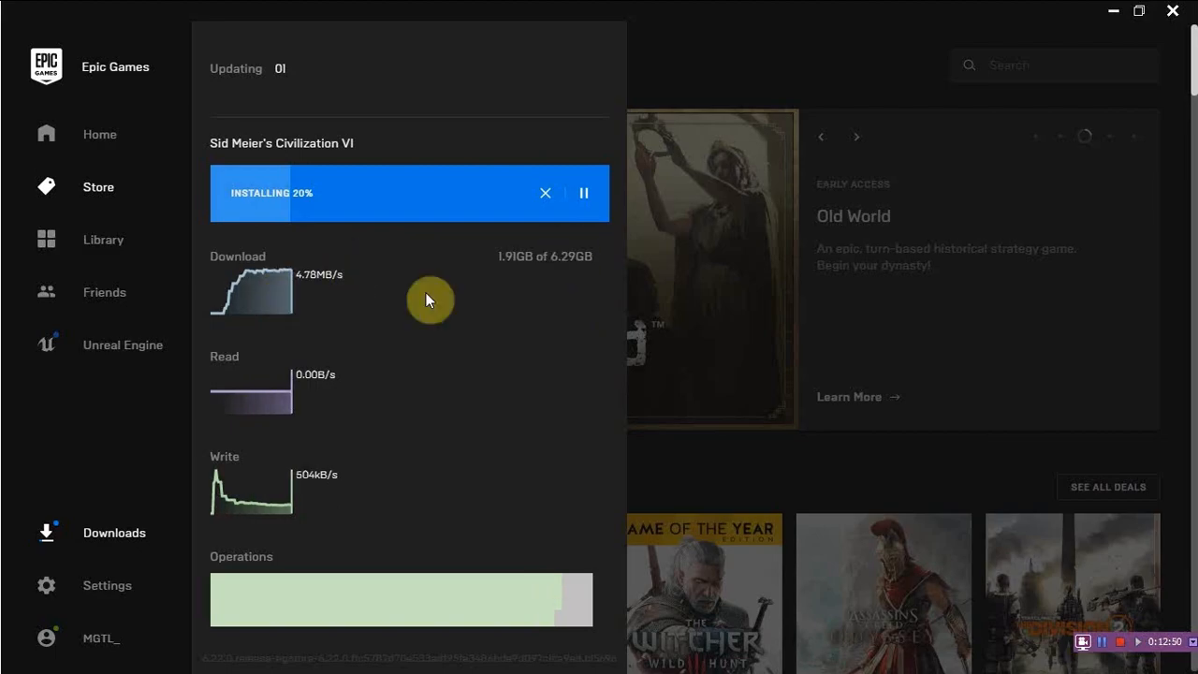
mouse_move(374, 295)
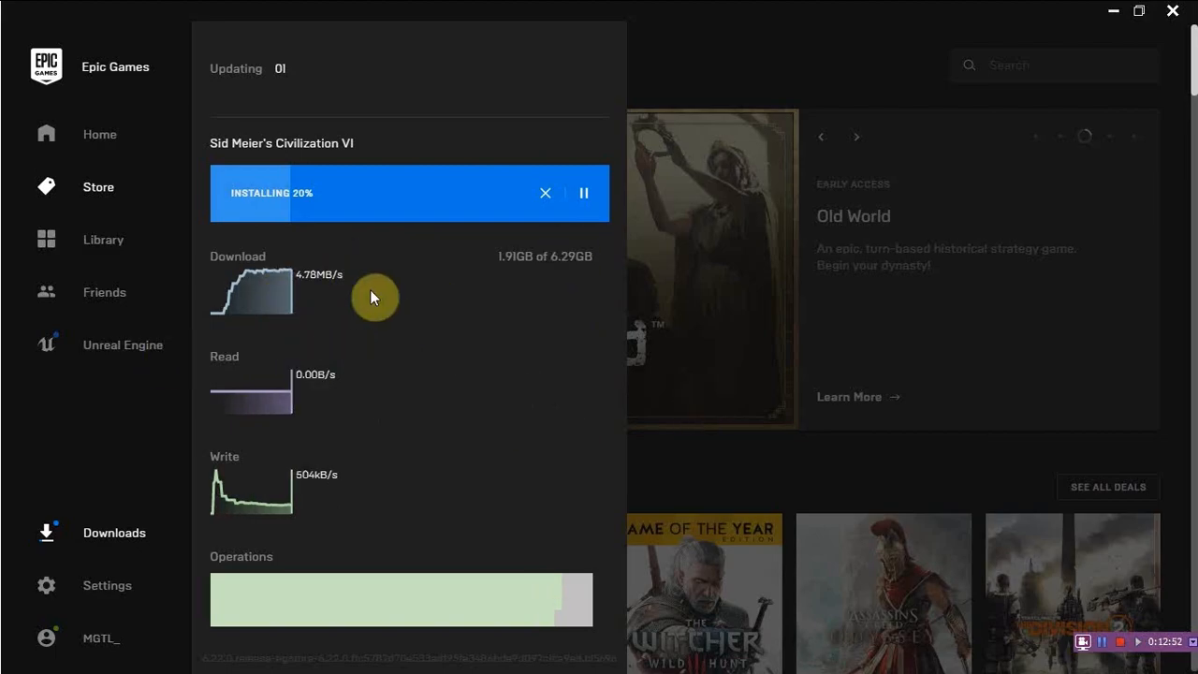
mouse_move(494, 370)
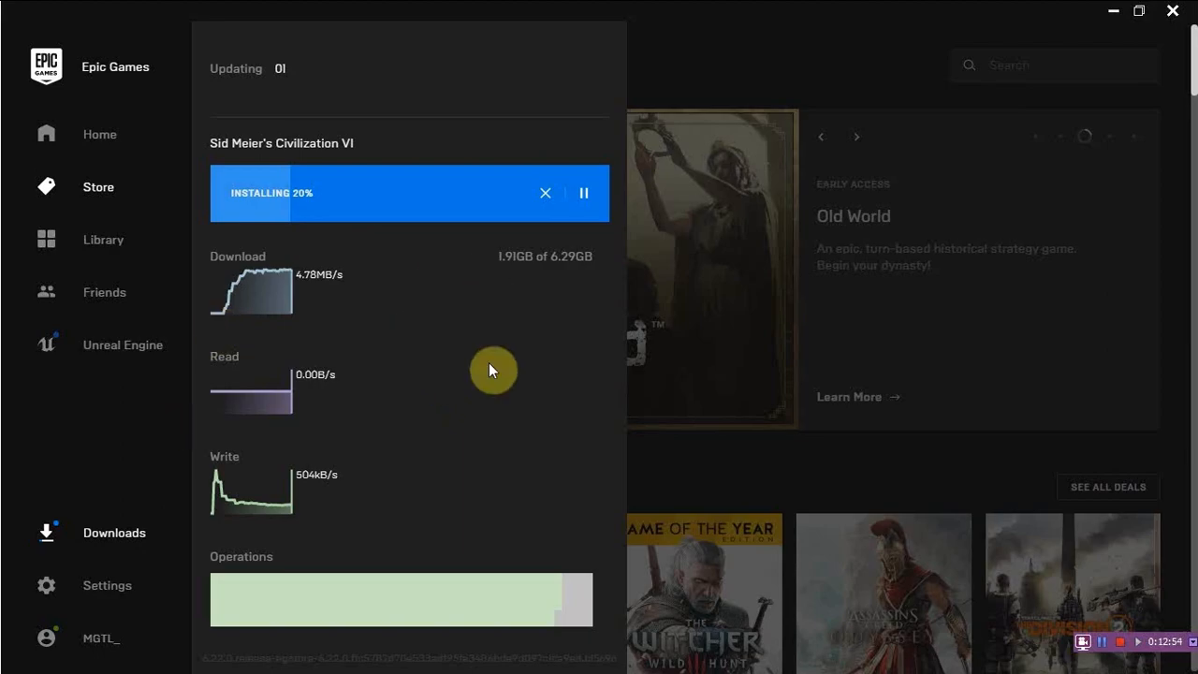
mouse_move(745, 361)
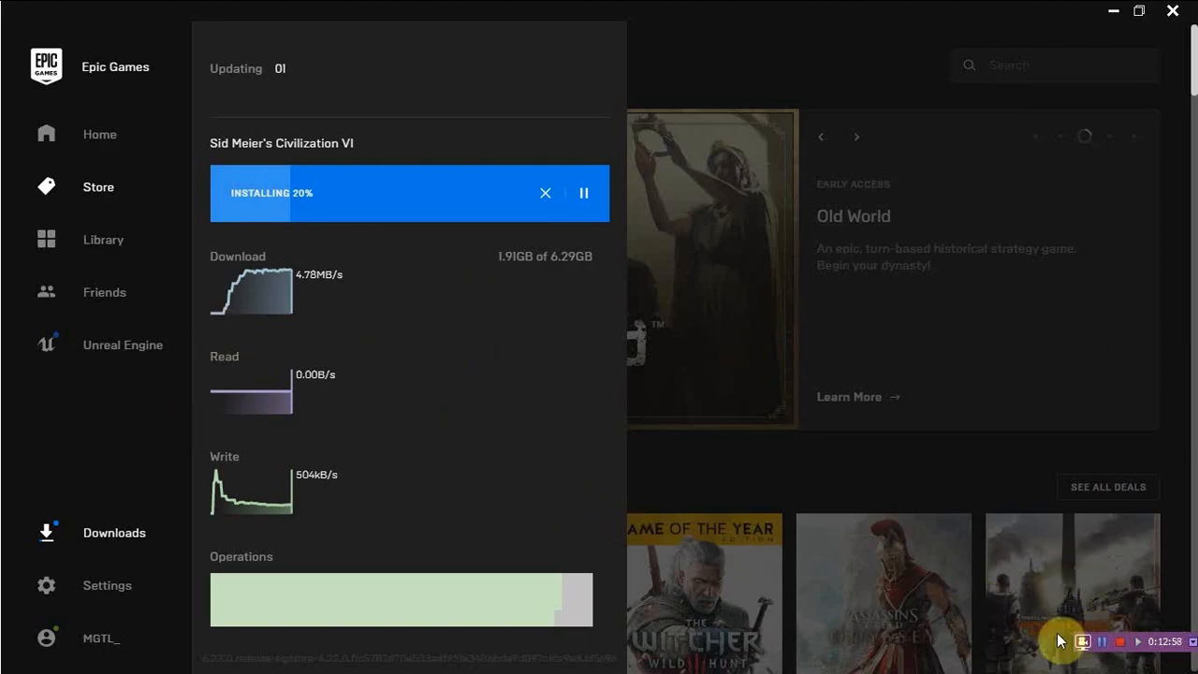
mouse_move(672, 414)
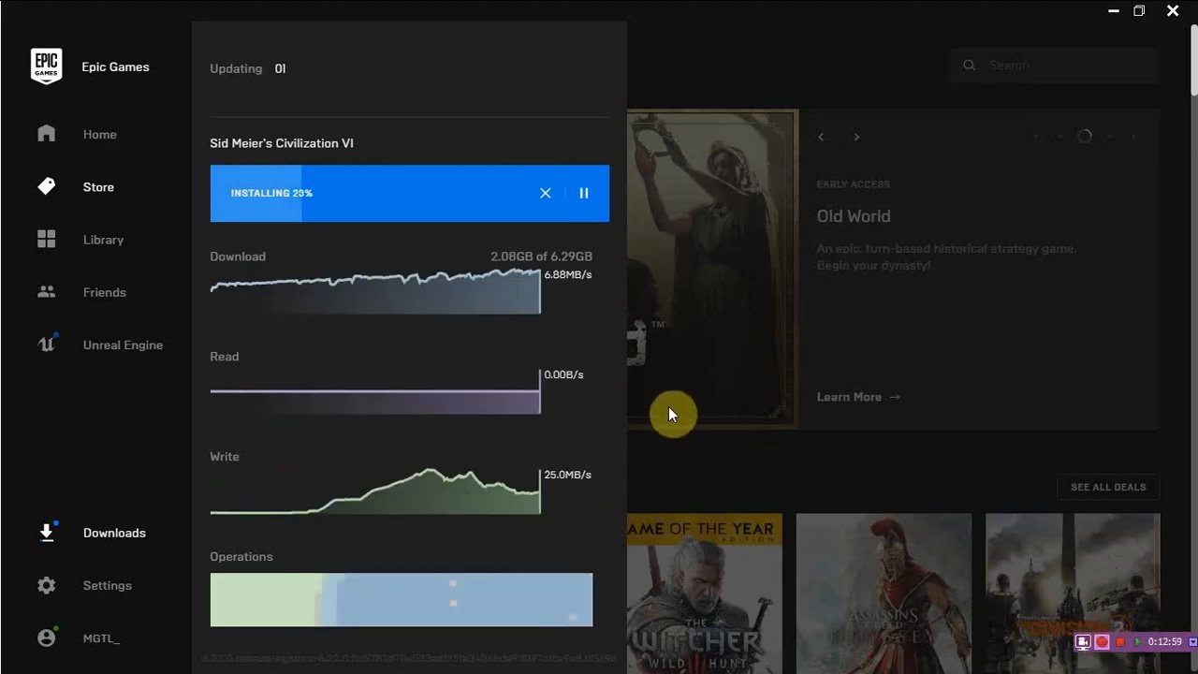
mouse_move(579, 309)
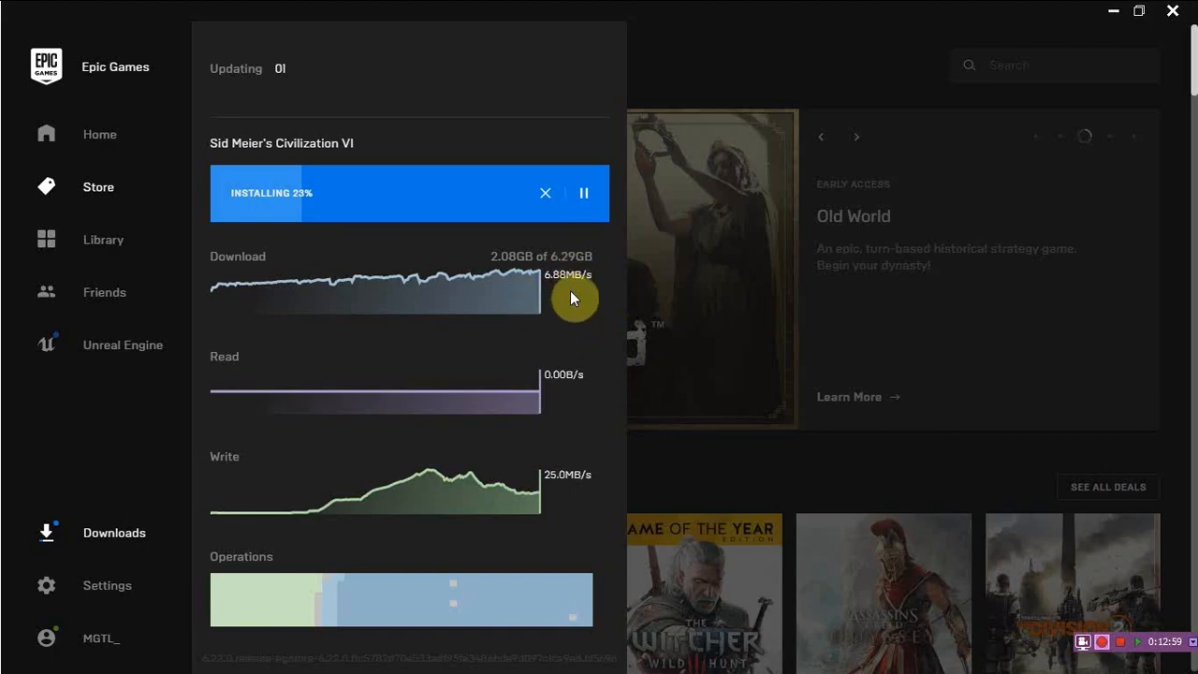
mouse_move(533, 296)
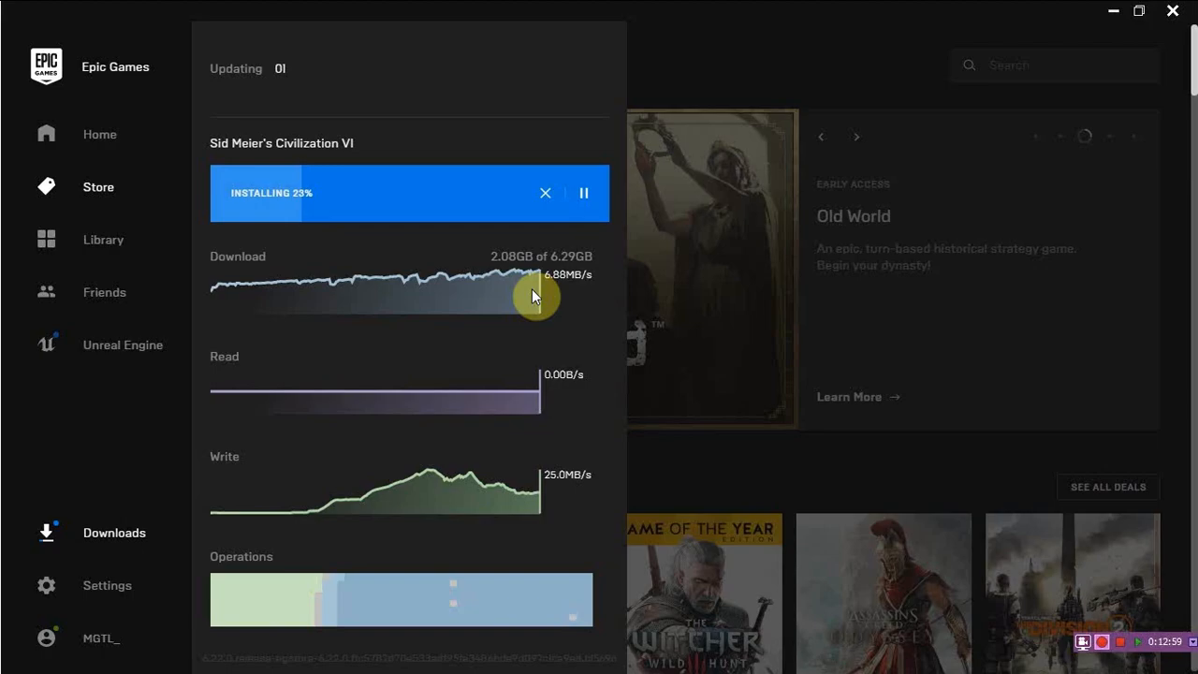
mouse_move(535, 289)
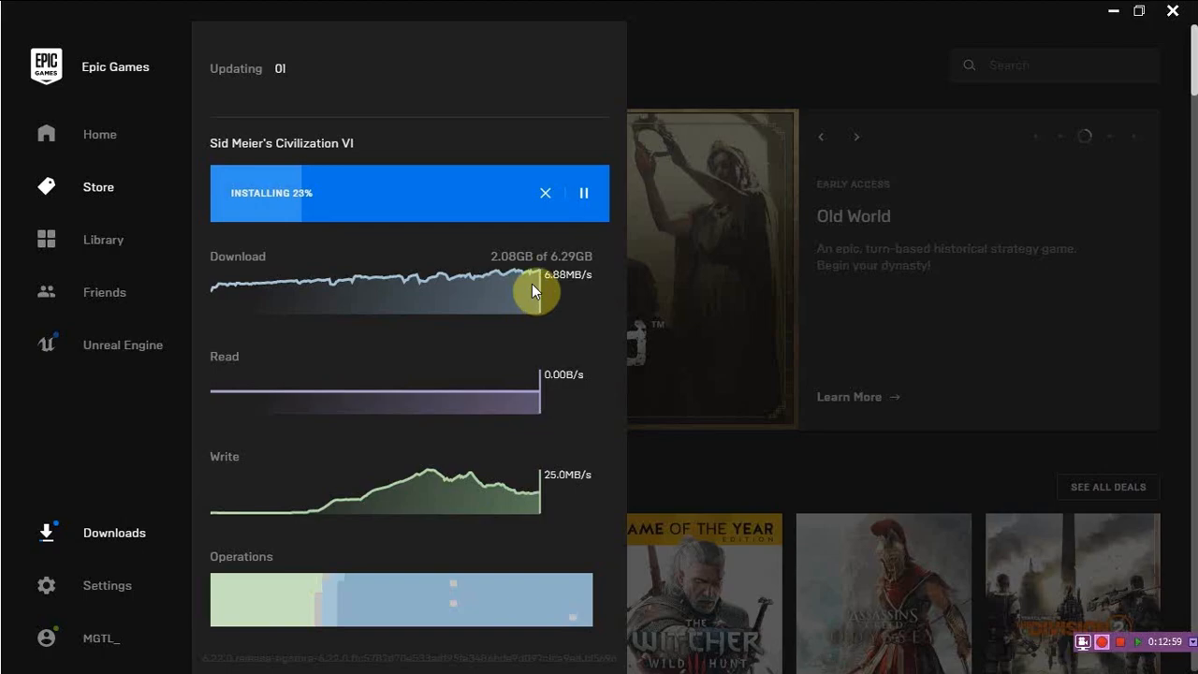
mouse_move(897, 417)
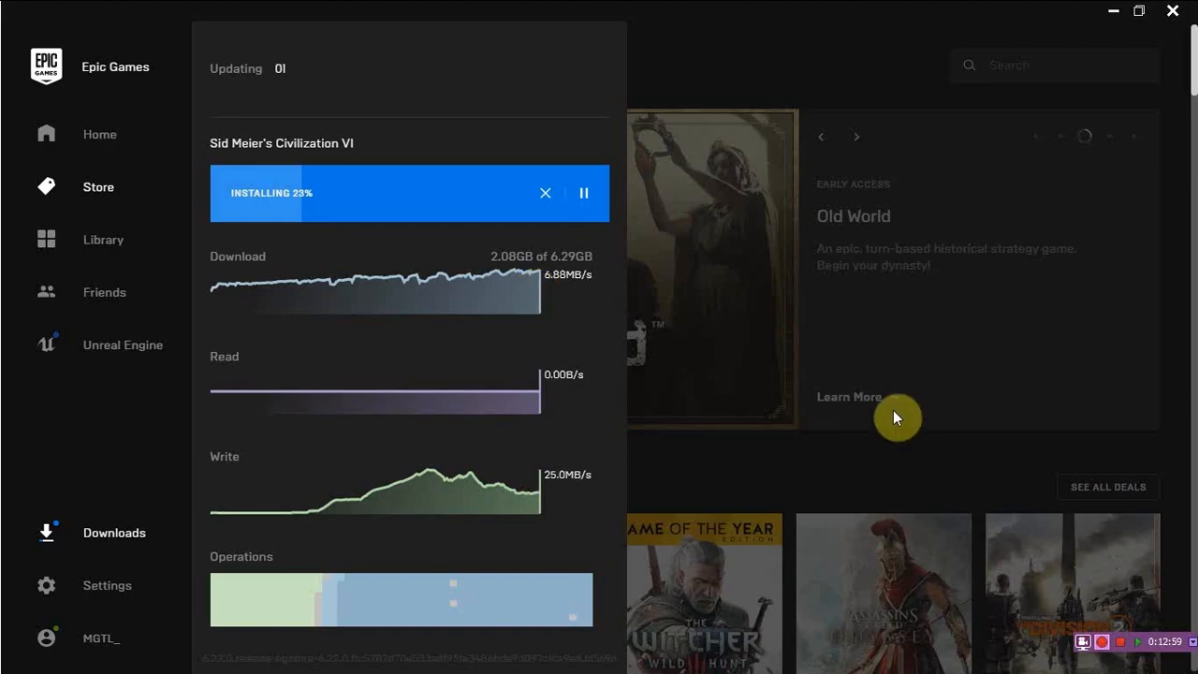
mouse_move(878, 397)
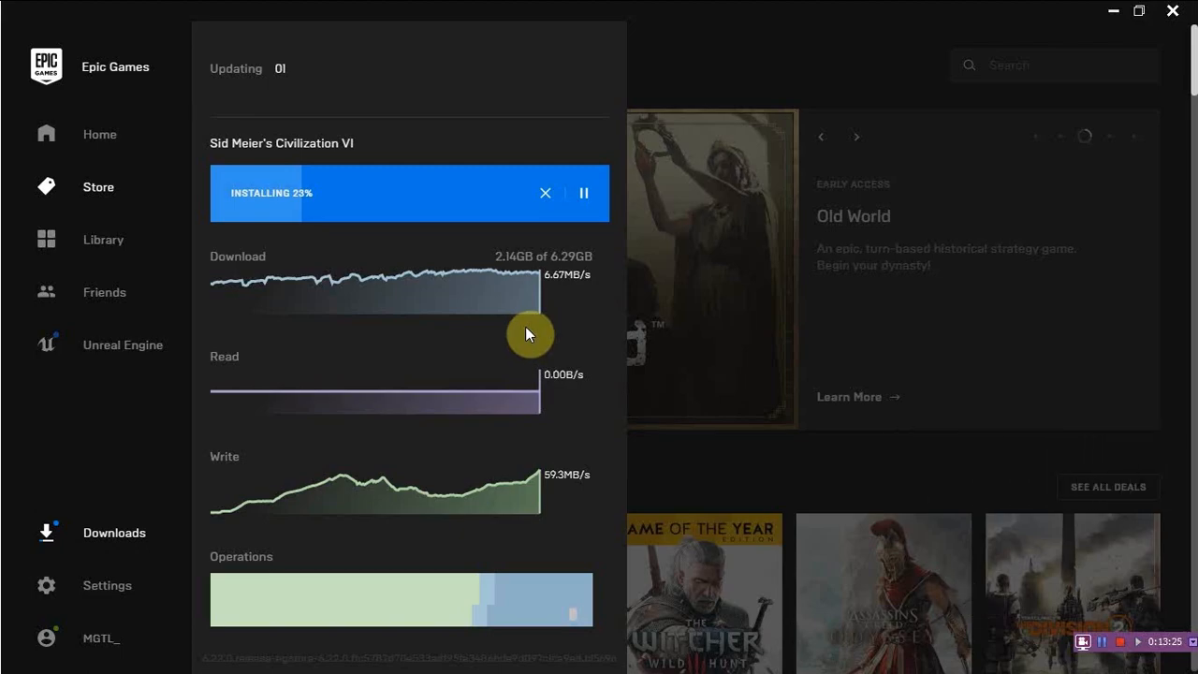
mouse_move(468, 8)
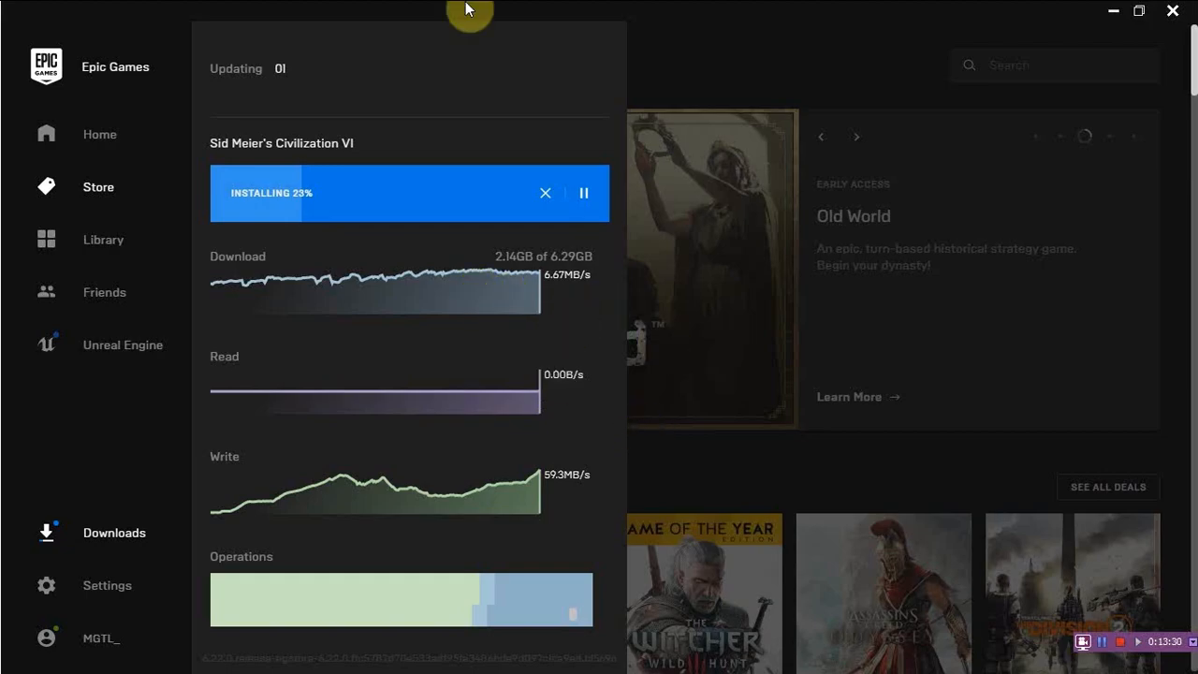